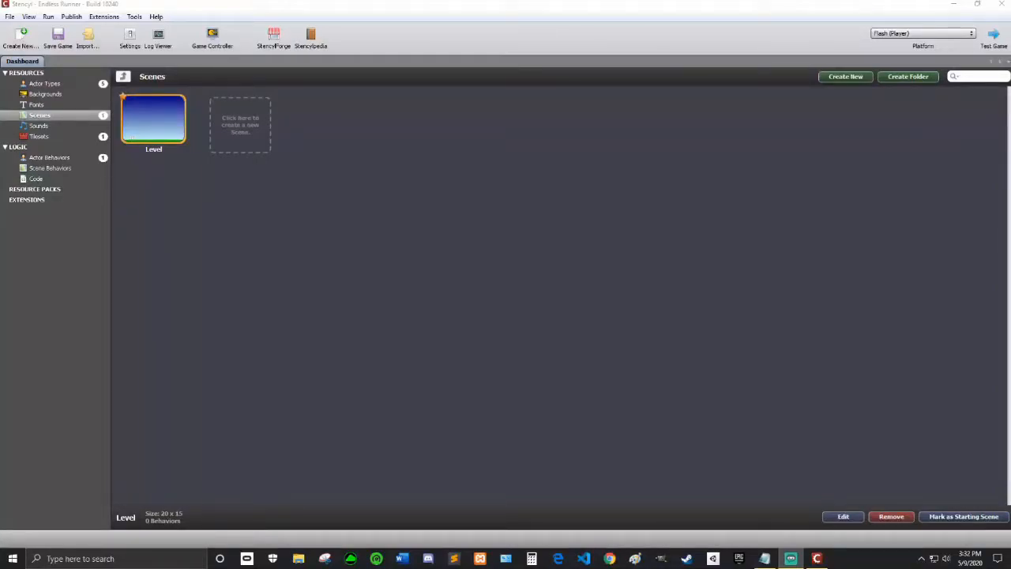
{"action": "mouse_move", "coordinate": [927, 272]}
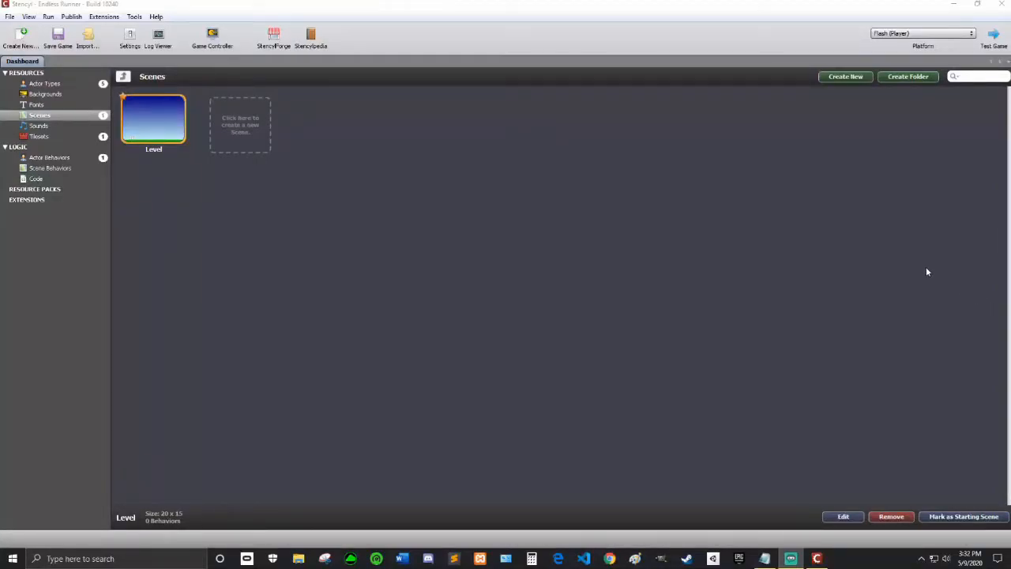
{"action": "mouse_move", "coordinate": [639, 187]}
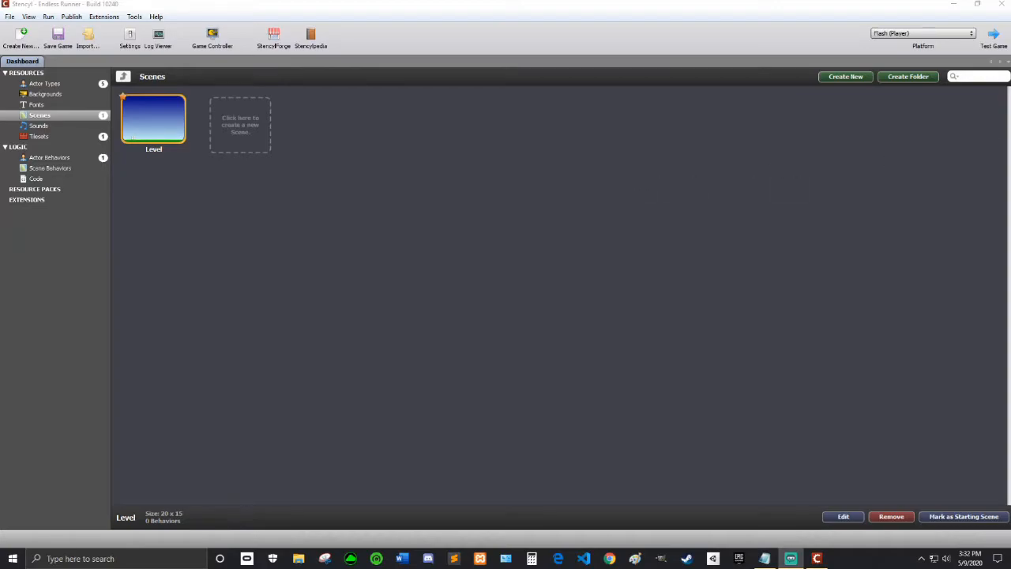
{"action": "mouse_move", "coordinate": [323, 75]}
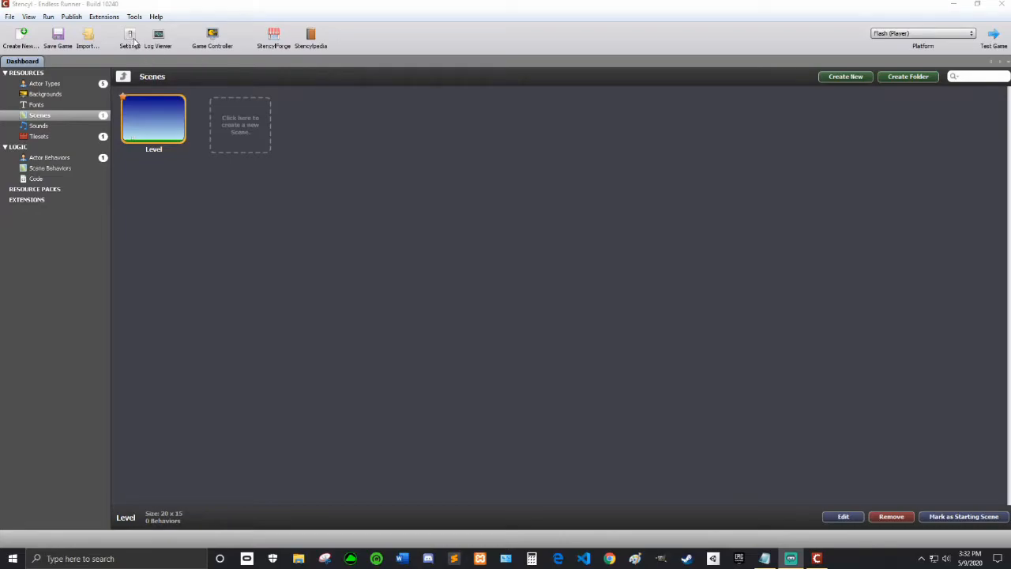
Open the Endless Runner Game Settings on the collision Groups page.
{"action": "left_click", "coordinate": [129, 38]}
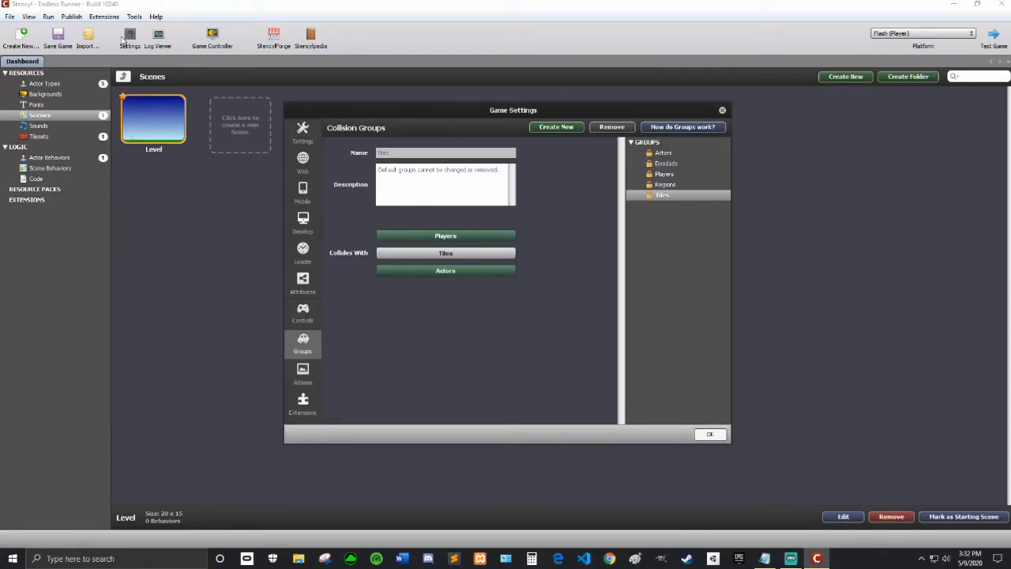
Create a collision group named 'Enemies' and close Game Settings.
{"action": "left_click", "coordinate": [556, 127]}
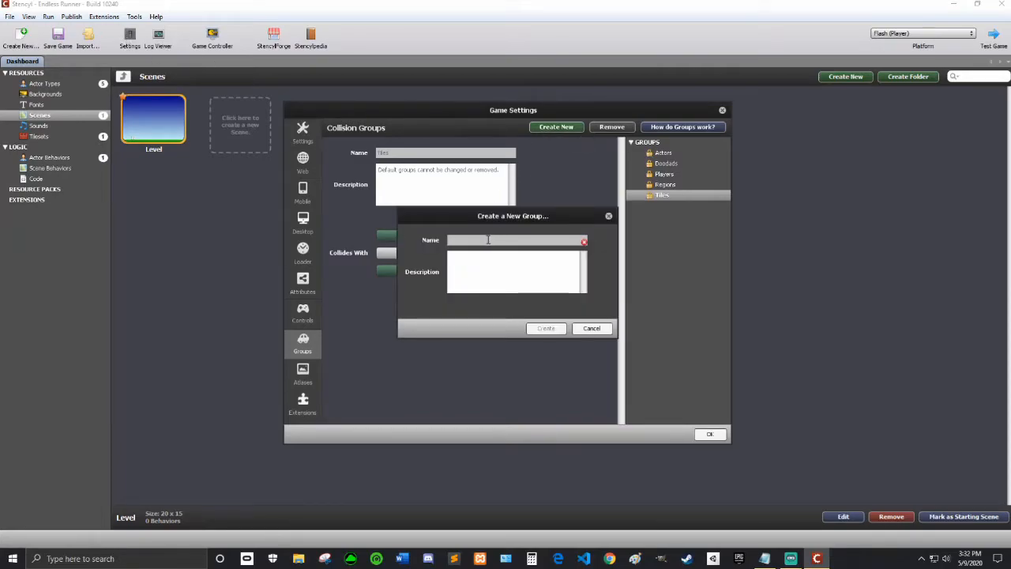
{"action": "type", "text": "Enemi"}
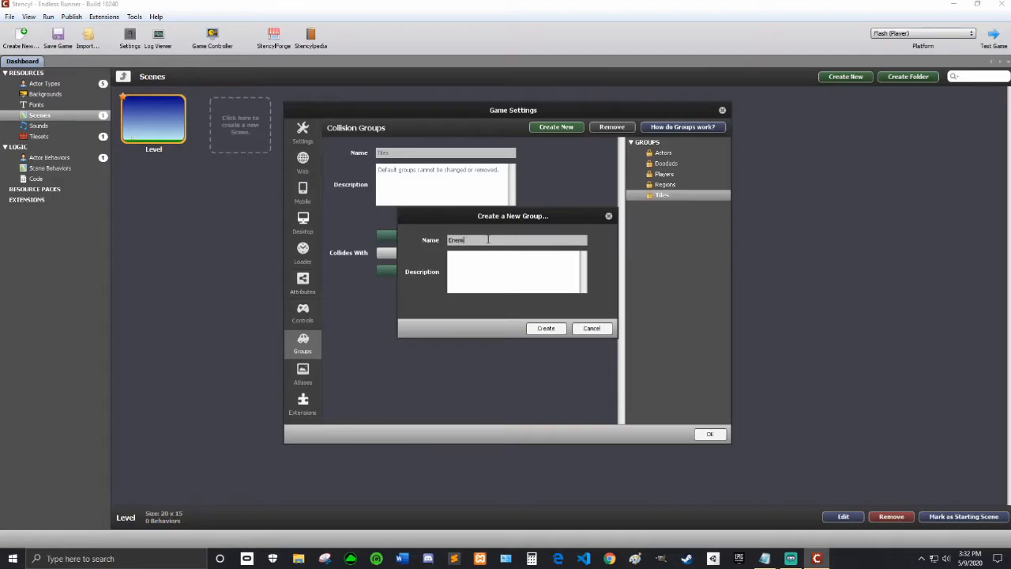
{"action": "left_click", "coordinate": [546, 328]}
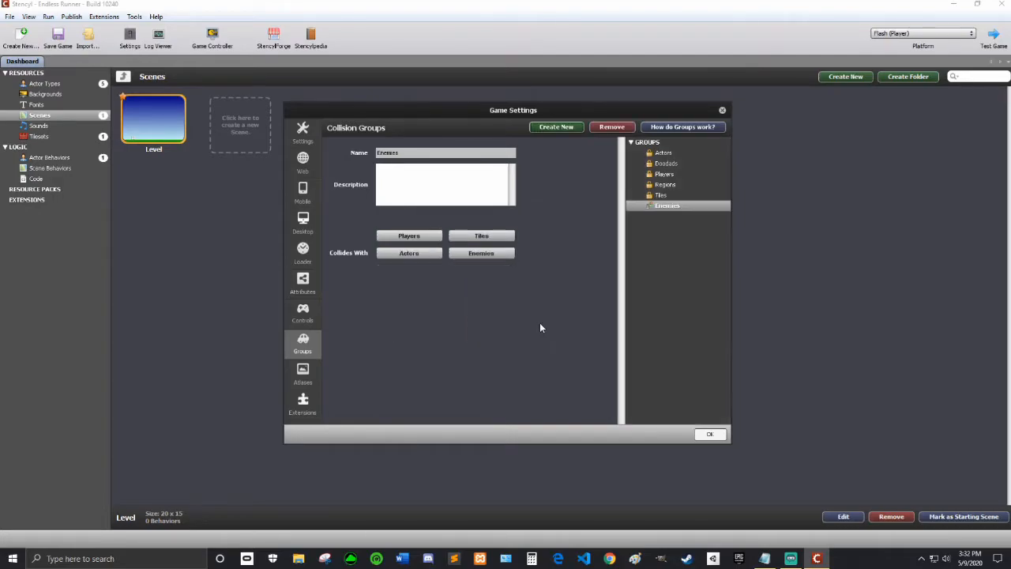
{"action": "left_click", "coordinate": [409, 236]}
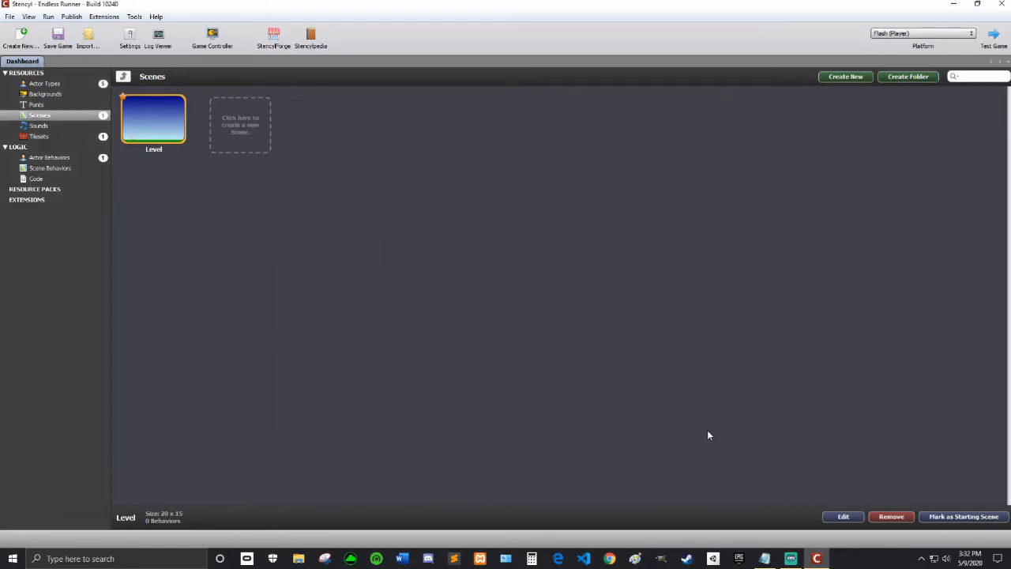
Open the BigSpike, Bird and SmallSpike actor types for editing.
{"action": "left_click", "coordinate": [44, 83]}
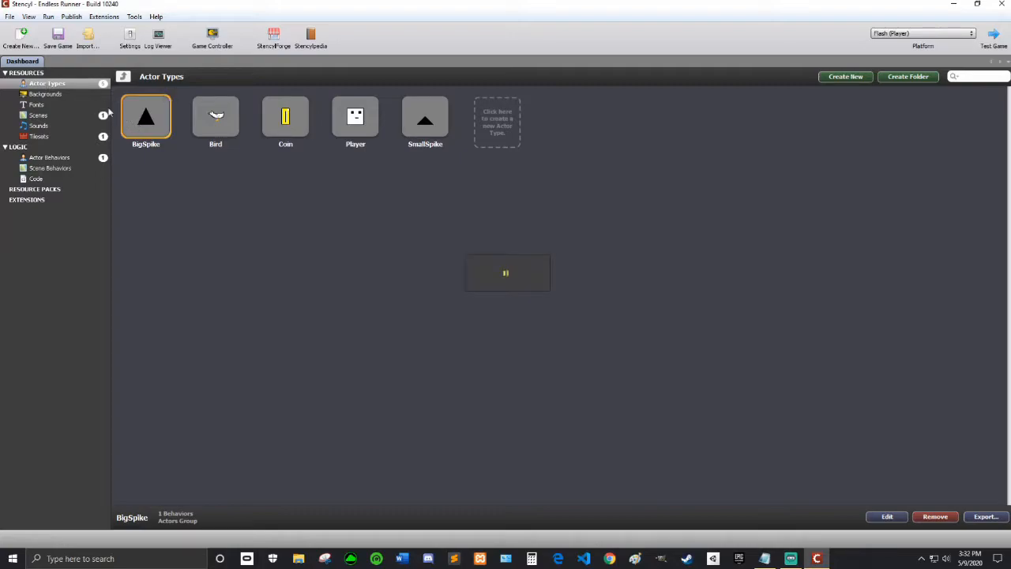
{"action": "left_click", "coordinate": [355, 116]}
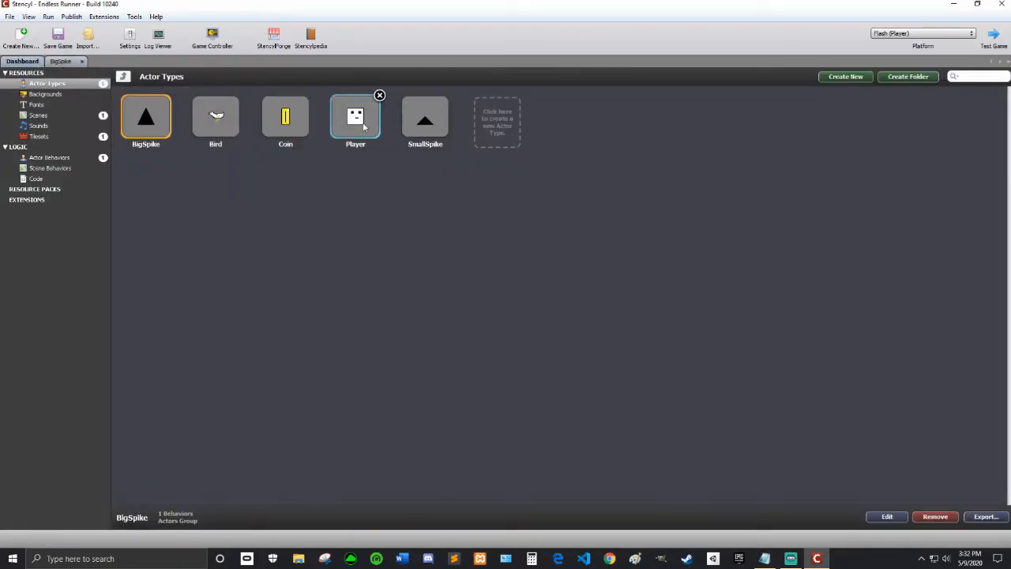
{"action": "double_click", "coordinate": [355, 116]}
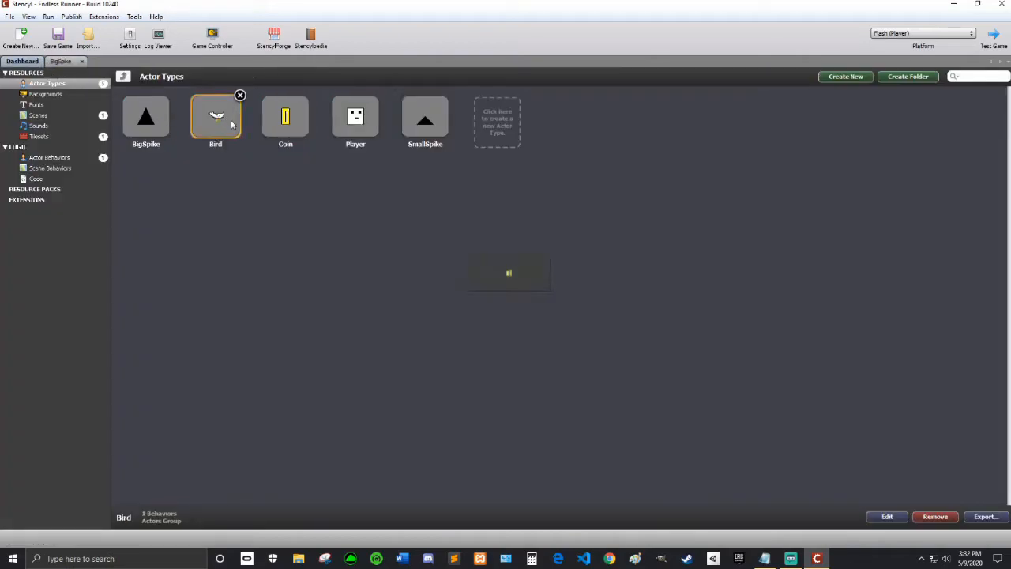
{"action": "left_click", "coordinate": [425, 123]}
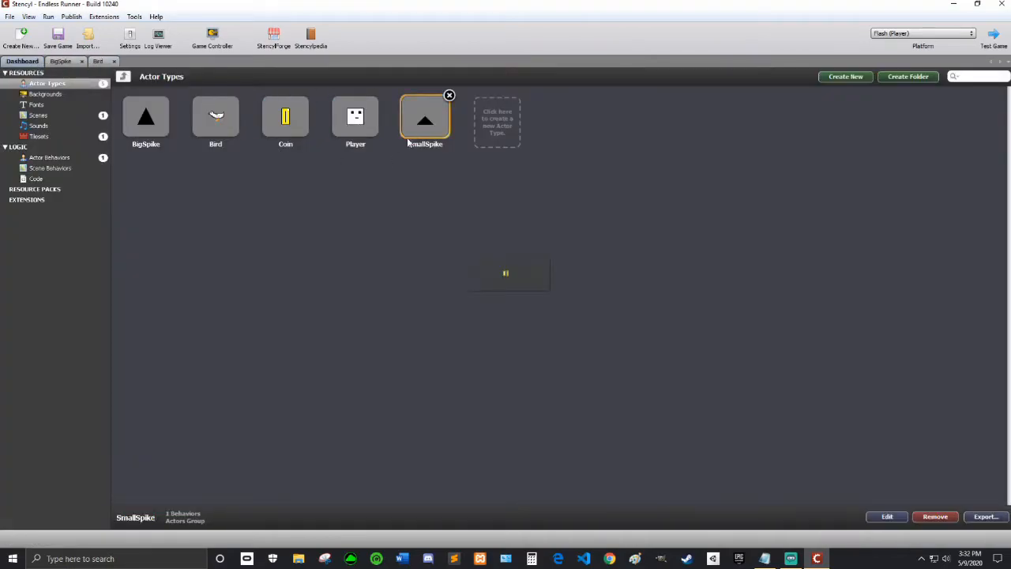
{"action": "double_click", "coordinate": [145, 117]}
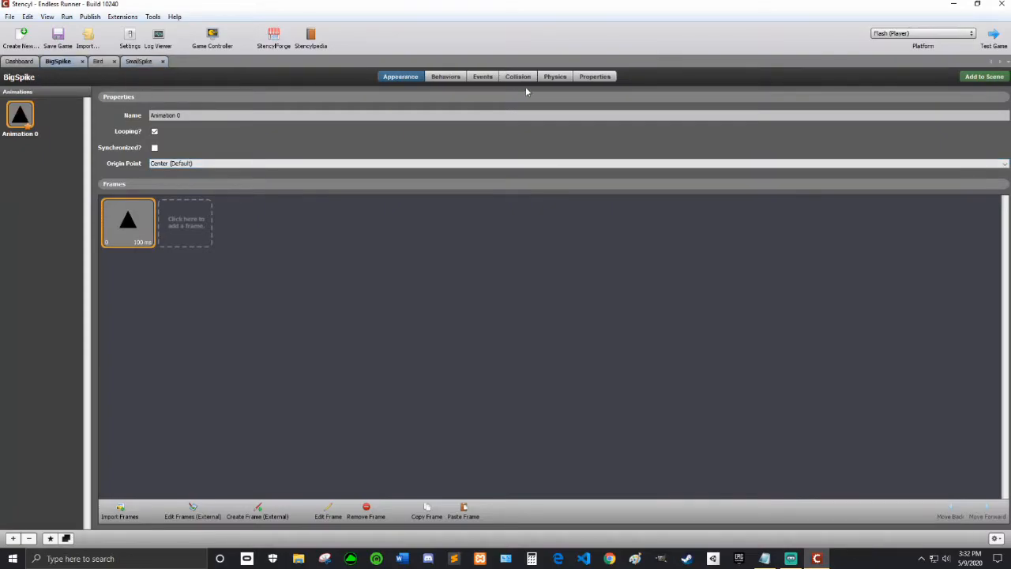
Set the Group property of BigSpike, Bird and SmallSpike to Enemies.
{"action": "left_click", "coordinate": [594, 76]}
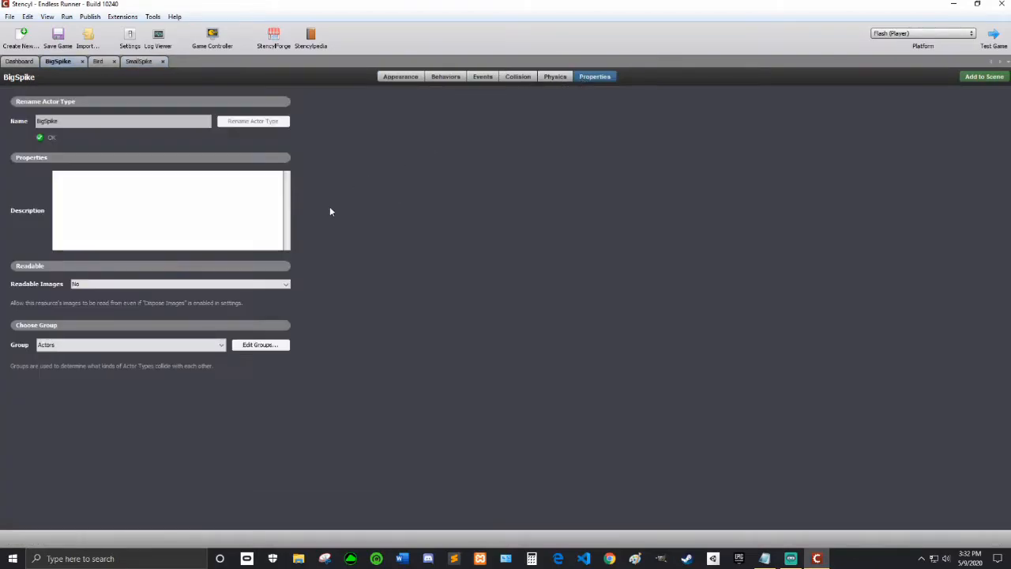
{"action": "left_click", "coordinate": [131, 344]}
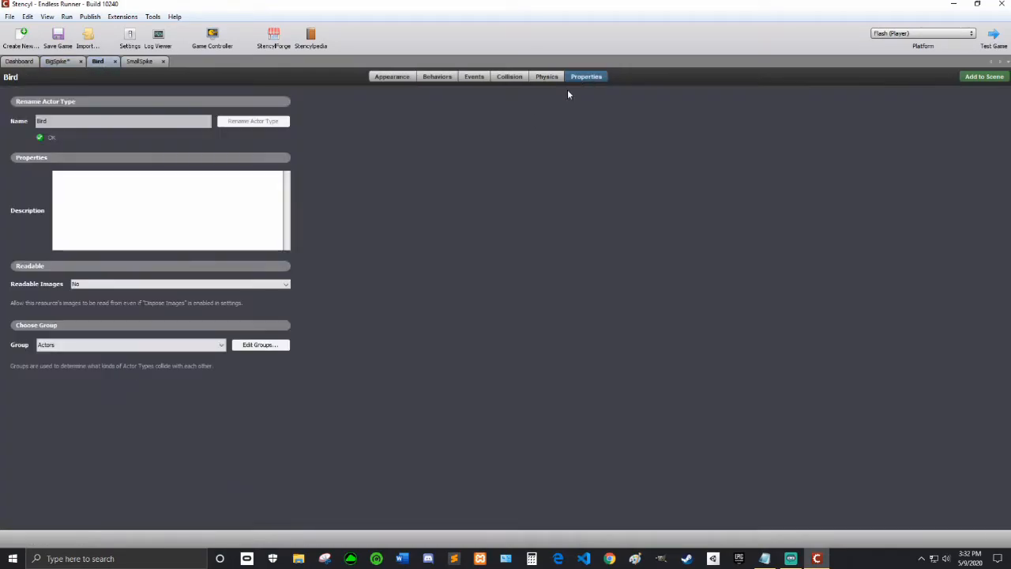
{"action": "left_click", "coordinate": [127, 344]}
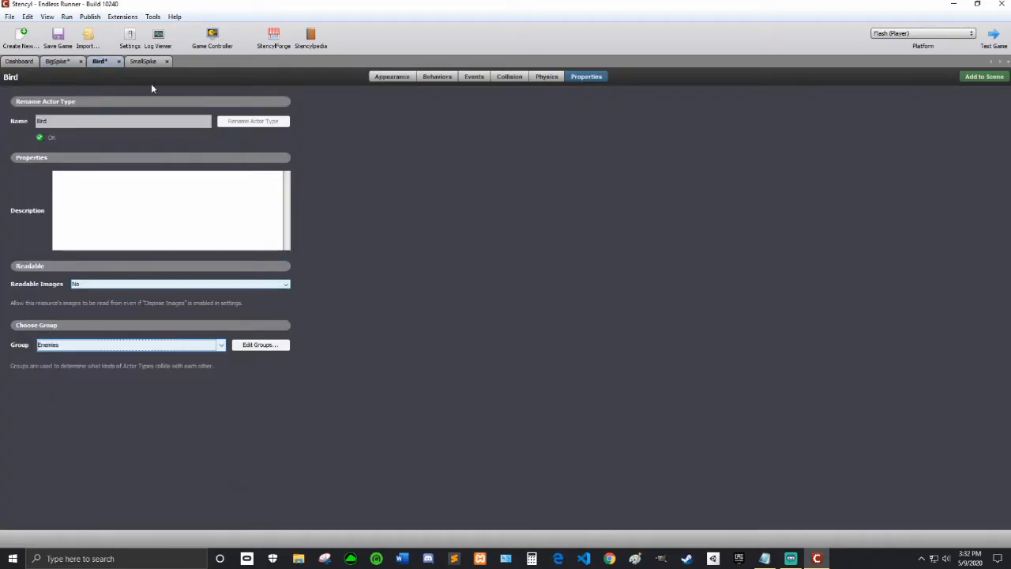
{"action": "left_click", "coordinate": [144, 60]}
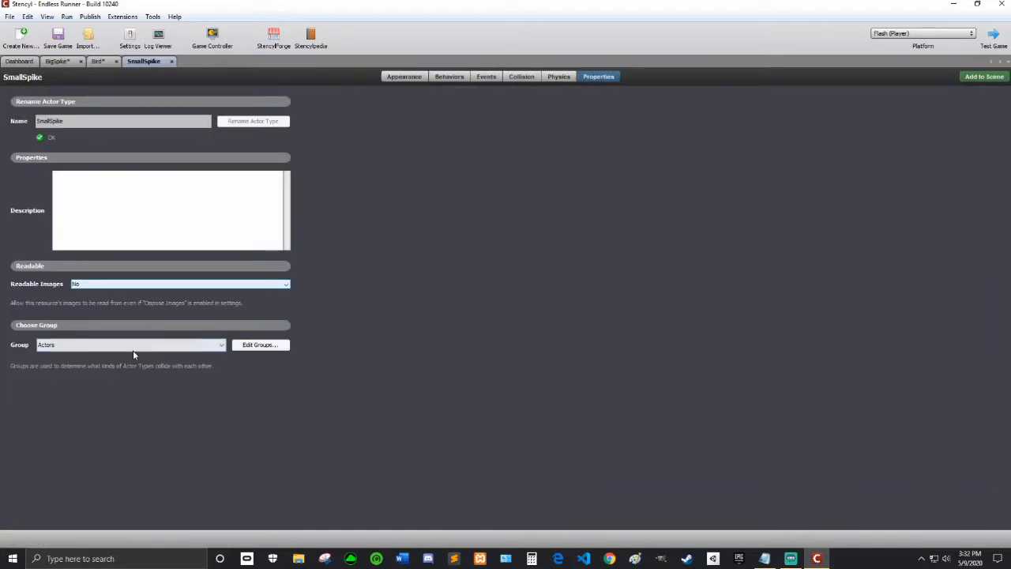
{"action": "left_click", "coordinate": [130, 344]}
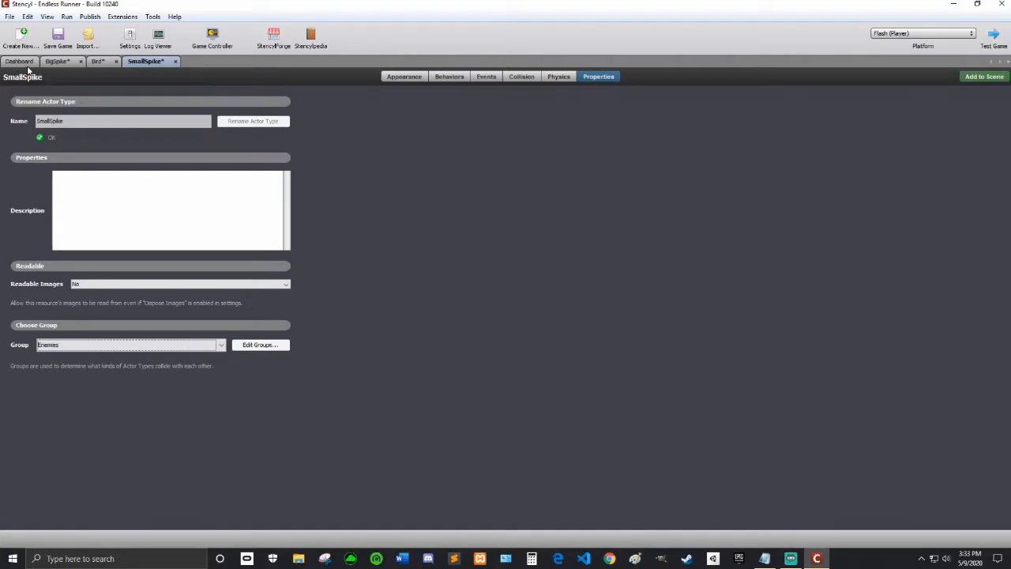
Add a HitByEnemy collision event to Player for Enemies, then search blocks for 'kill'.
{"action": "left_click", "coordinate": [19, 61]}
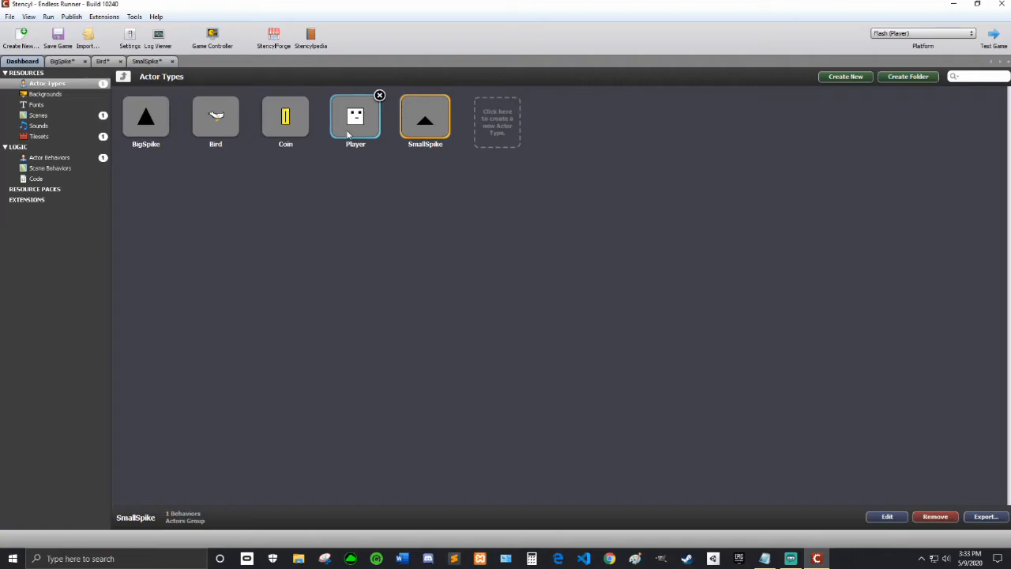
{"action": "double_click", "coordinate": [354, 118]}
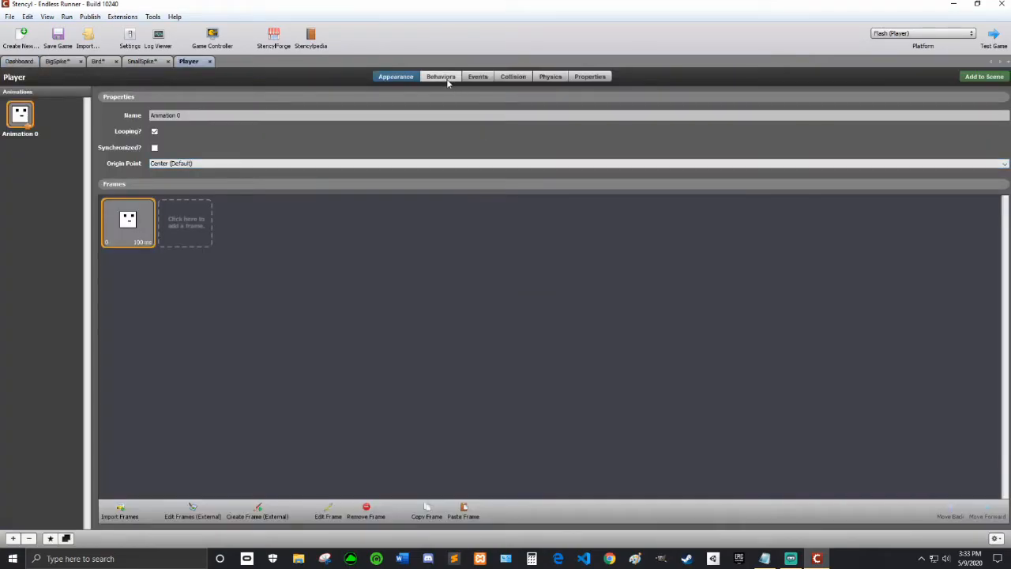
{"action": "left_click", "coordinate": [478, 76]}
{"action": "type", "text": "HitByEnemy"}
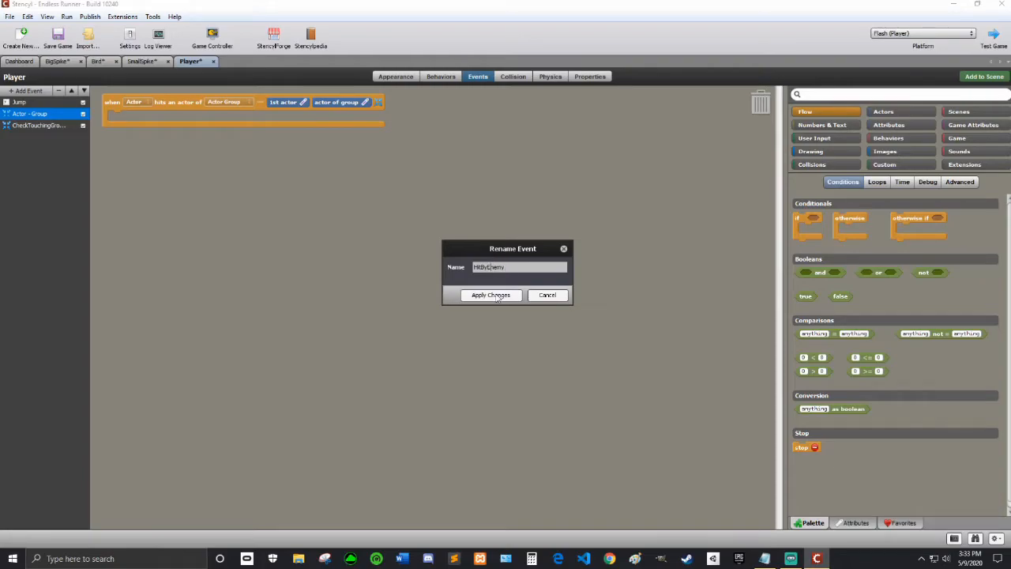
{"action": "left_click", "coordinate": [491, 295]}
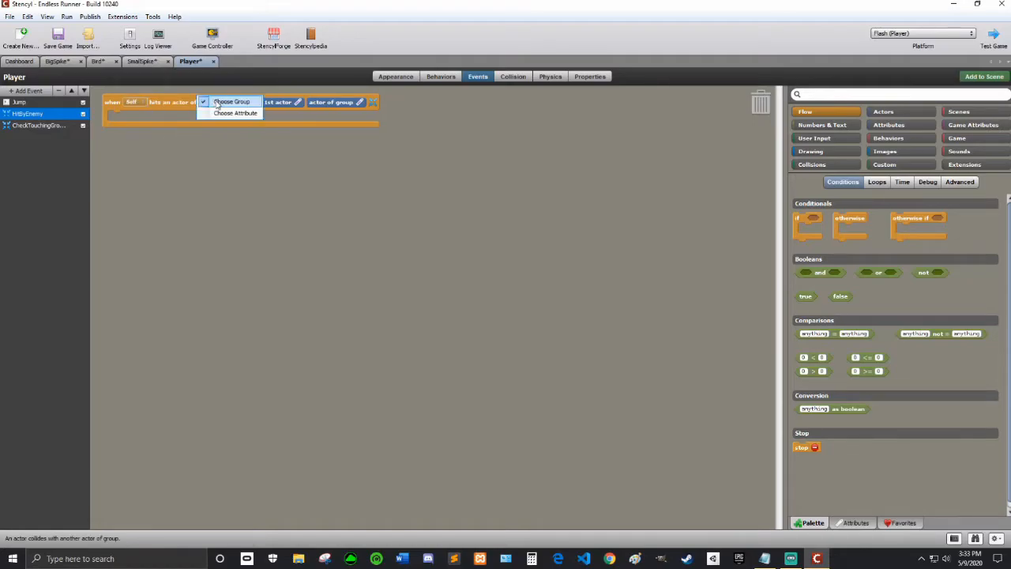
{"action": "left_click", "coordinate": [232, 101]}
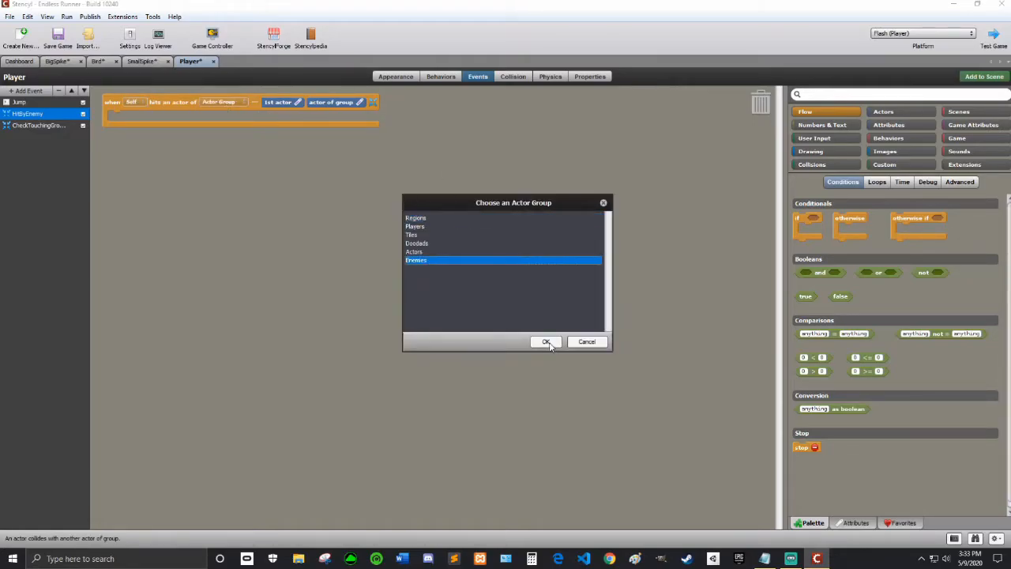
{"action": "left_click", "coordinate": [545, 341]}
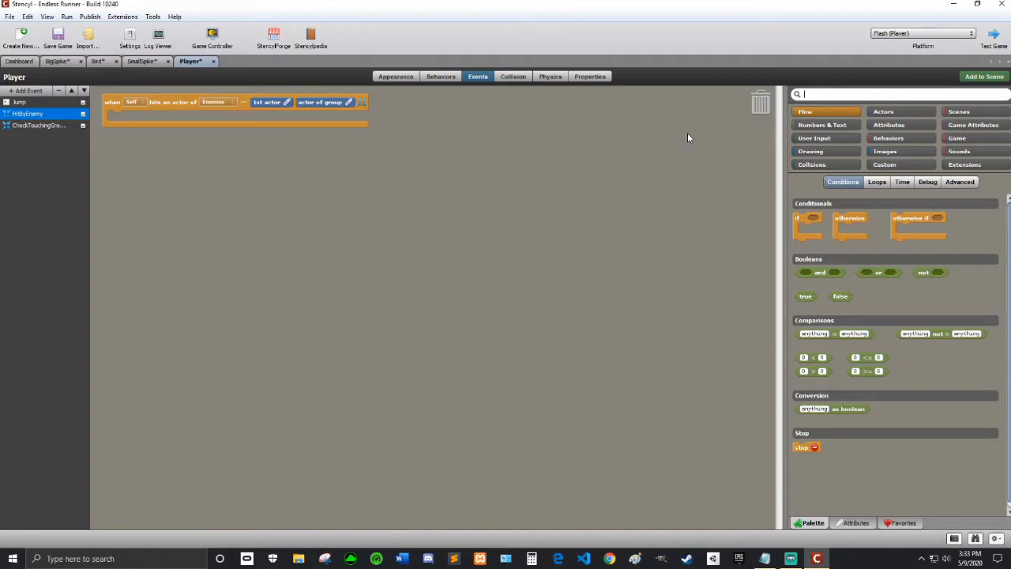
{"action": "type", "text": "kill"}
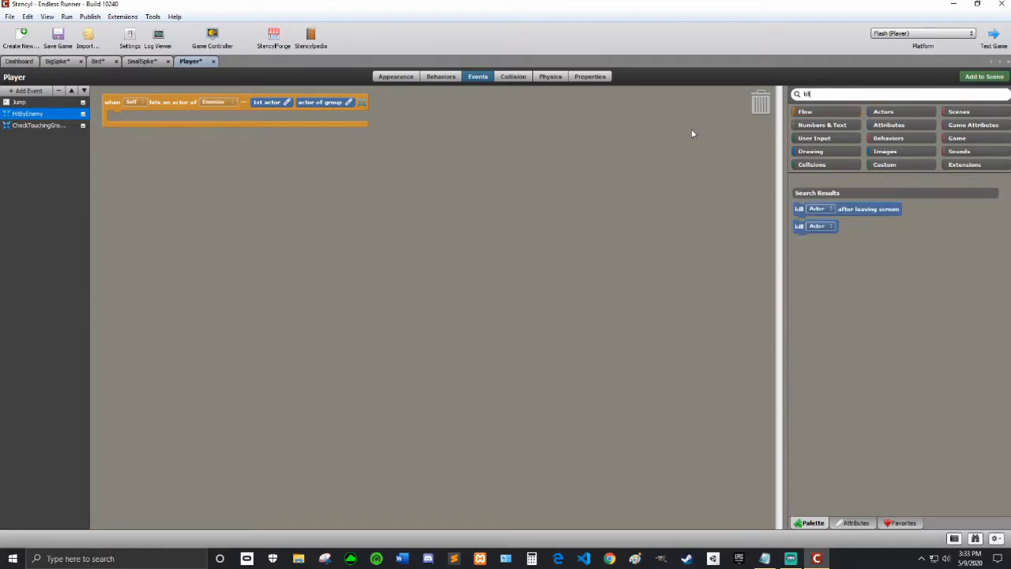
{"action": "mouse_move", "coordinate": [599, 201]}
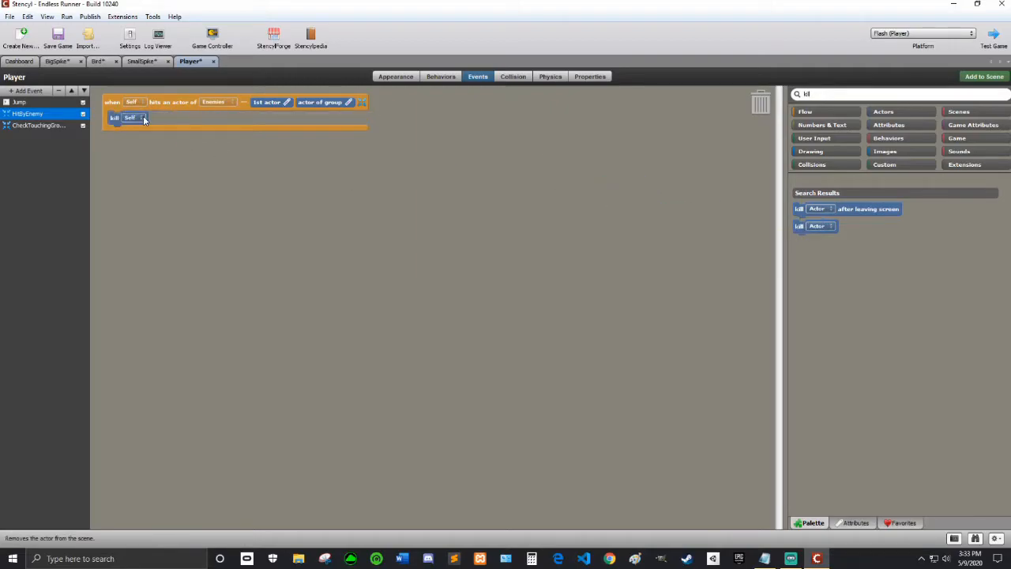
{"action": "mouse_move", "coordinate": [399, 158]}
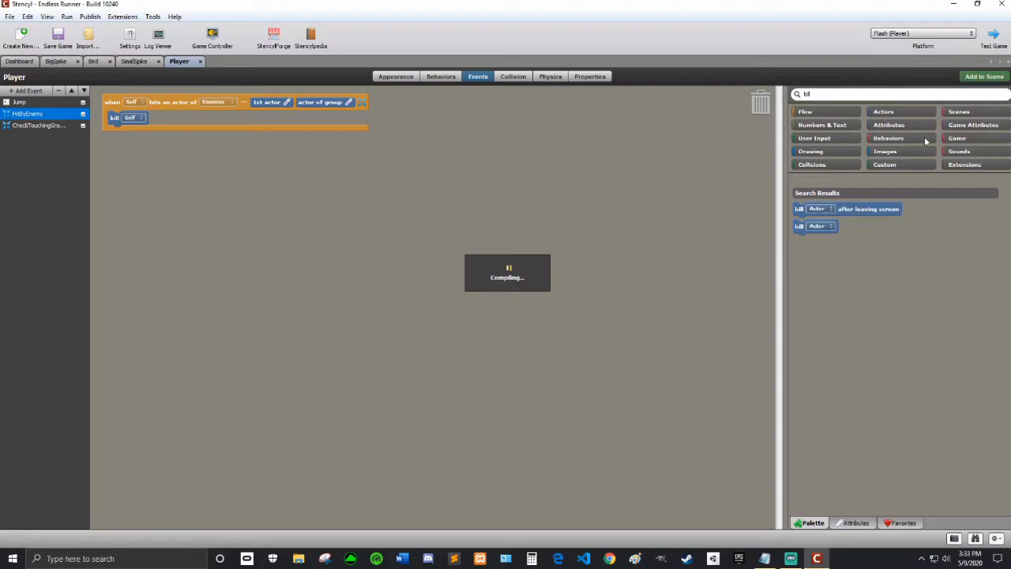
{"action": "mouse_move", "coordinate": [431, 246]}
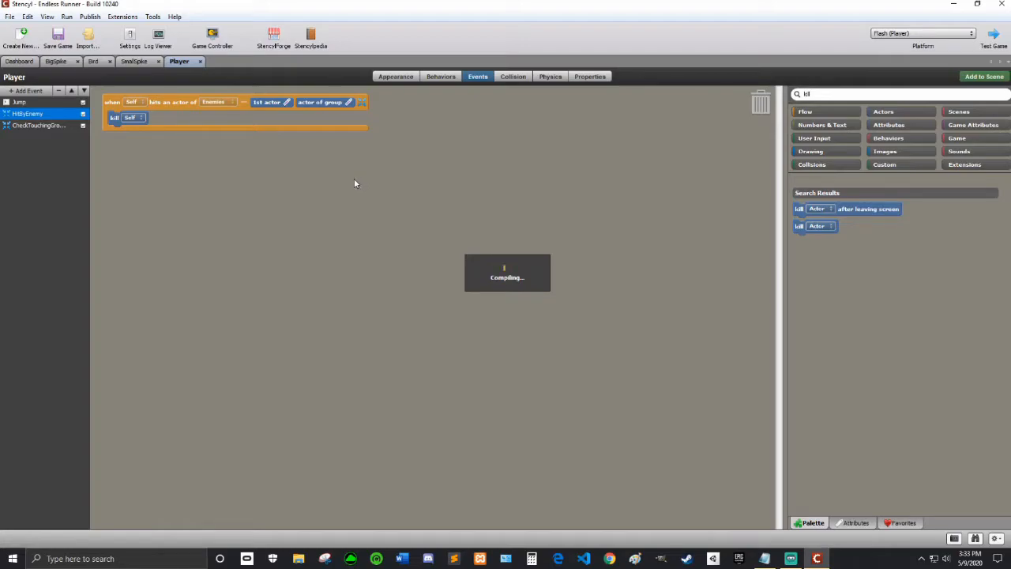
{"action": "mouse_move", "coordinate": [261, 276]}
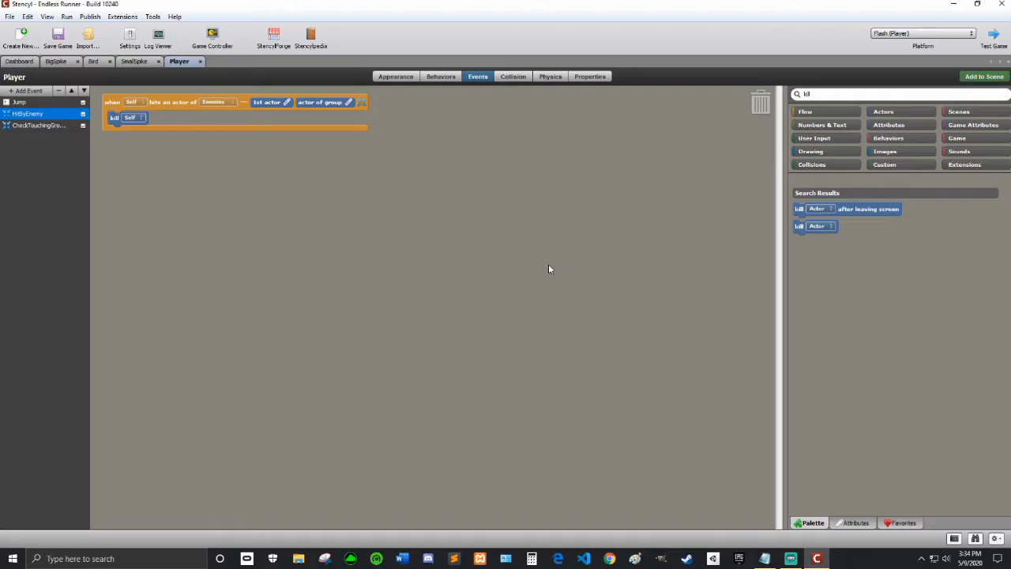
{"action": "mouse_move", "coordinate": [556, 216]}
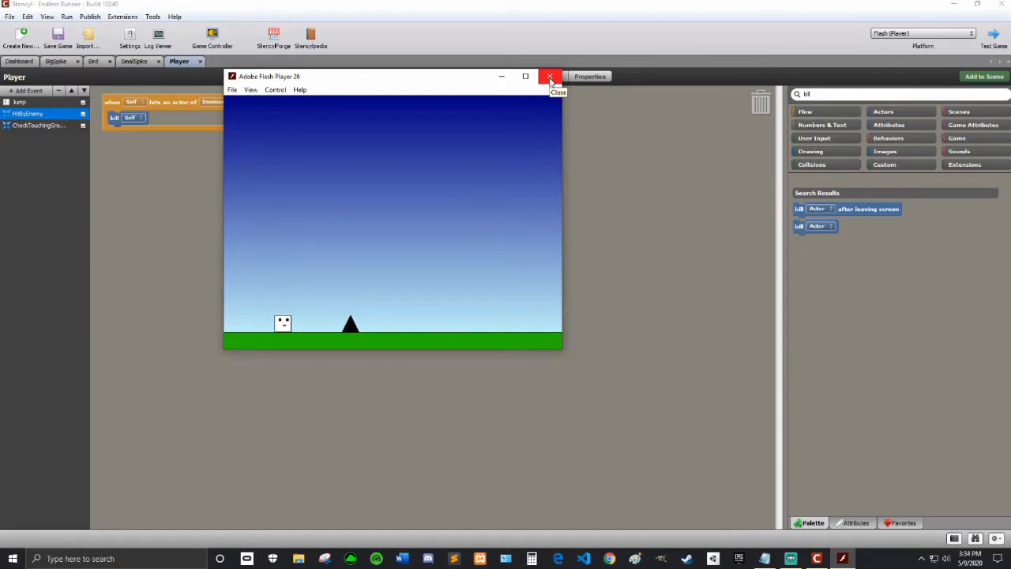
Close the test game window after play-testing the enemy kill rule.
{"action": "left_click", "coordinate": [550, 75]}
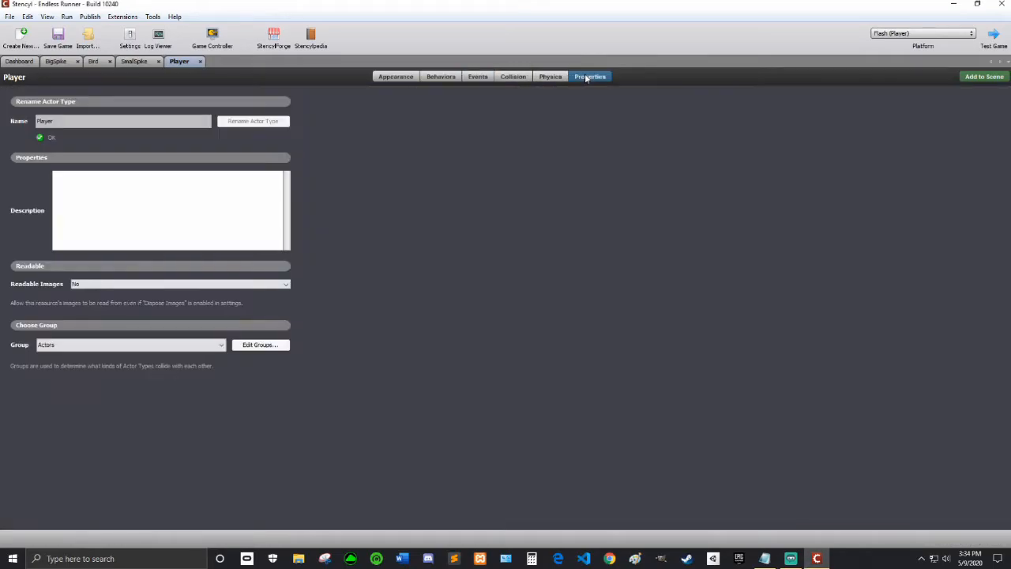
Set the Player actor's Group dropdown to Players.
{"action": "left_click", "coordinate": [130, 345]}
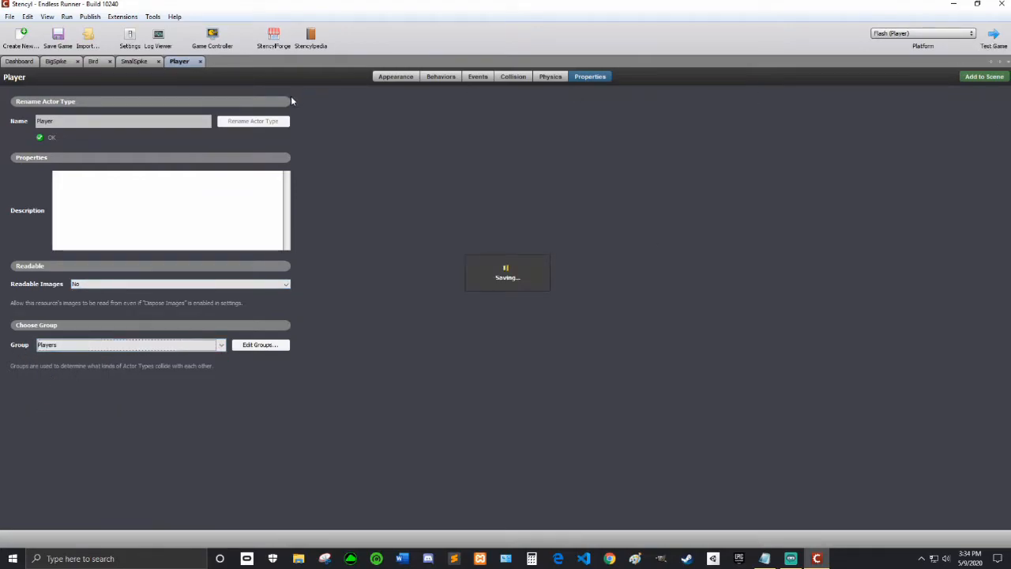
{"action": "mouse_move", "coordinate": [320, 107]}
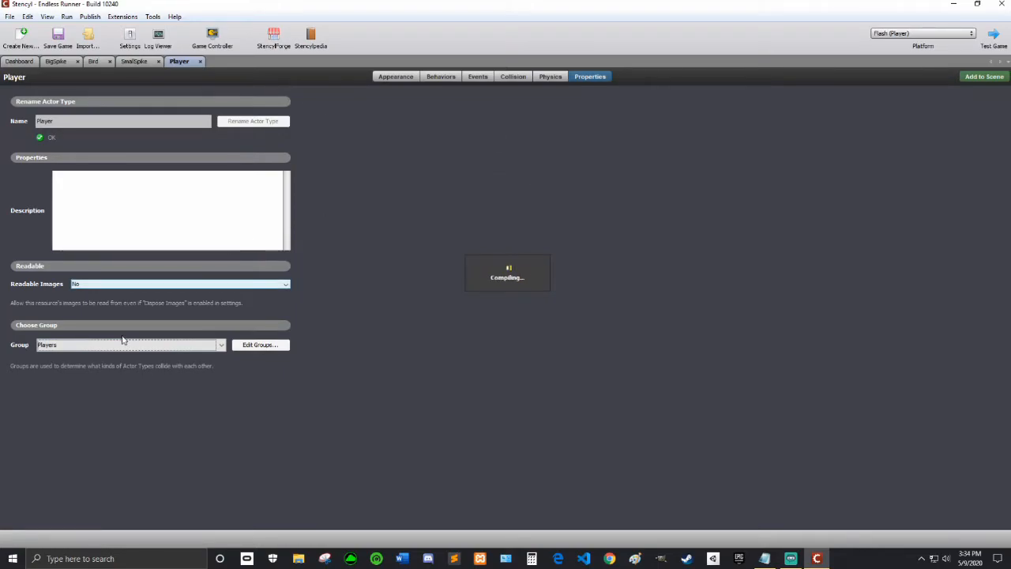
{"action": "left_click", "coordinate": [126, 344]}
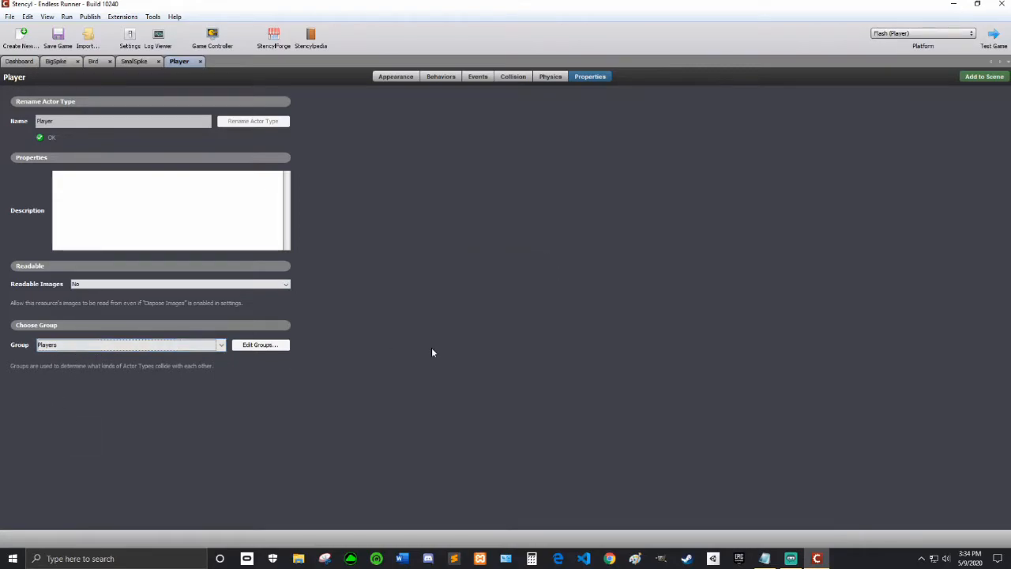
{"action": "mouse_move", "coordinate": [460, 348]}
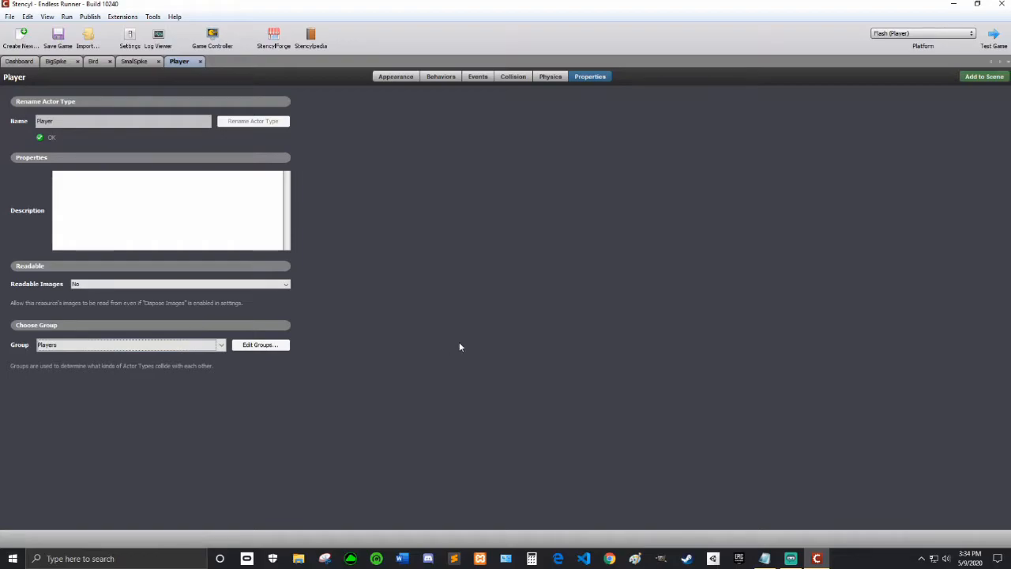
{"action": "left_click", "coordinate": [993, 37]}
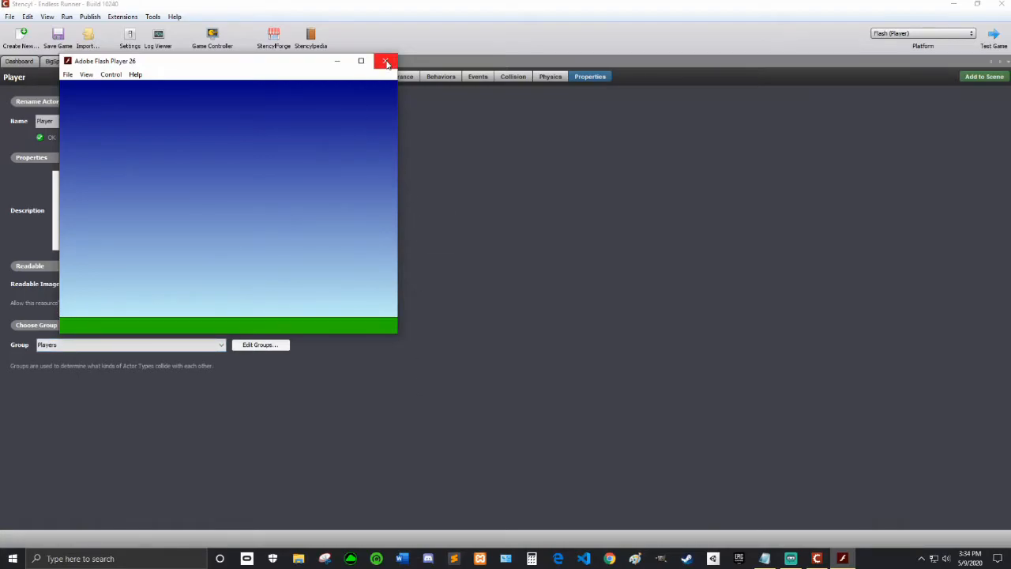
{"action": "left_click", "coordinate": [386, 62]}
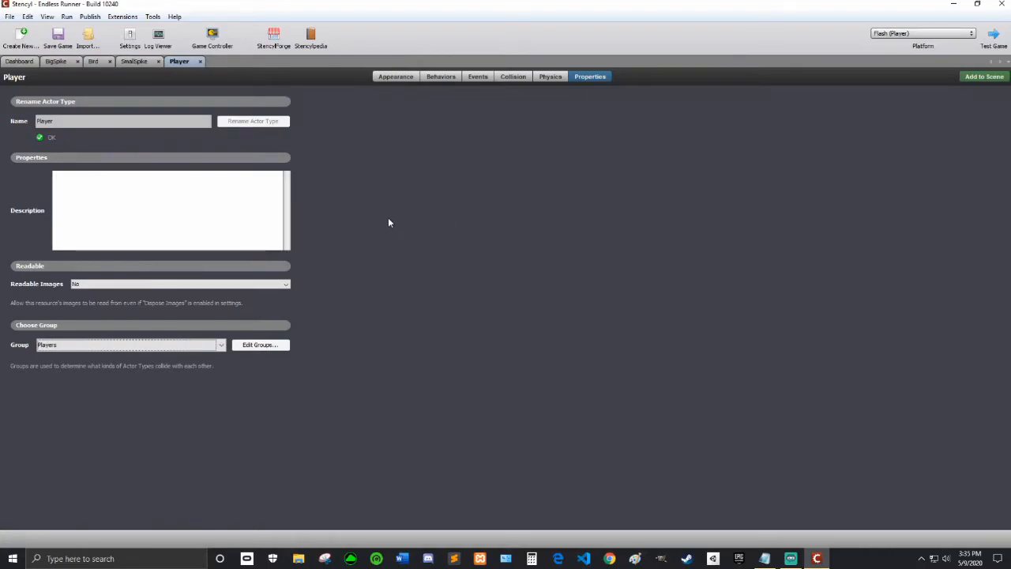
{"action": "mouse_move", "coordinate": [197, 64]}
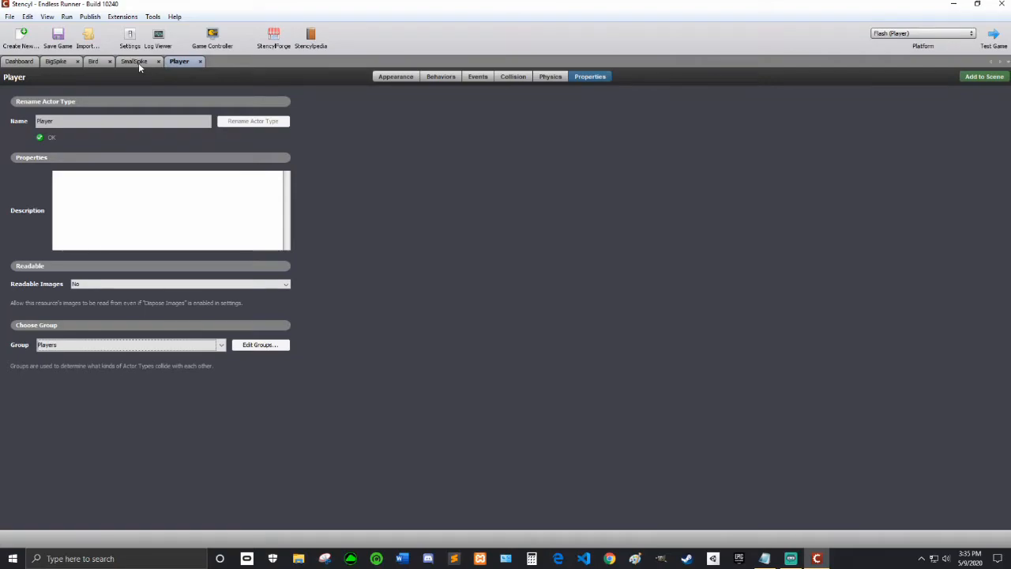
In HitByEnemy, add a reload-scene block with 2-second Fade Out and fade-in.
{"action": "left_click", "coordinate": [477, 76]}
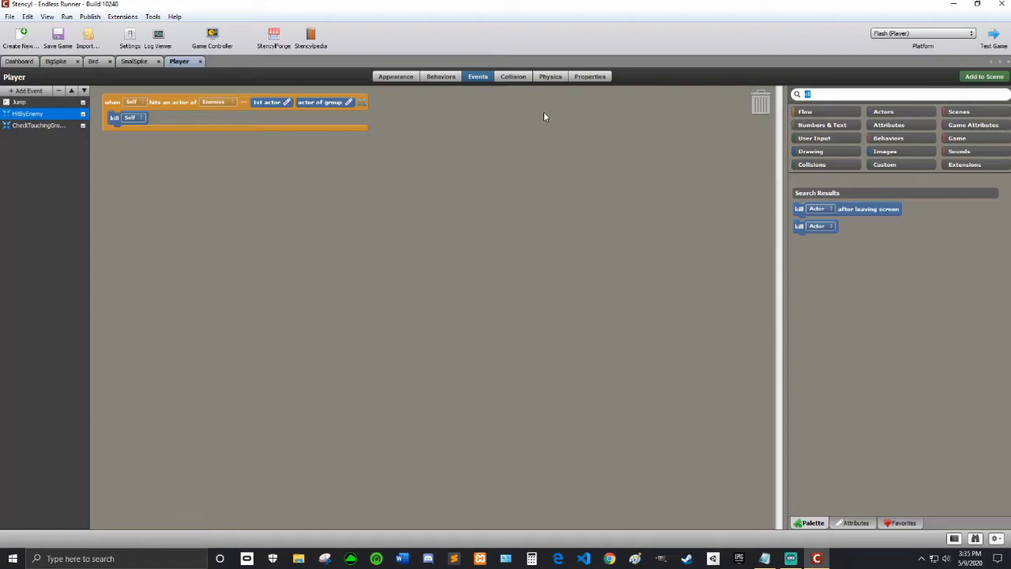
{"action": "type", "text": "cross"}
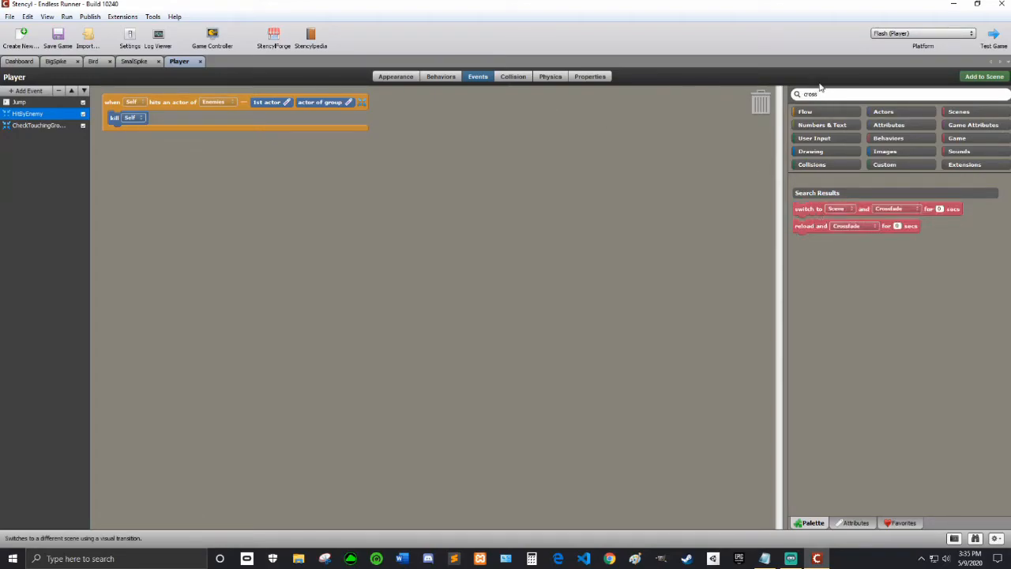
{"action": "type", "text": "fade"}
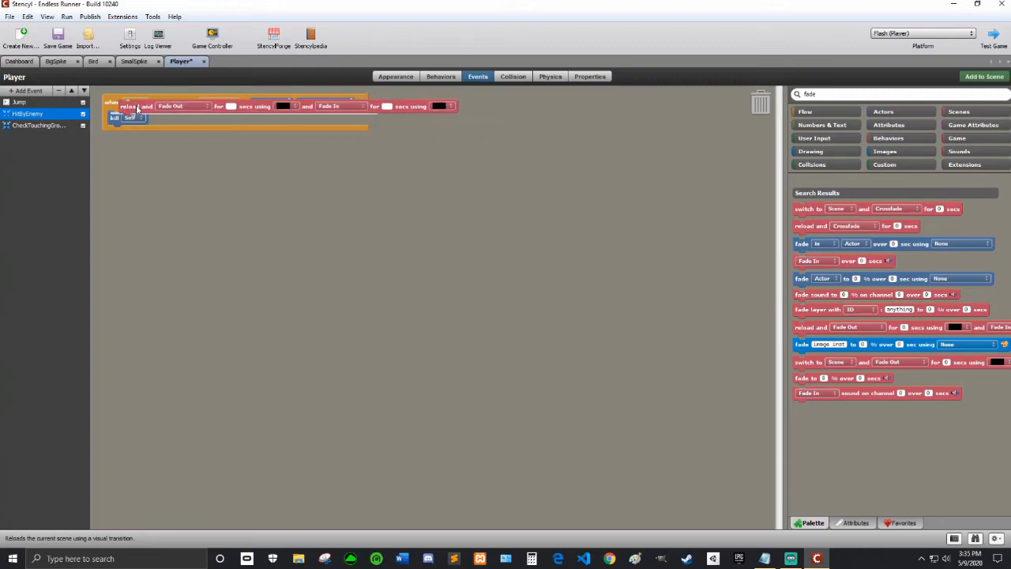
{"action": "left_click", "coordinate": [171, 117]}
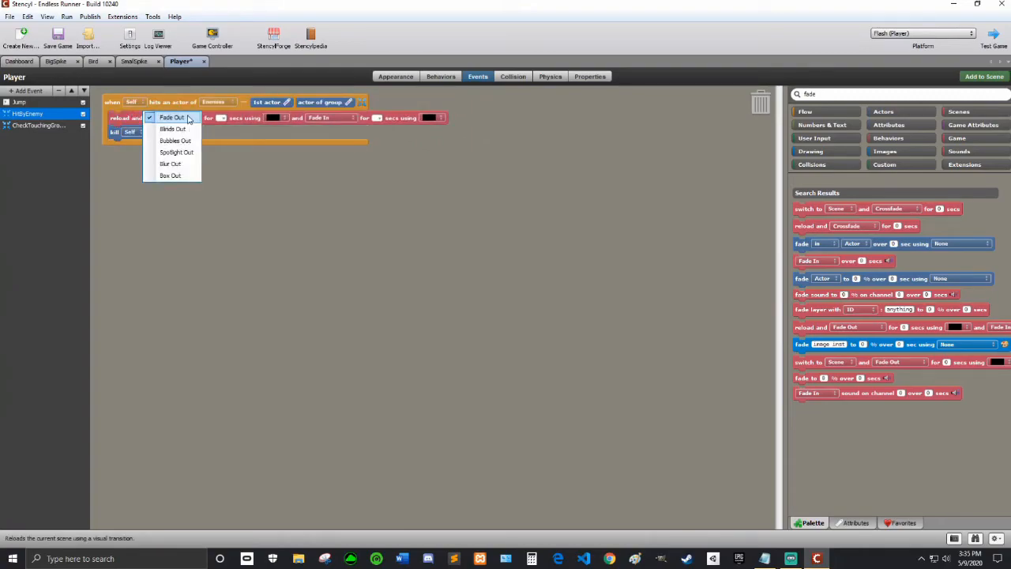
{"action": "left_click", "coordinate": [172, 117]}
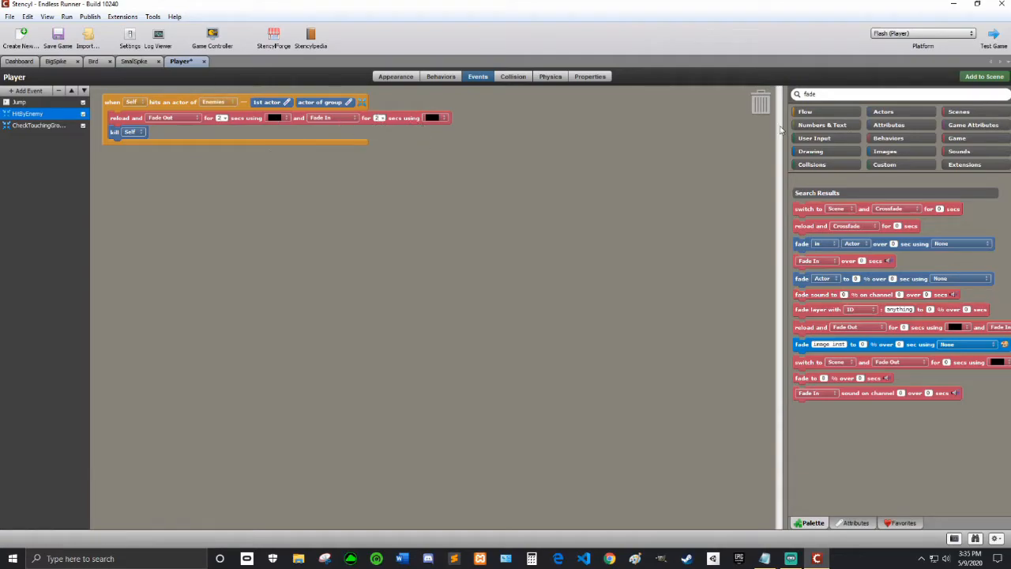
{"action": "type", "text": "scre"}
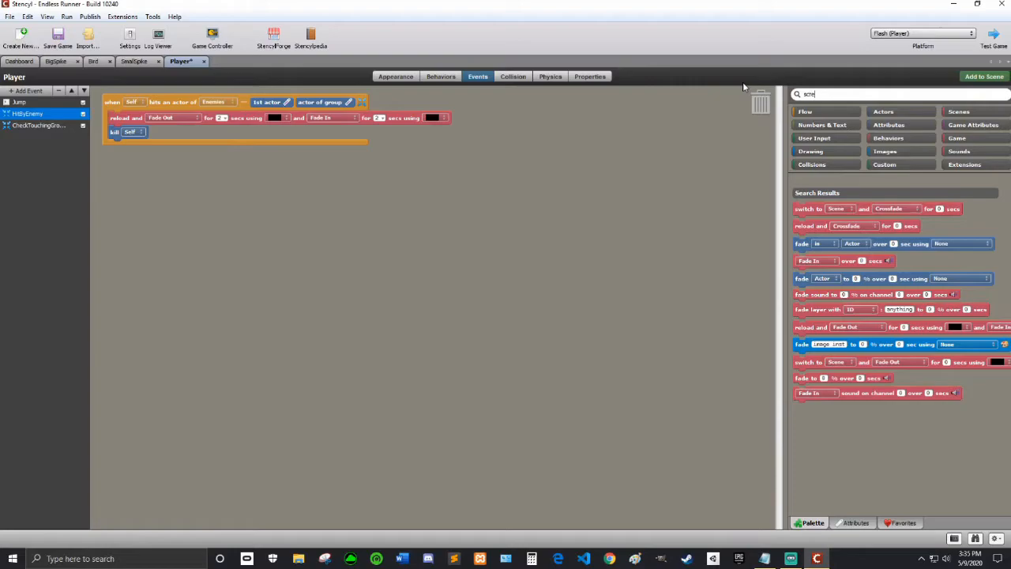
{"action": "type", "text": "screen"}
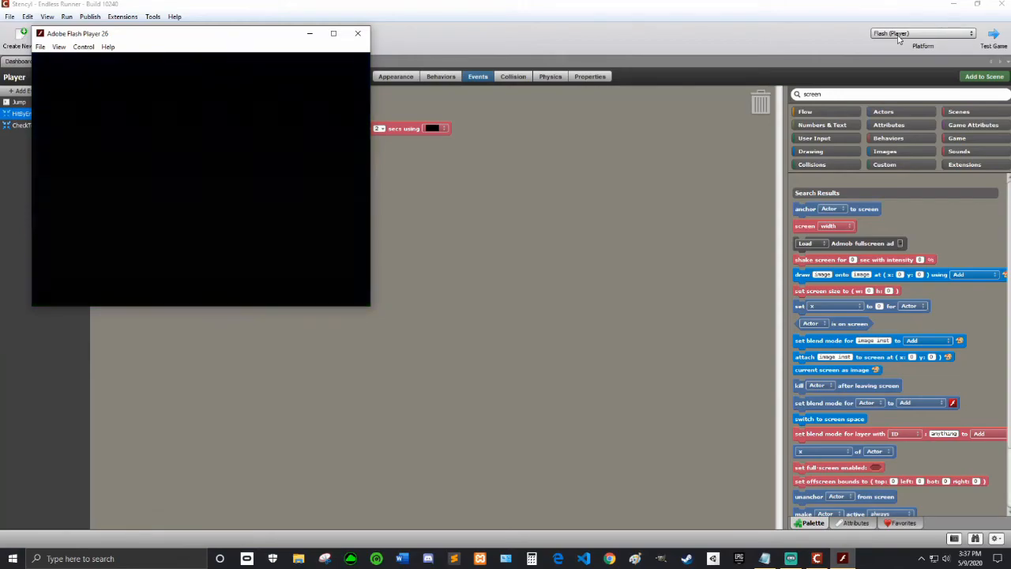
Close the test game, go to Backgrounds, and start naming a new background.
{"action": "left_click", "coordinate": [358, 33]}
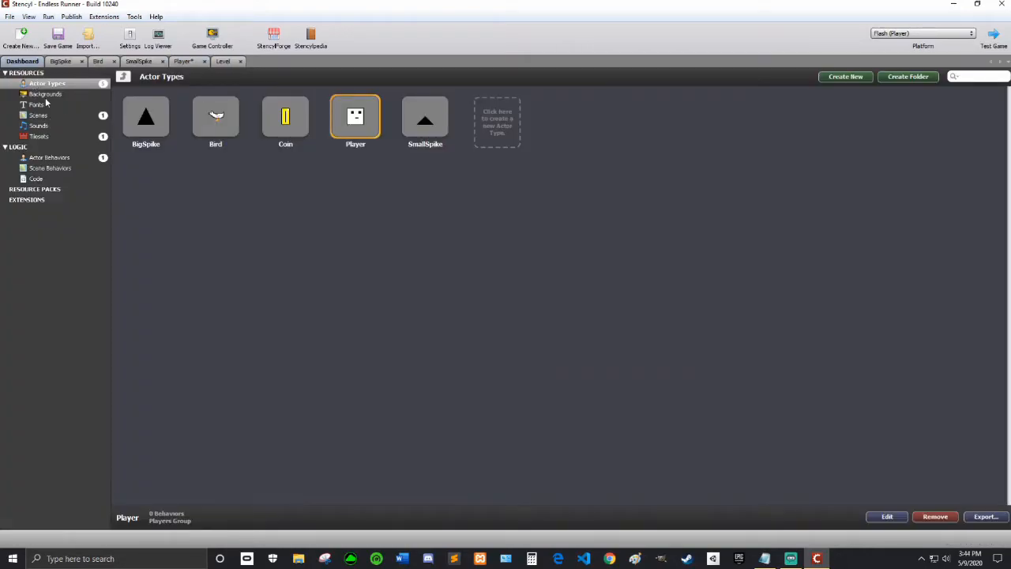
{"action": "left_click", "coordinate": [45, 94]}
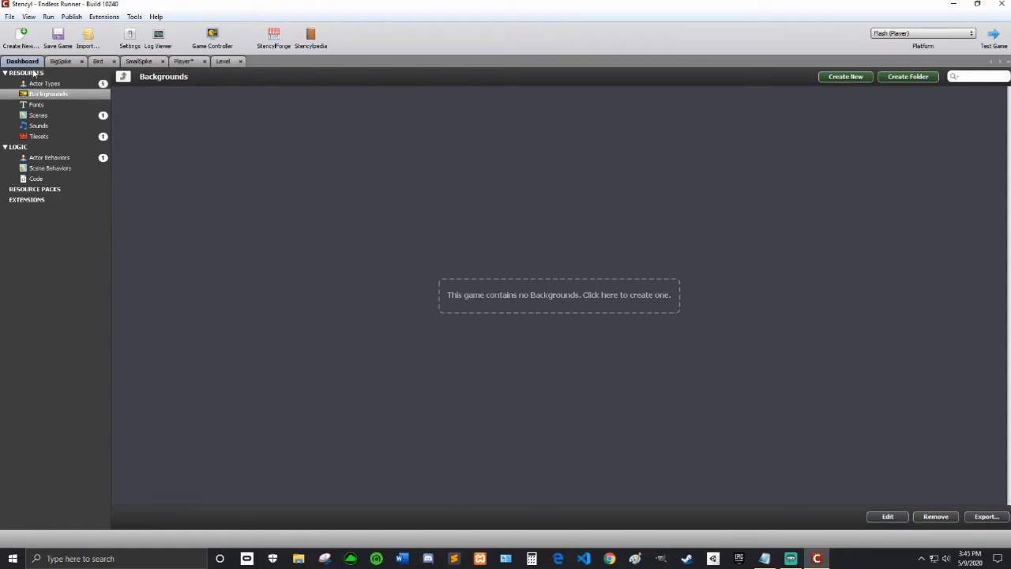
{"action": "mouse_move", "coordinate": [325, 206]}
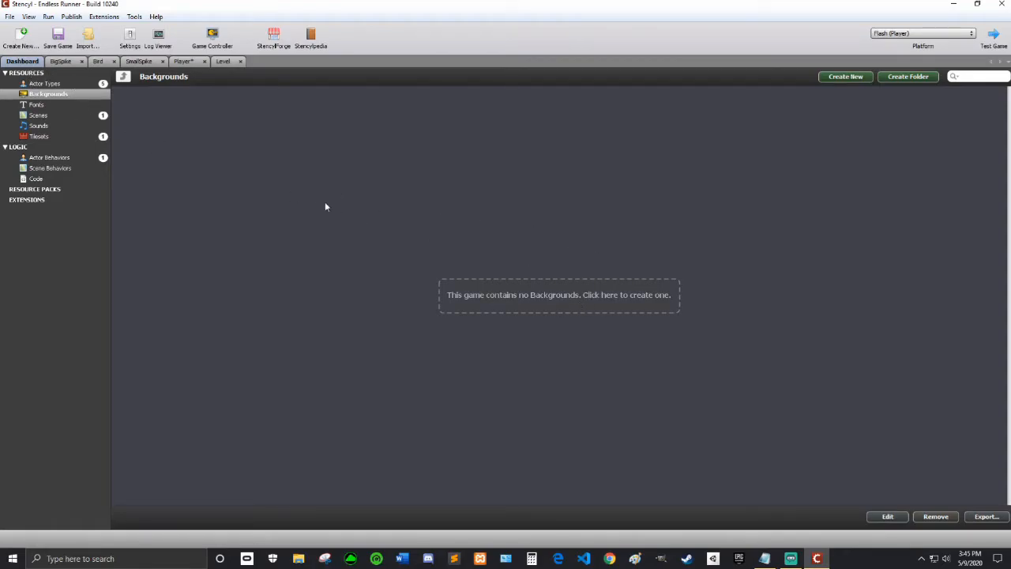
{"action": "mouse_move", "coordinate": [472, 270]}
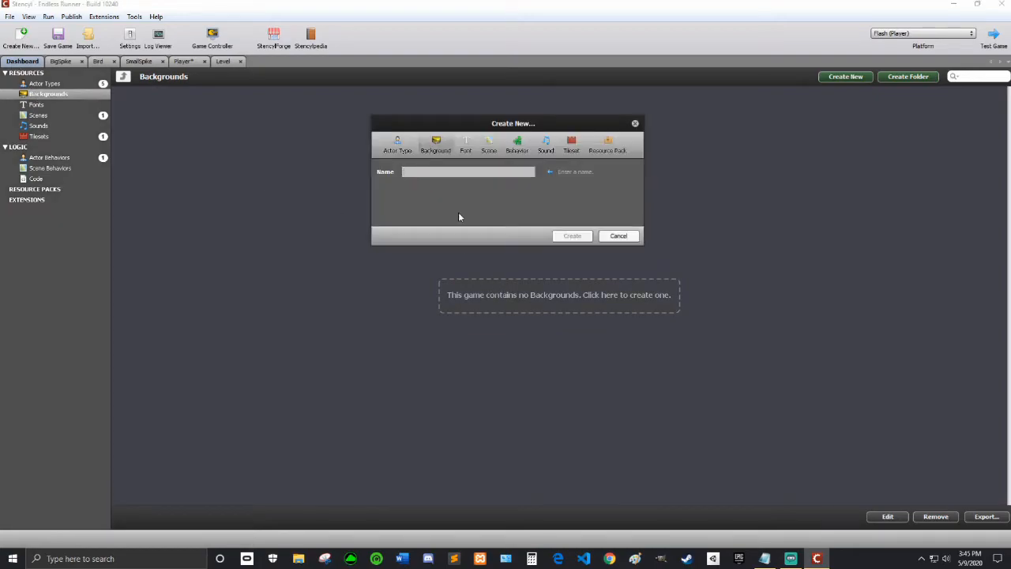
{"action": "type", "text": "def"}
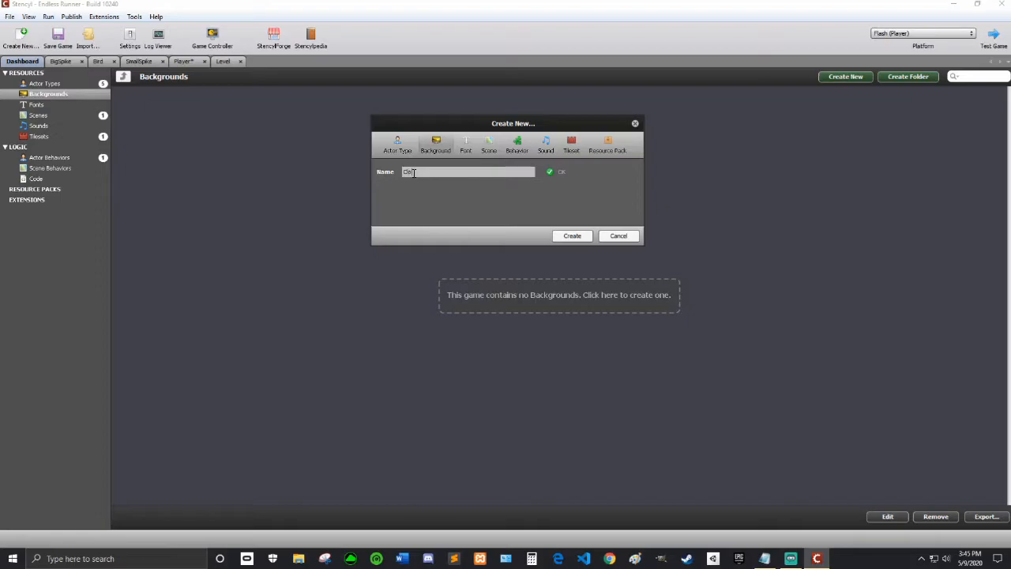
Create the Clouds background and add the clouds picture as its frame.
{"action": "left_click", "coordinate": [572, 236]}
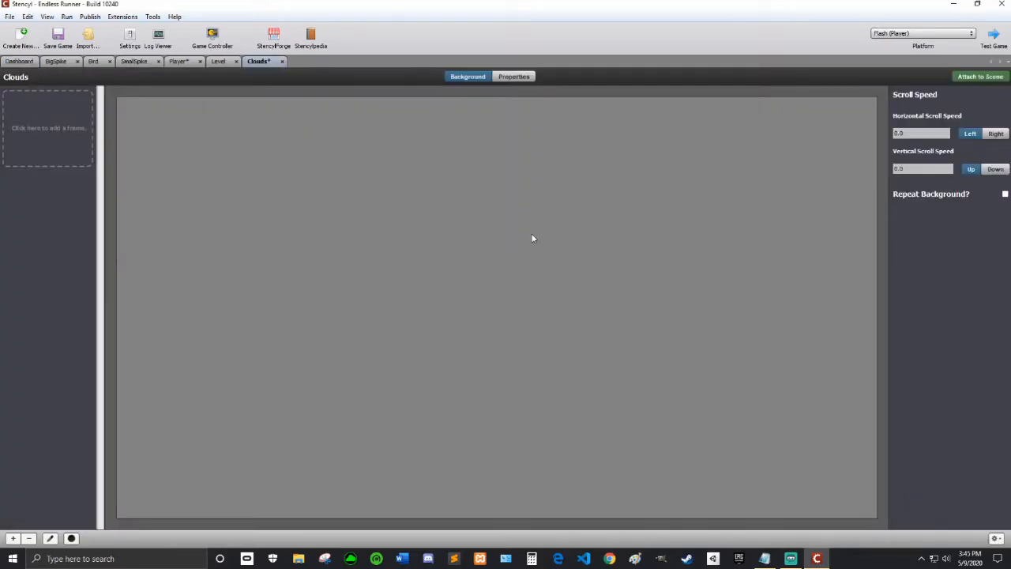
{"action": "left_click", "coordinate": [47, 127]}
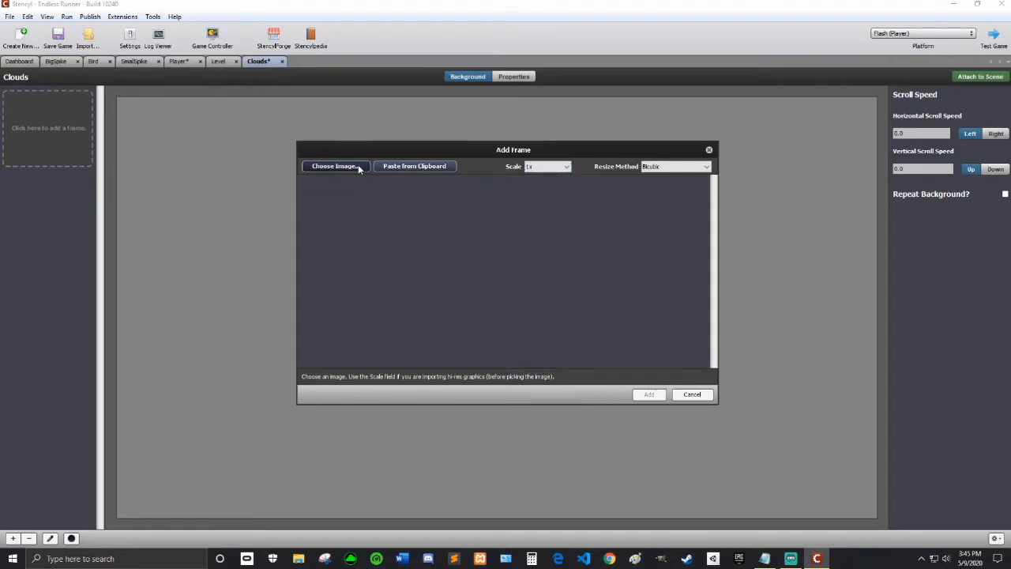
{"action": "left_click", "coordinate": [335, 166]}
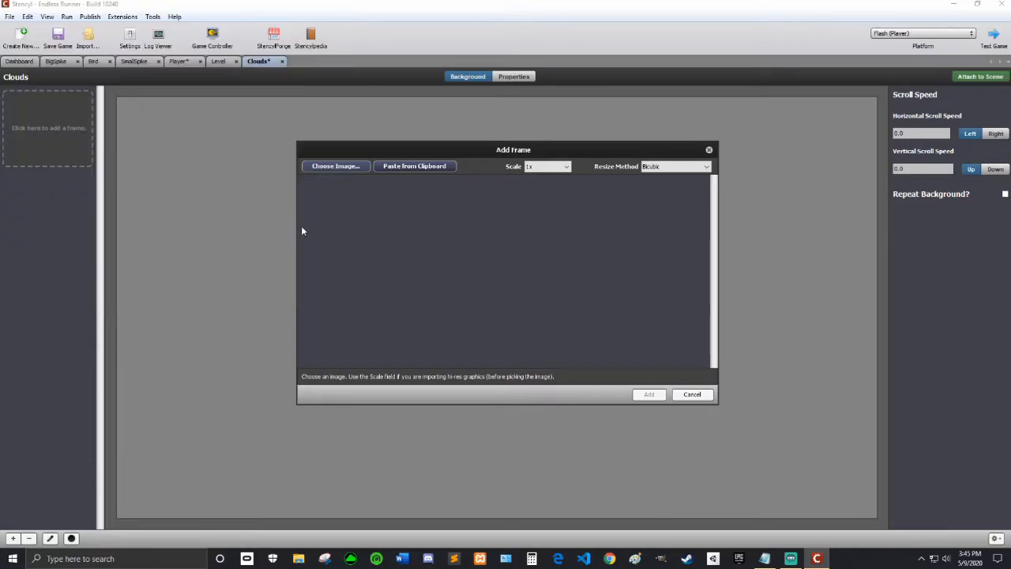
{"action": "left_click", "coordinate": [335, 166]}
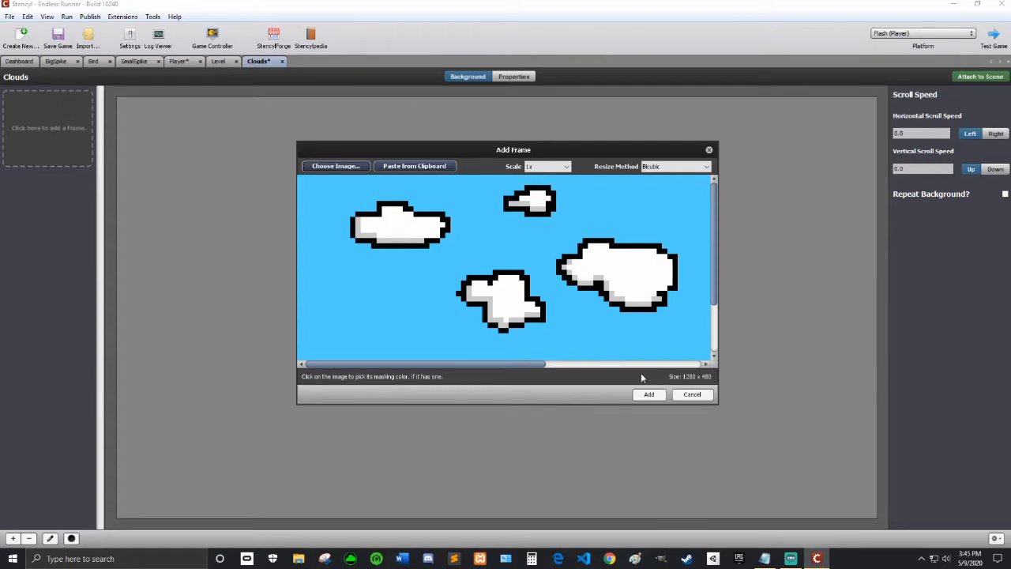
{"action": "left_click", "coordinate": [649, 394]}
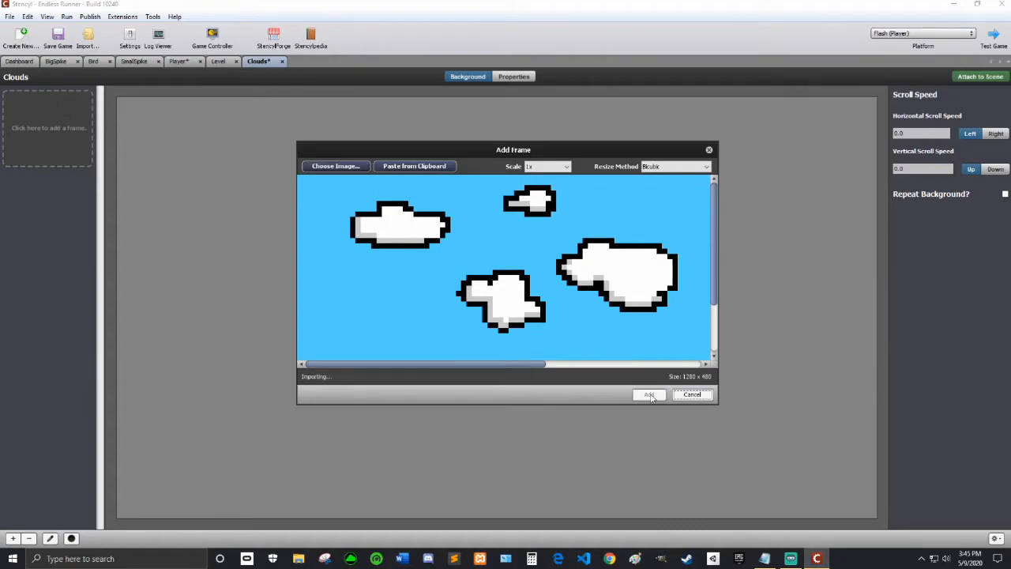
Give Clouds horizontal scroll speed 5 with Repeat Background enabled, and save.
{"action": "left_click", "coordinate": [649, 394]}
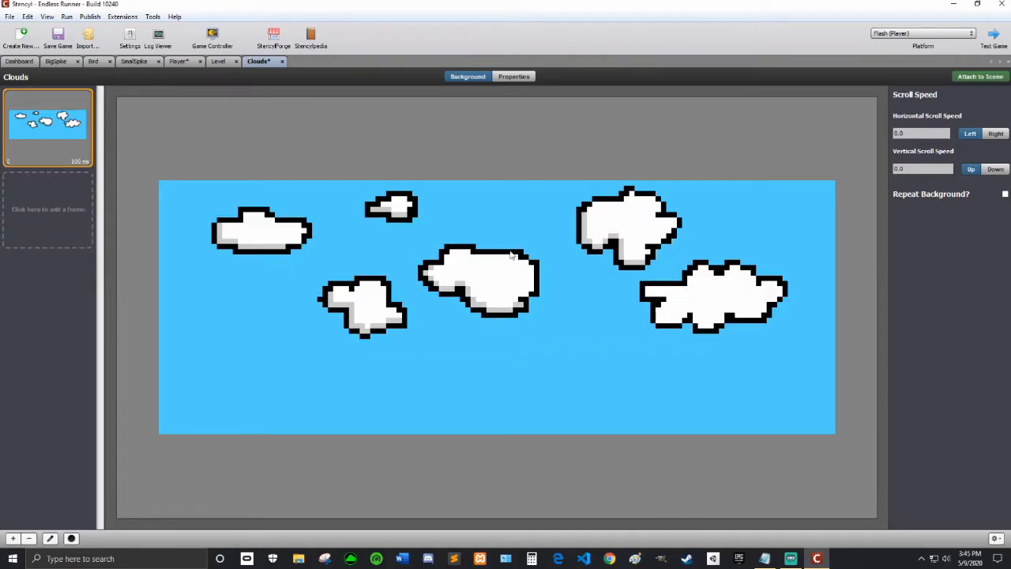
{"action": "mouse_move", "coordinate": [480, 256]}
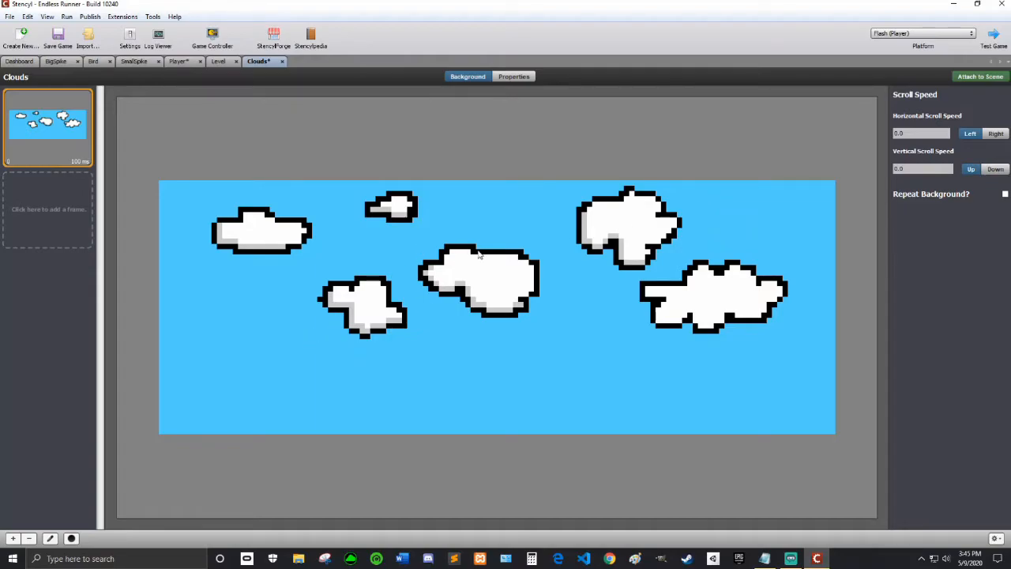
{"action": "mouse_move", "coordinate": [659, 324]}
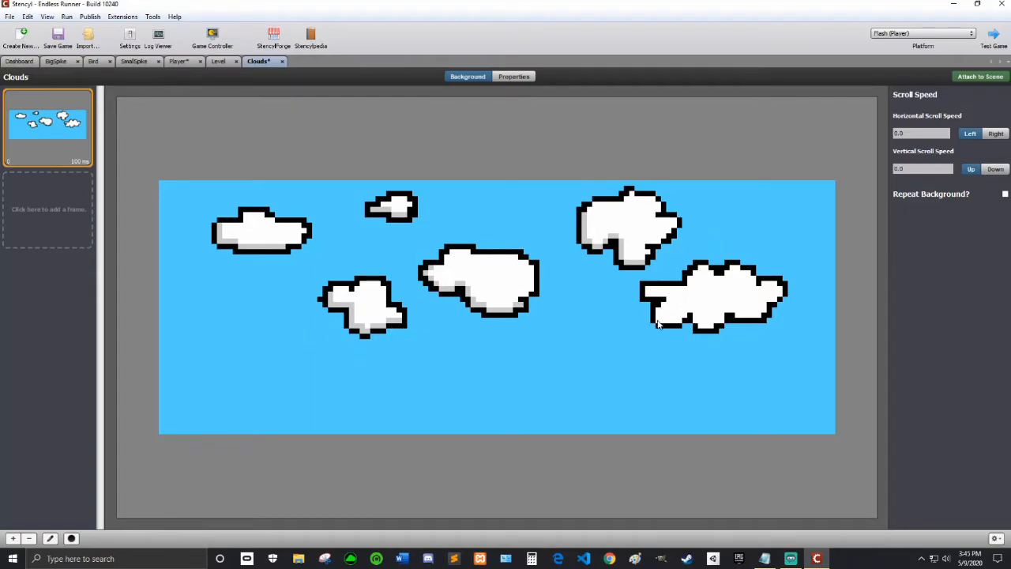
{"action": "mouse_move", "coordinate": [755, 316]}
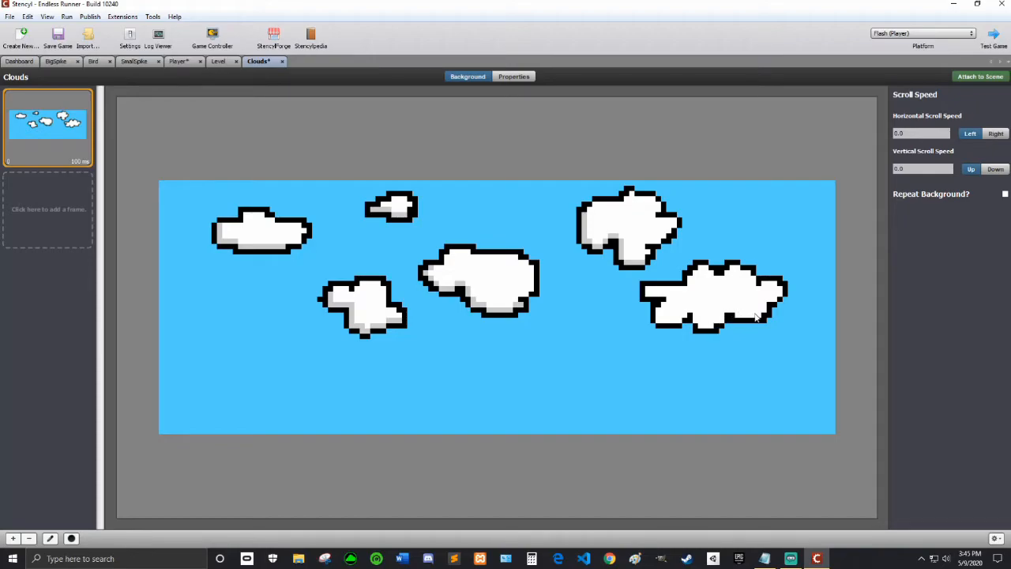
{"action": "mouse_move", "coordinate": [766, 311]}
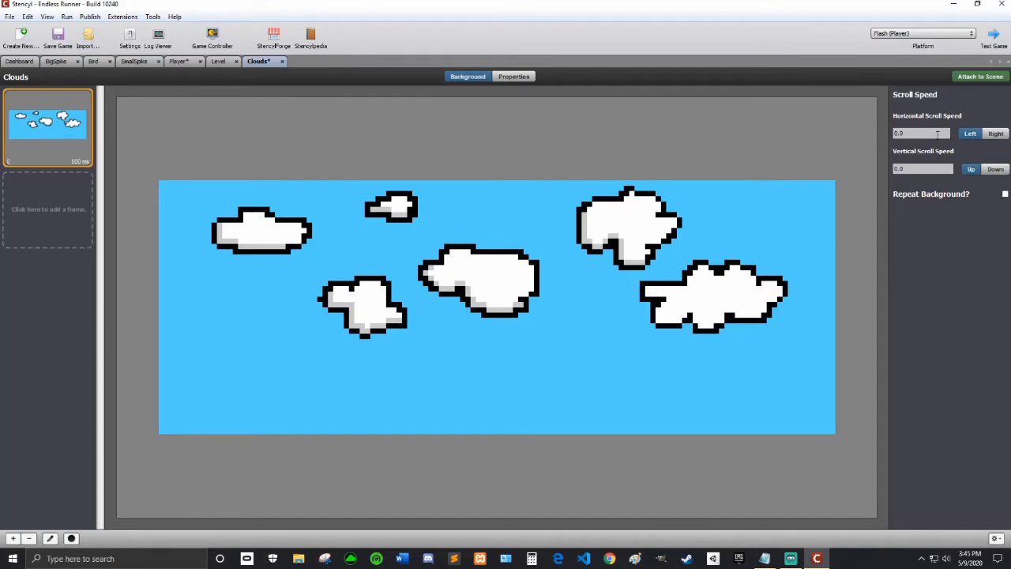
{"action": "left_click", "coordinate": [921, 132]}
{"action": "type", "text": "5"}
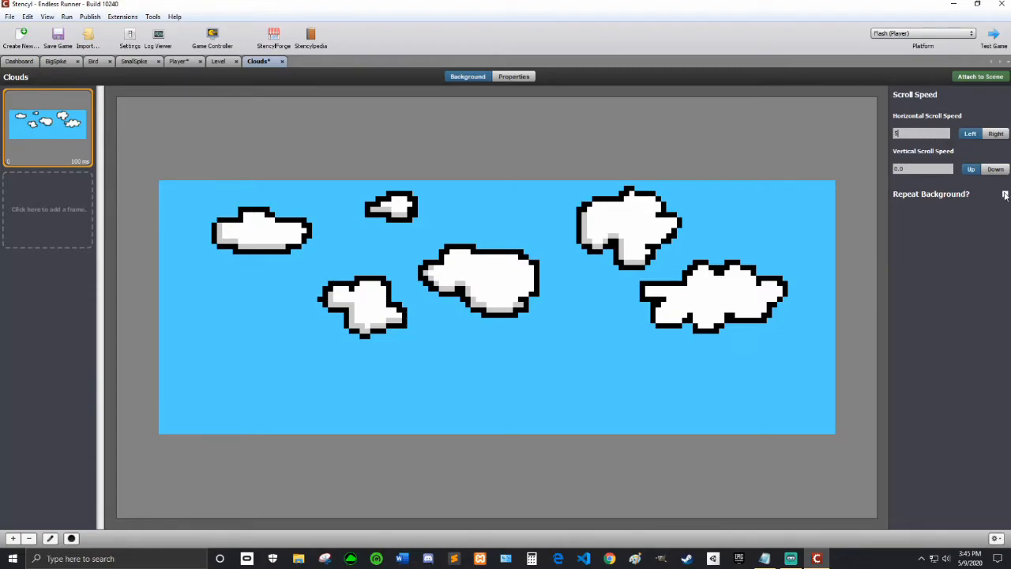
{"action": "left_click", "coordinate": [1005, 194]}
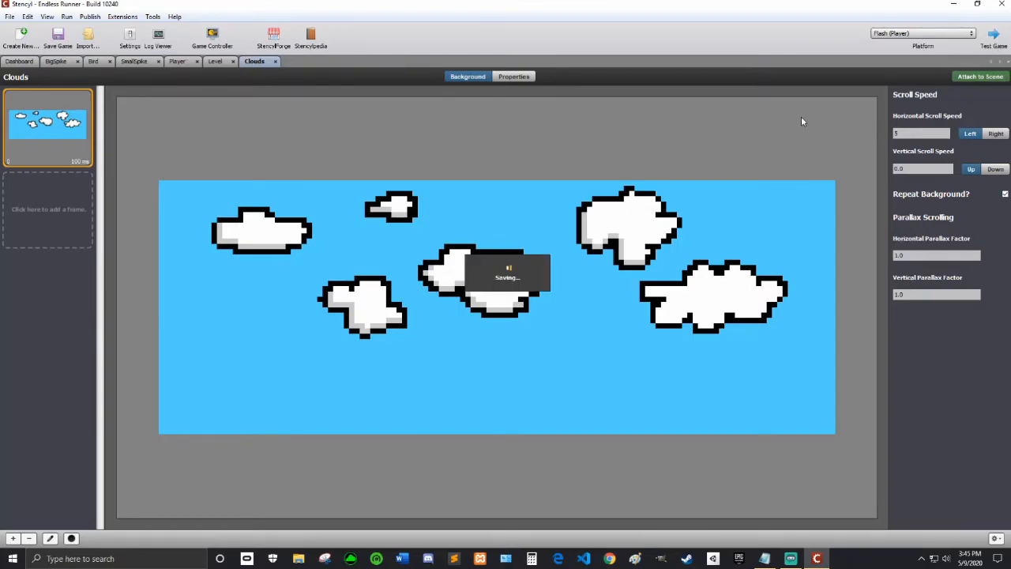
{"action": "left_click", "coordinate": [216, 61]}
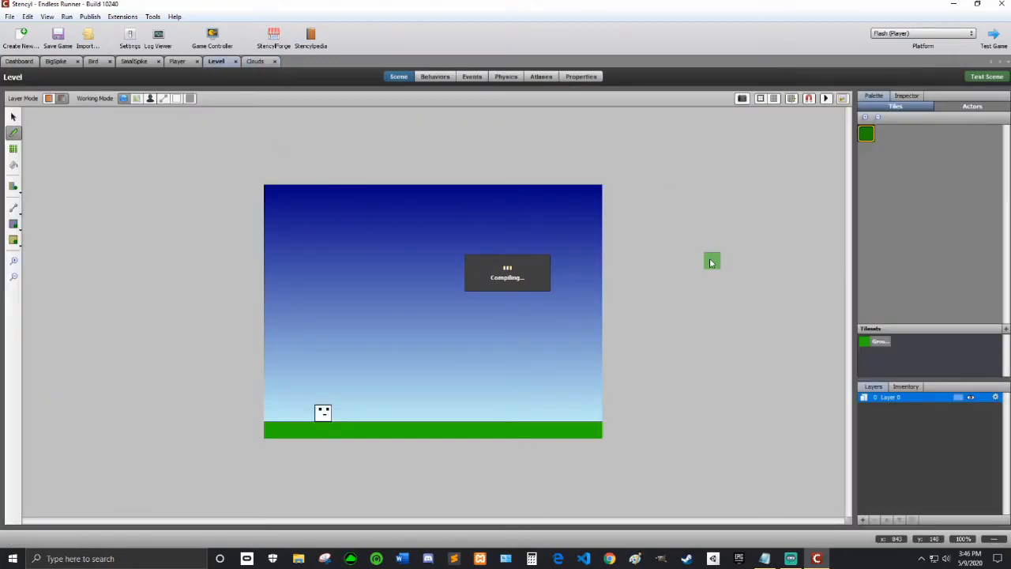
Add the Clouds image as a new background layer in the Level scene.
{"action": "left_click_drag", "start_coordinate": [711, 261], "coordinate": [576, 295]}
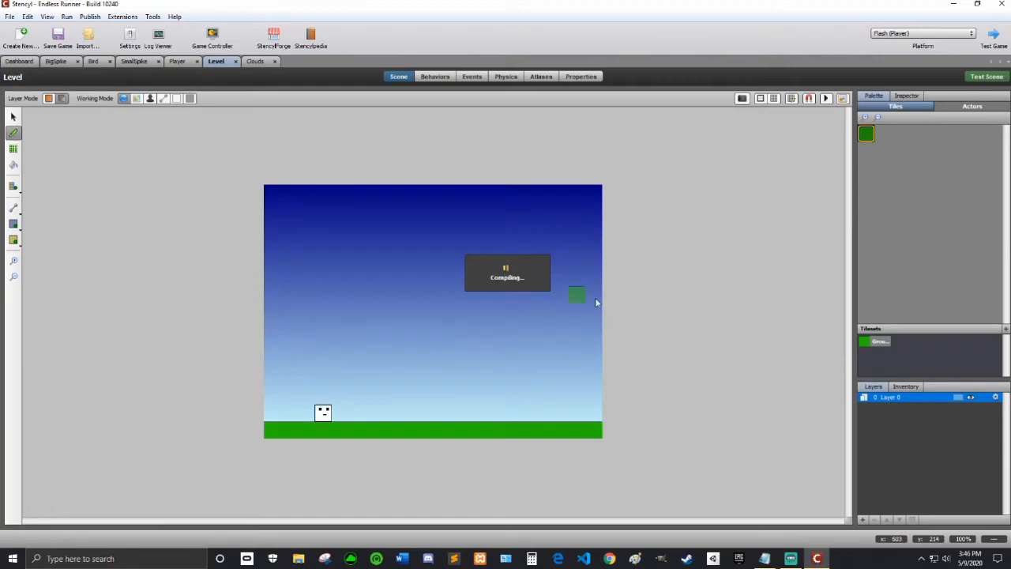
{"action": "left_click_drag", "start_coordinate": [577, 294], "coordinate": [627, 176]}
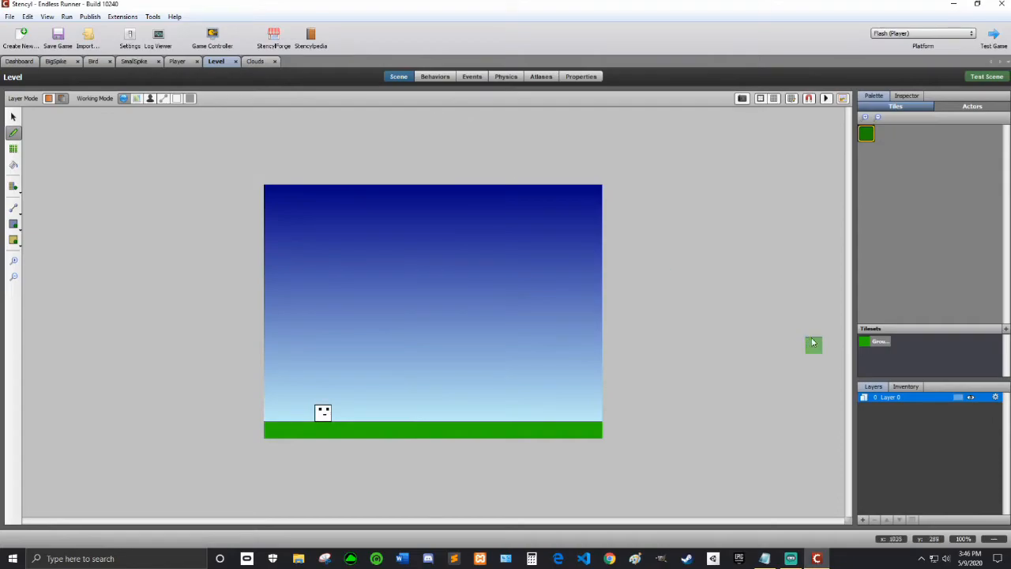
{"action": "left_click", "coordinate": [865, 520]}
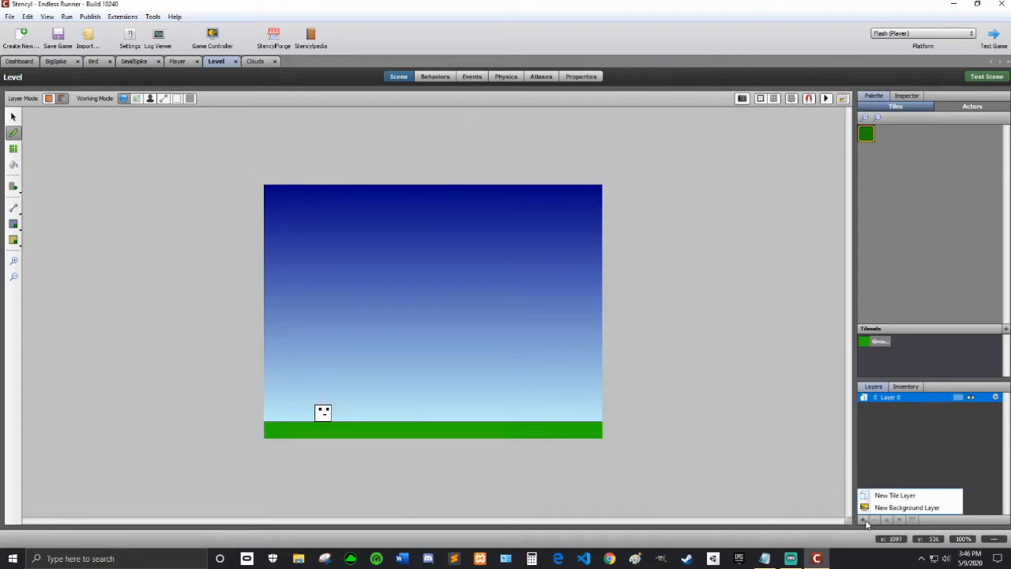
{"action": "left_click", "coordinate": [907, 507]}
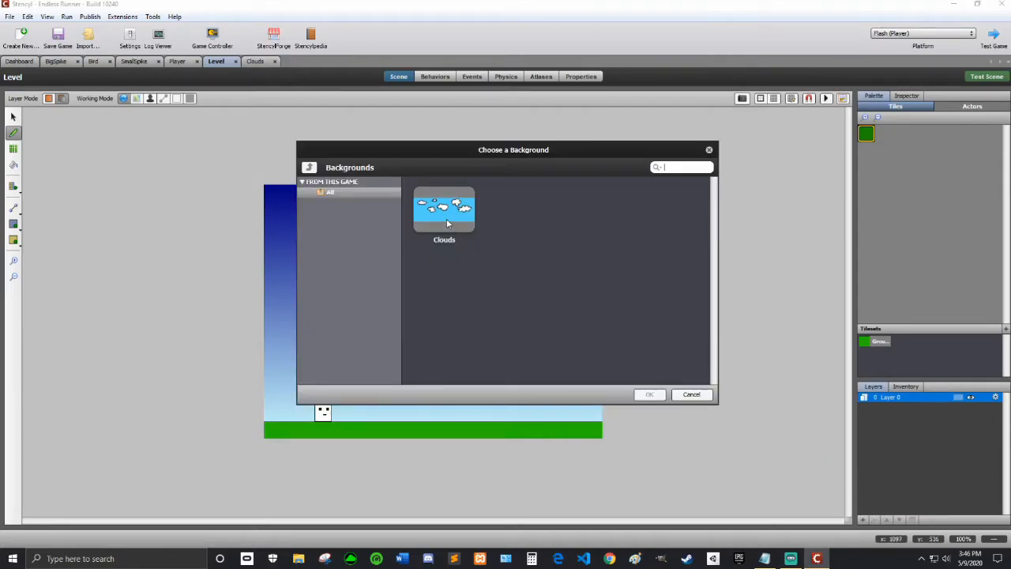
{"action": "left_click", "coordinate": [649, 394]}
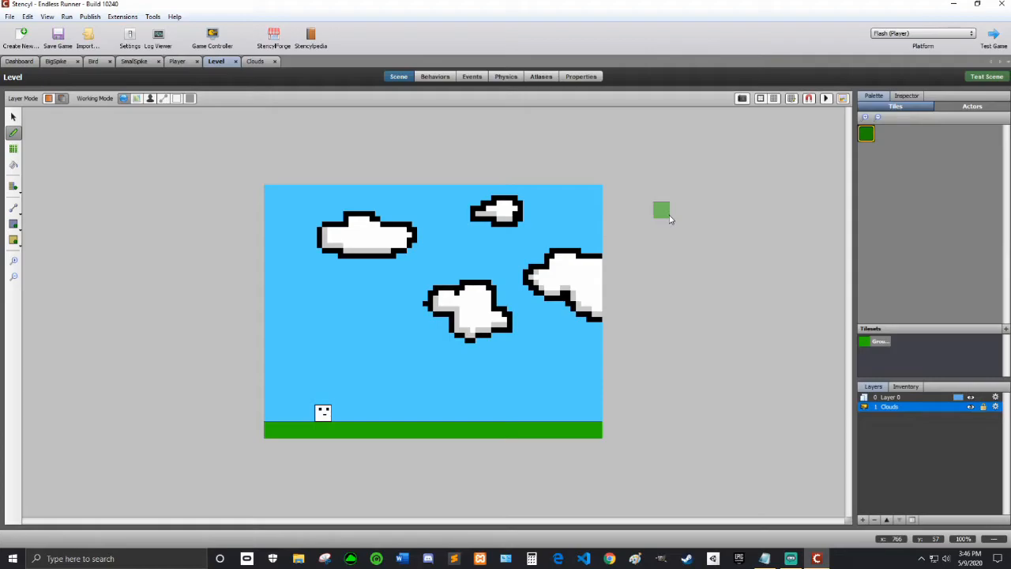
{"action": "left_click", "coordinate": [986, 77]}
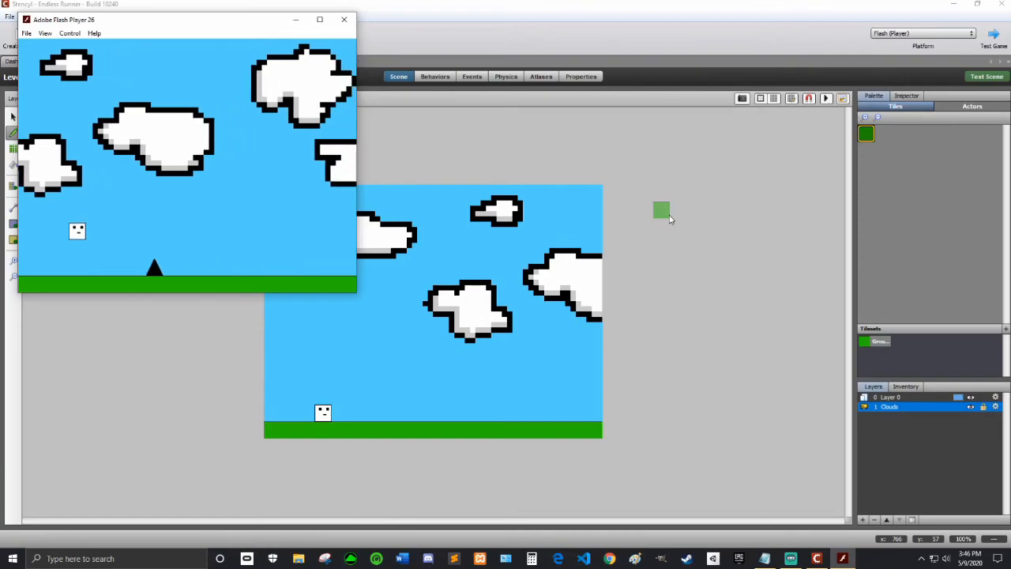
{"action": "left_click", "coordinate": [344, 19]}
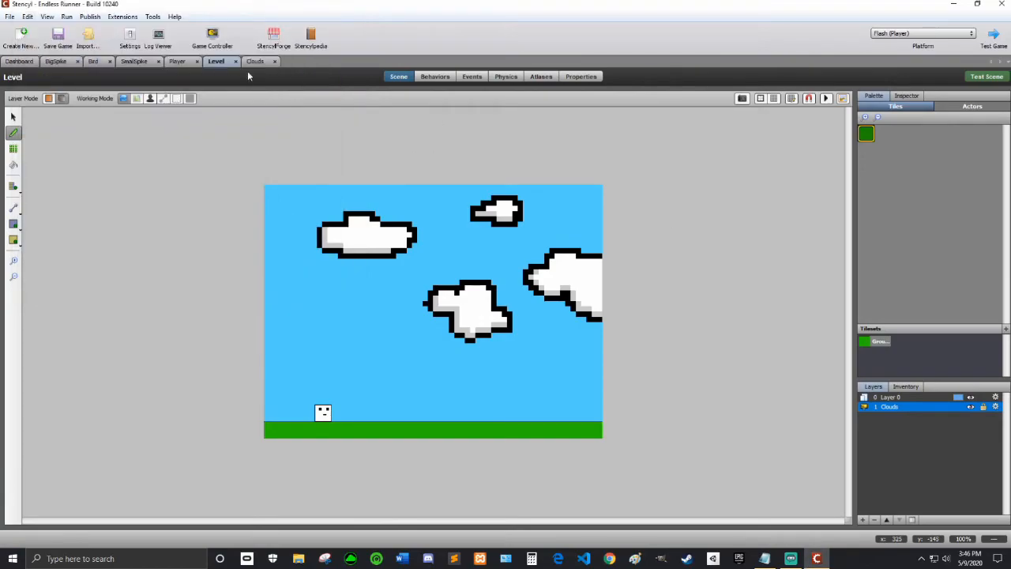
Set the Clouds horizontal scroll speed to 10, then test-run and close the game.
{"action": "left_click", "coordinate": [254, 61]}
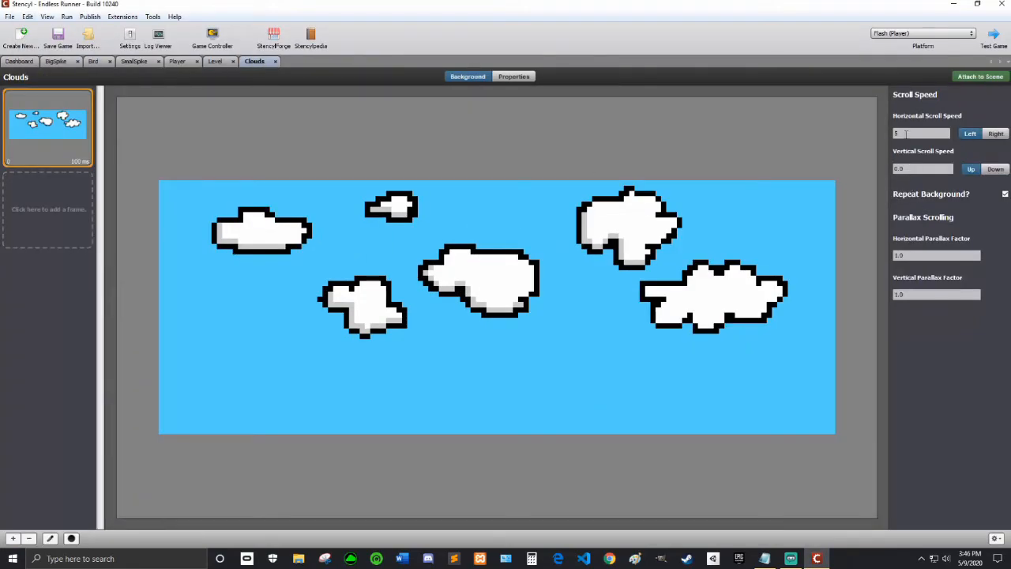
{"action": "type", "text": "10"}
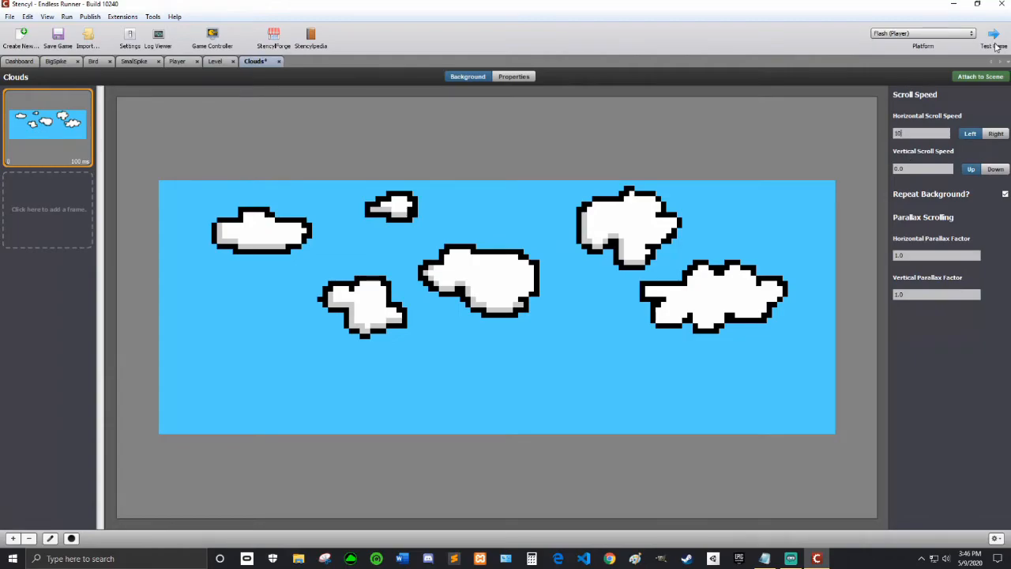
{"action": "left_click", "coordinate": [989, 37]}
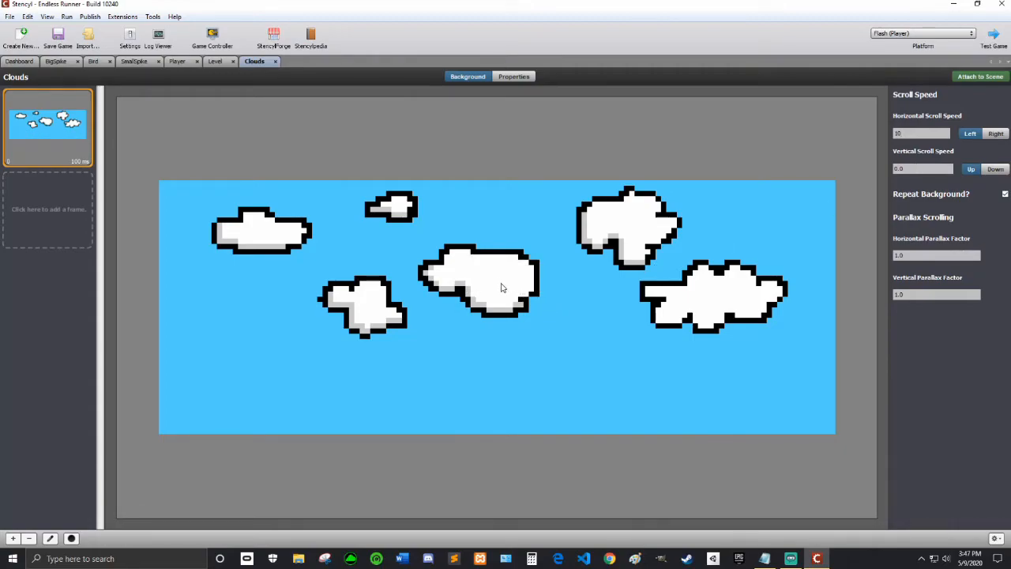
{"action": "mouse_move", "coordinate": [486, 269]}
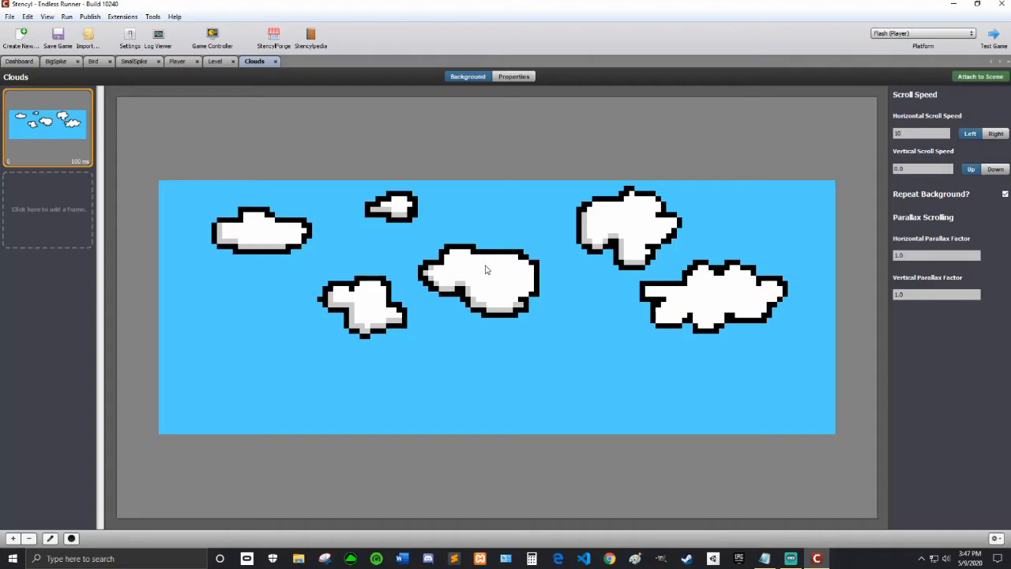
{"action": "left_click", "coordinate": [993, 36]}
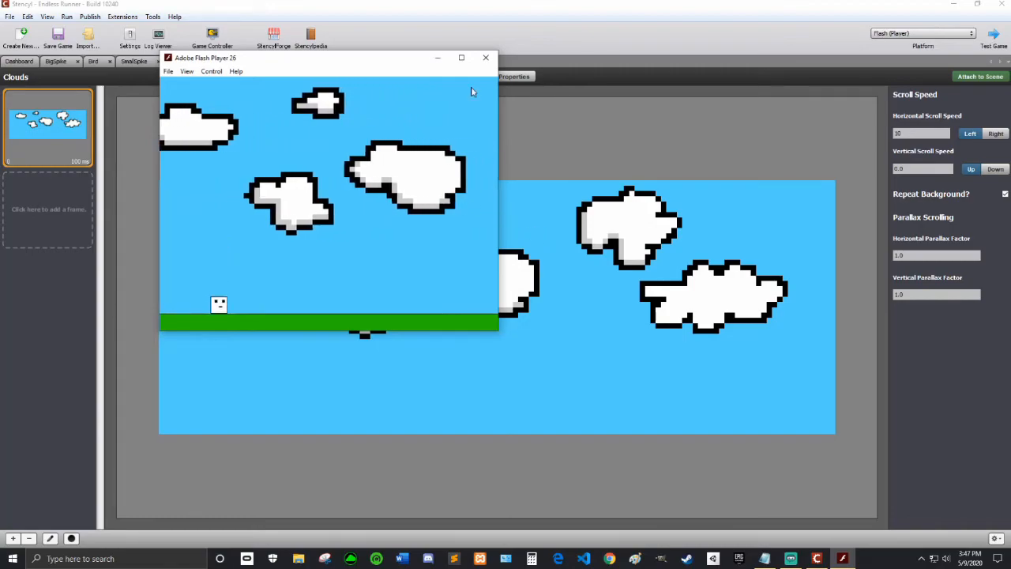
{"action": "left_click", "coordinate": [485, 56]}
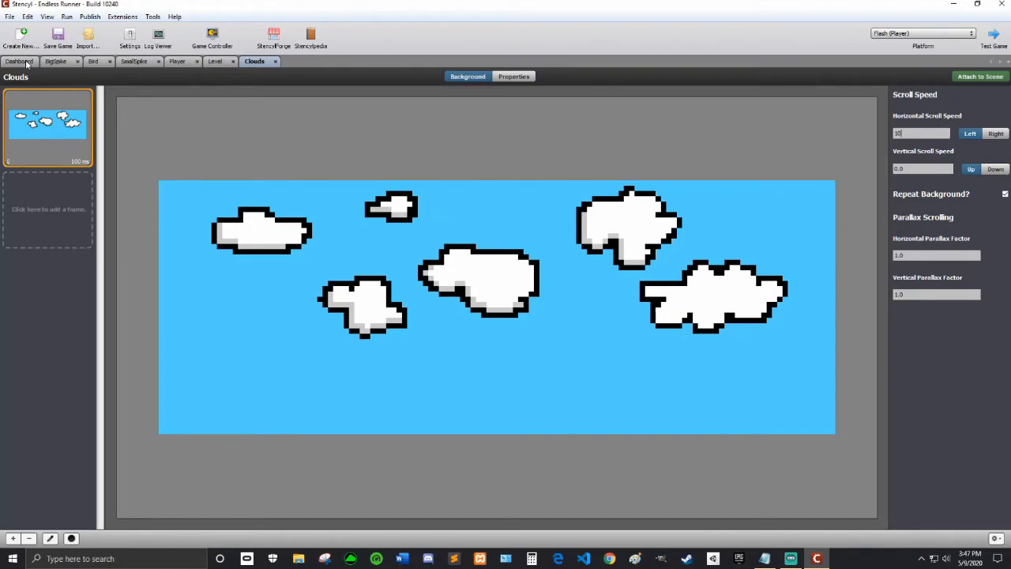
{"action": "left_click", "coordinate": [22, 61]}
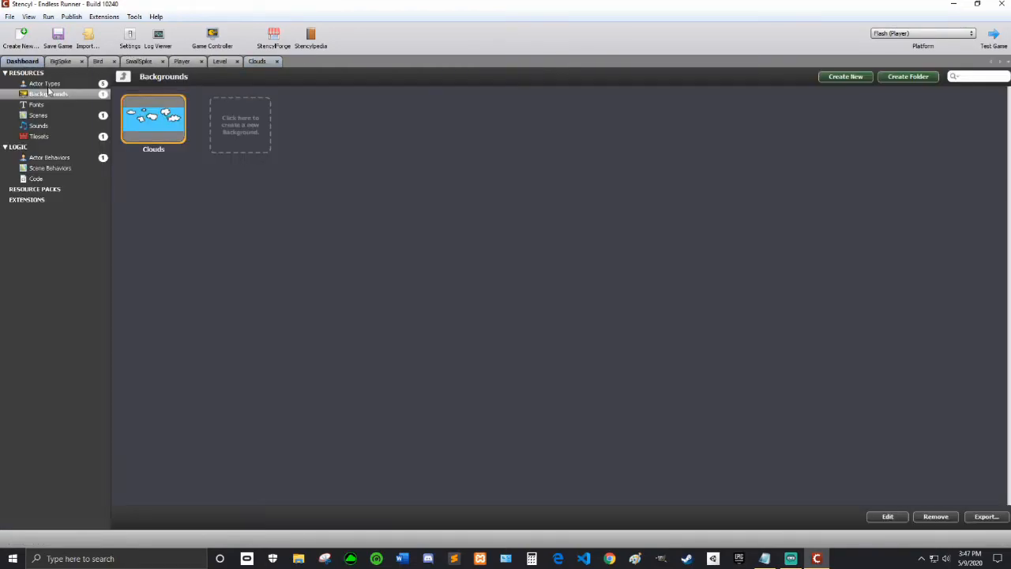
{"action": "left_click", "coordinate": [57, 61]}
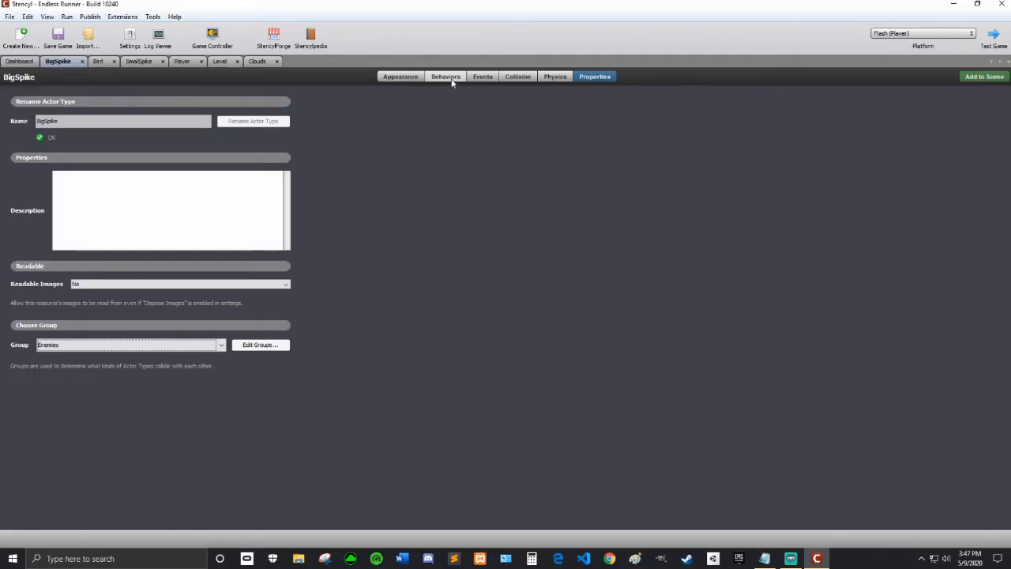
{"action": "left_click", "coordinate": [444, 76]}
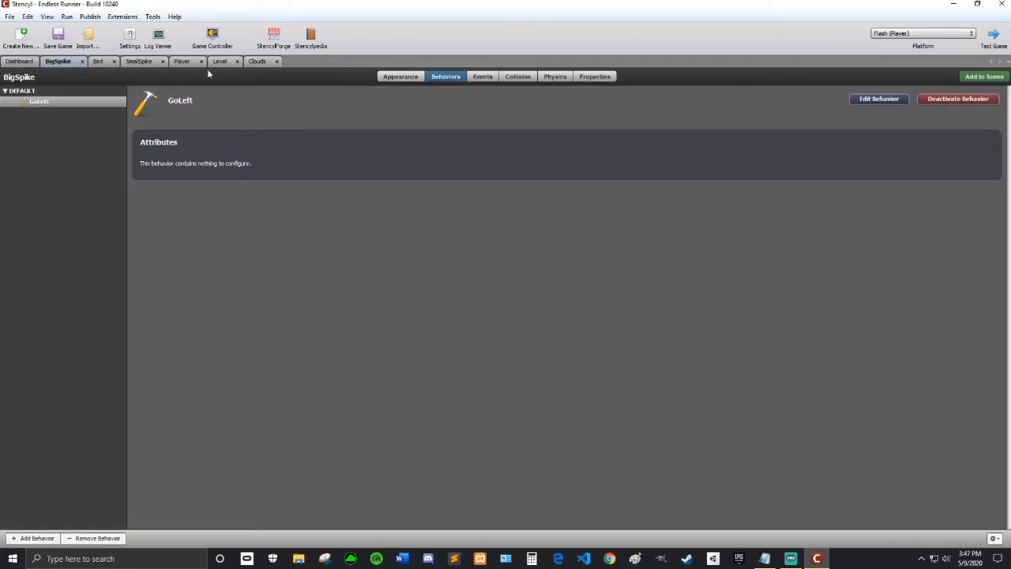
{"action": "left_click", "coordinate": [482, 76]}
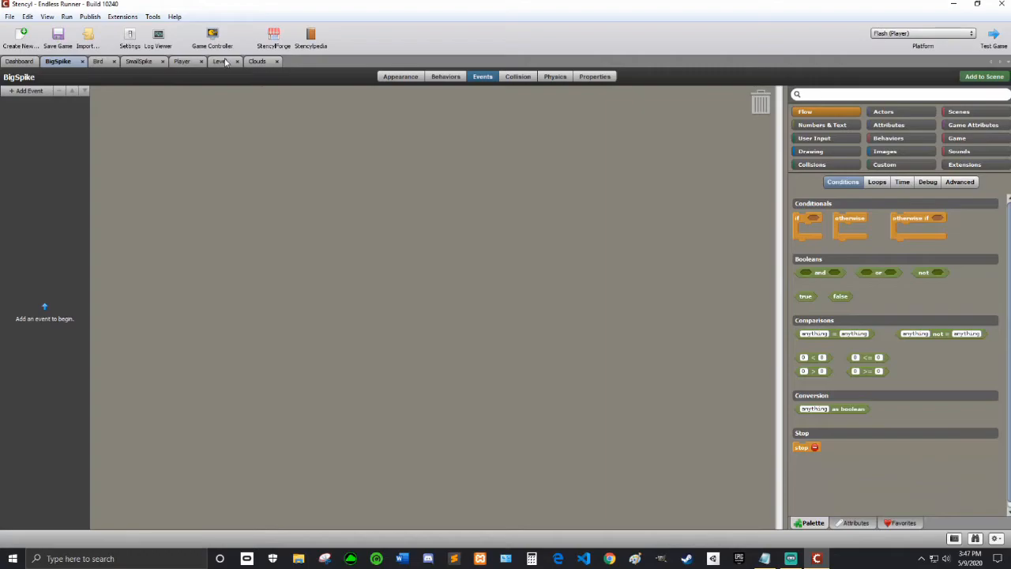
{"action": "left_click", "coordinate": [218, 61]}
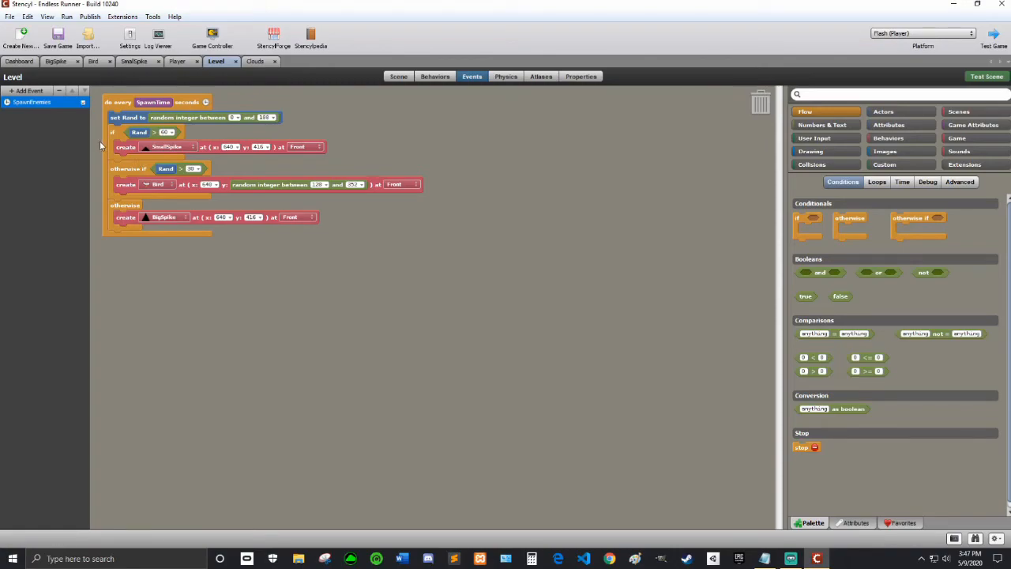
Duplicate SpawnEnemies as SpawnCoins and make its create block spawn a Coin.
{"action": "right_click", "coordinate": [31, 102]}
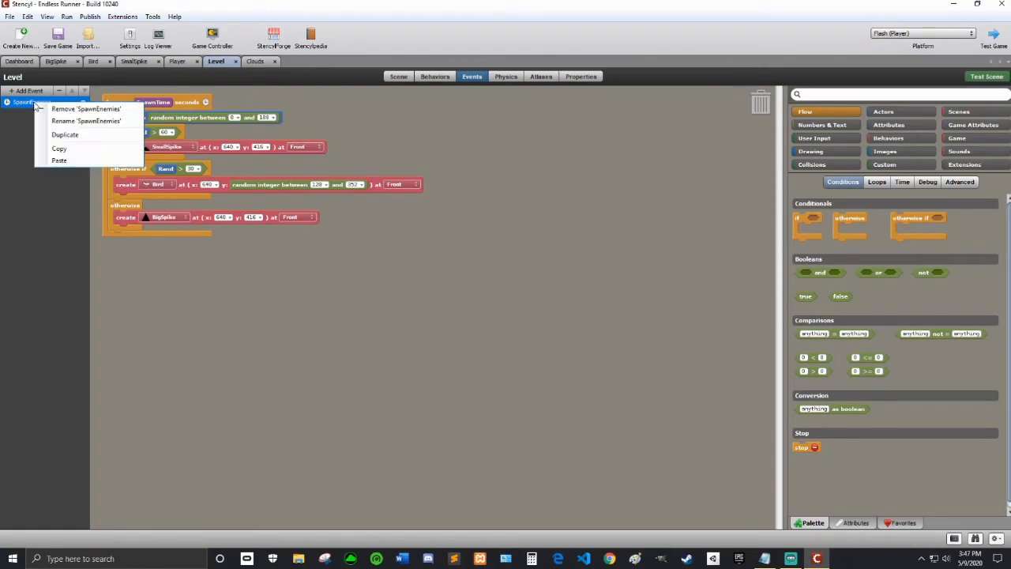
{"action": "left_click", "coordinate": [66, 134]}
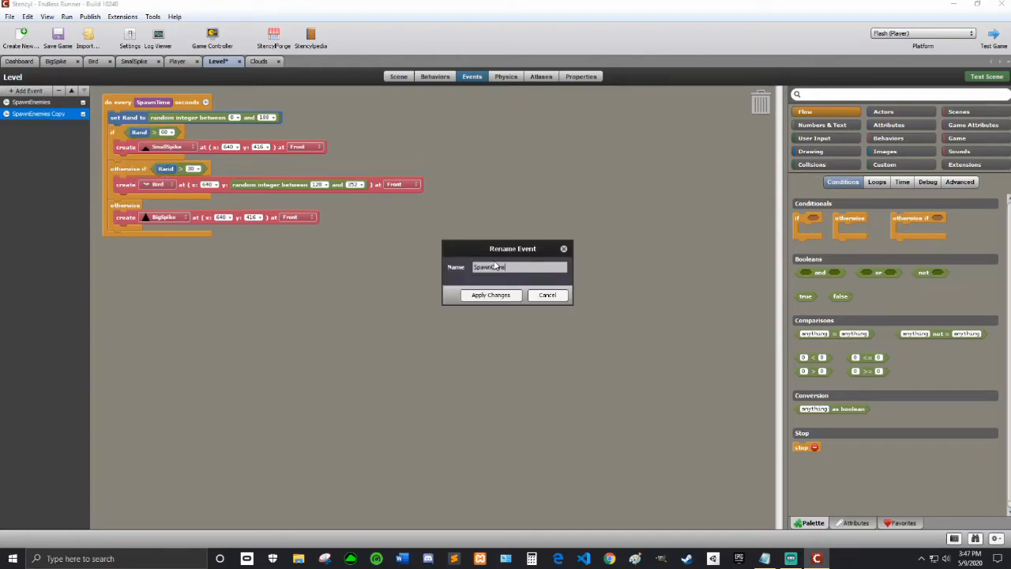
{"action": "left_click", "coordinate": [490, 295]}
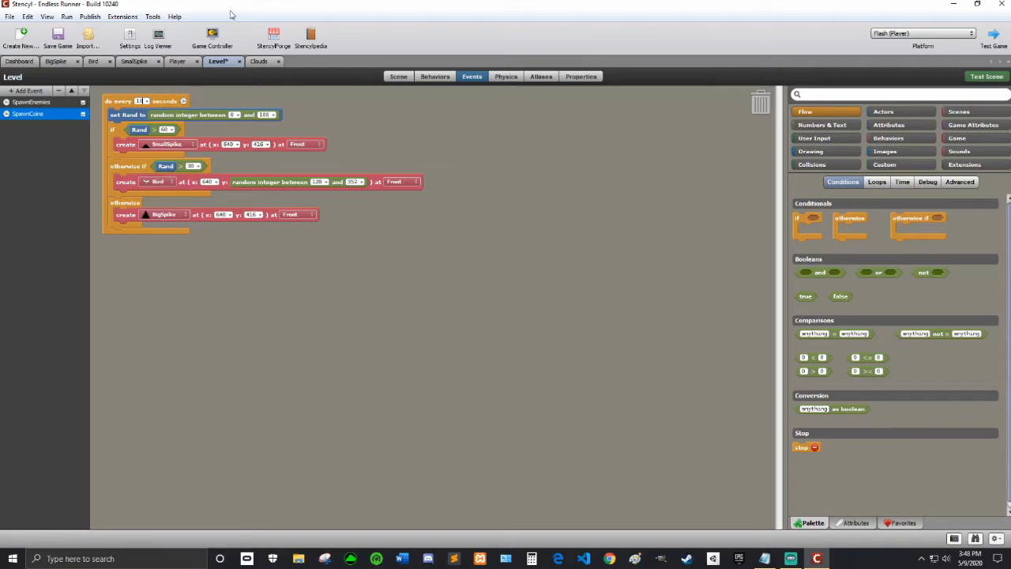
{"action": "mouse_move", "coordinate": [102, 166]}
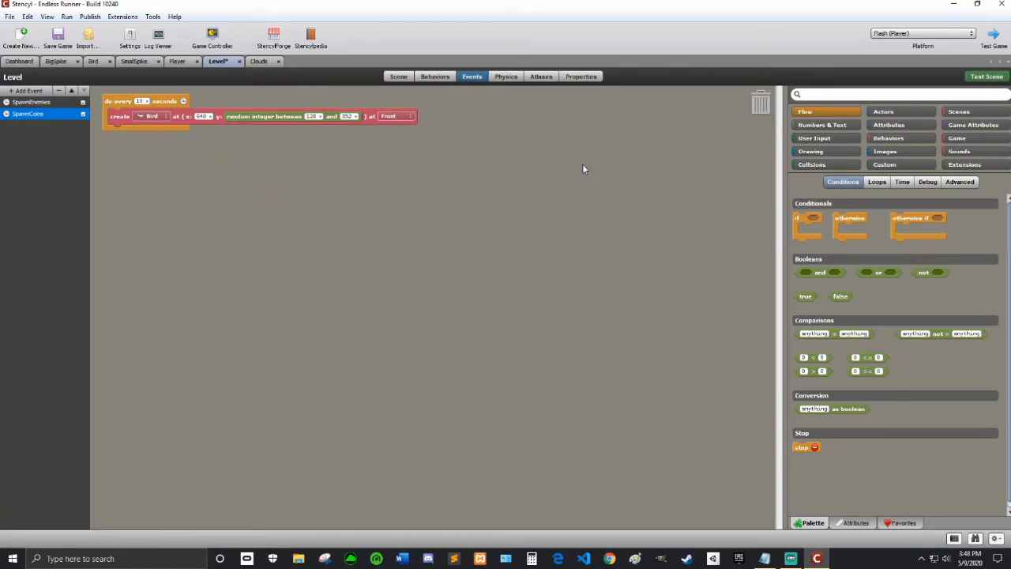
{"action": "left_click", "coordinate": [152, 116]}
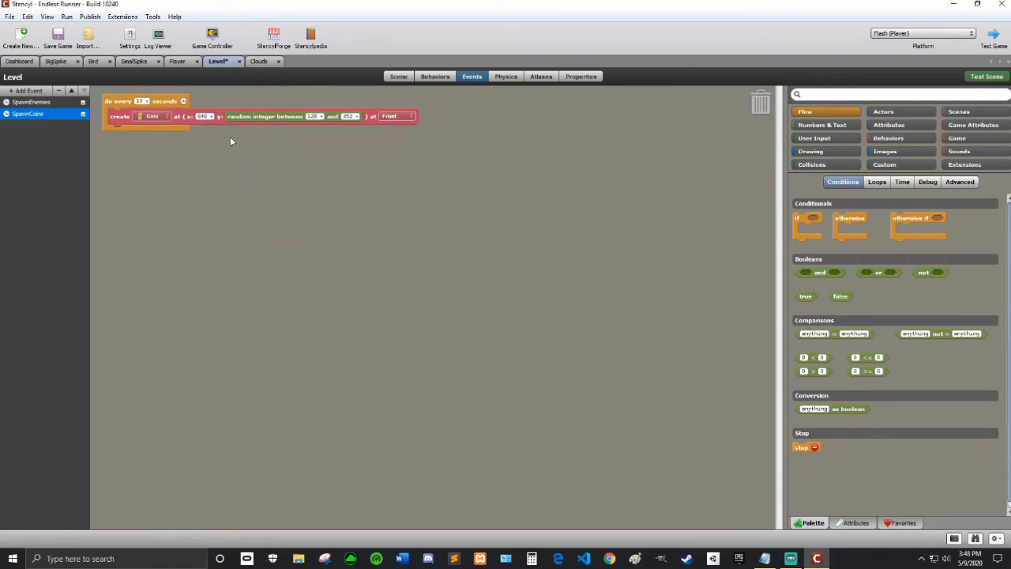
{"action": "mouse_move", "coordinate": [265, 138]}
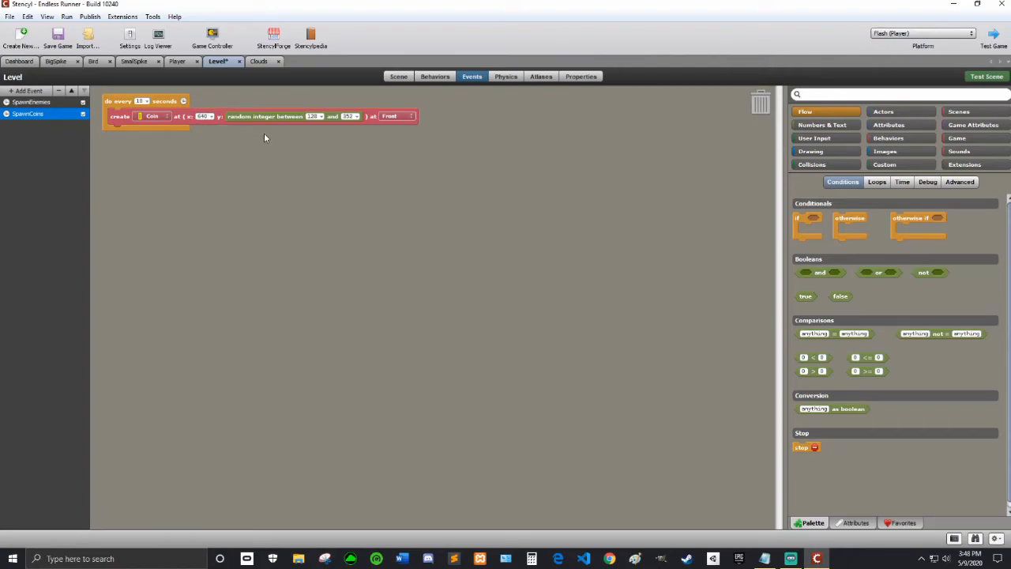
{"action": "mouse_move", "coordinate": [193, 134]}
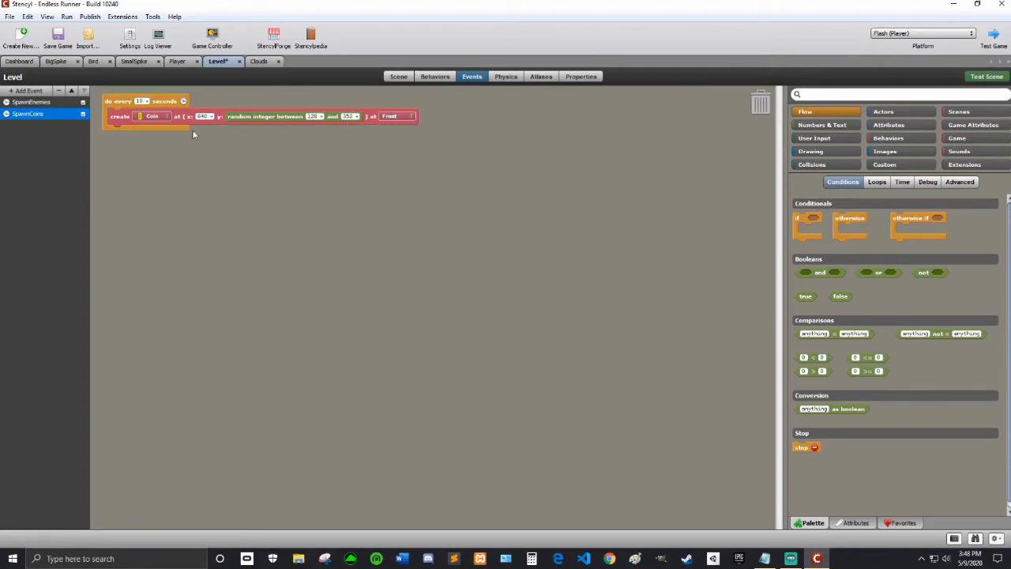
{"action": "mouse_move", "coordinate": [646, 156]}
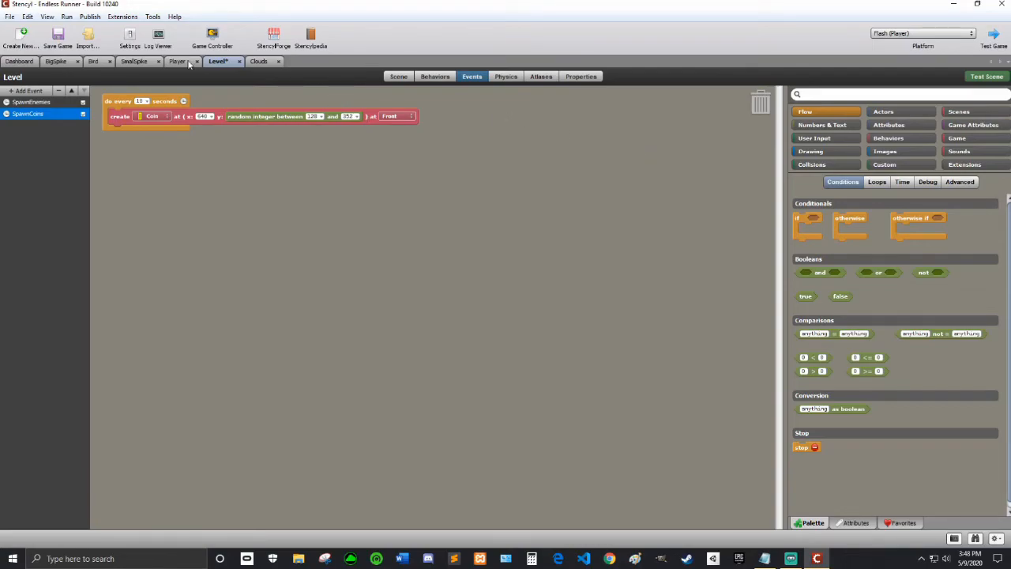
{"action": "mouse_move", "coordinate": [153, 42]}
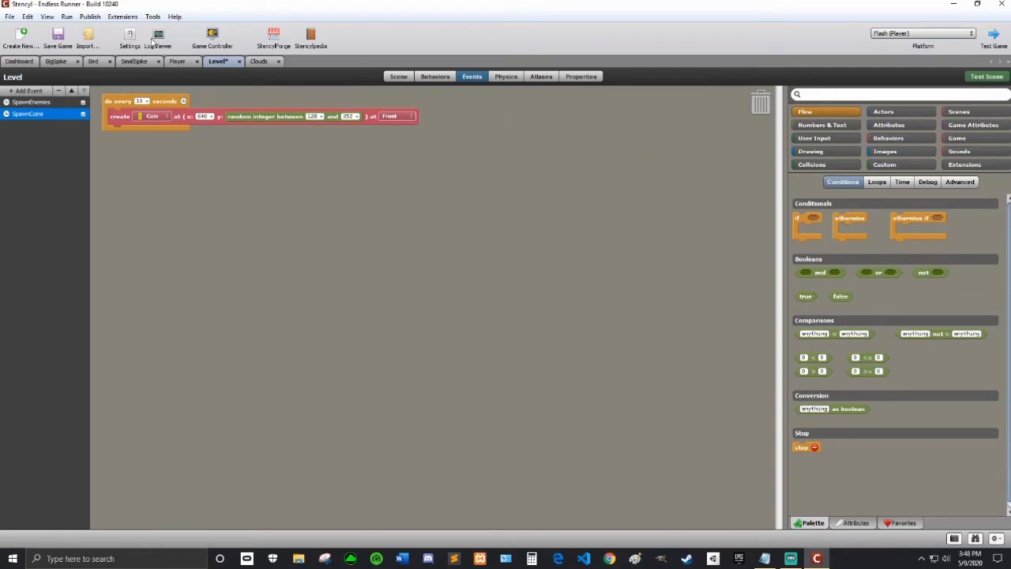
Create an 'Items' collision group that collides with Players.
{"action": "left_click", "coordinate": [129, 38]}
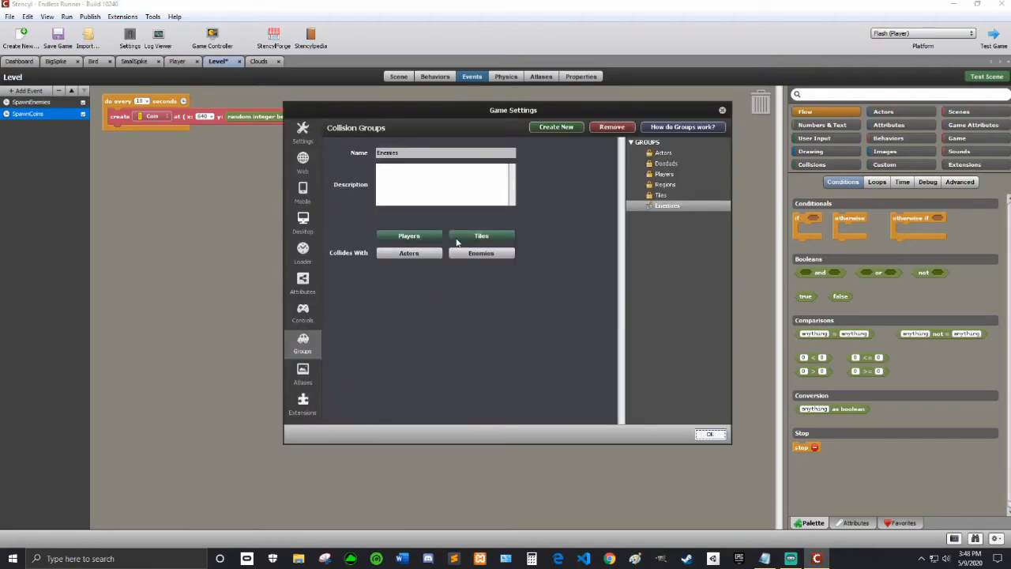
{"action": "left_click", "coordinate": [556, 127]}
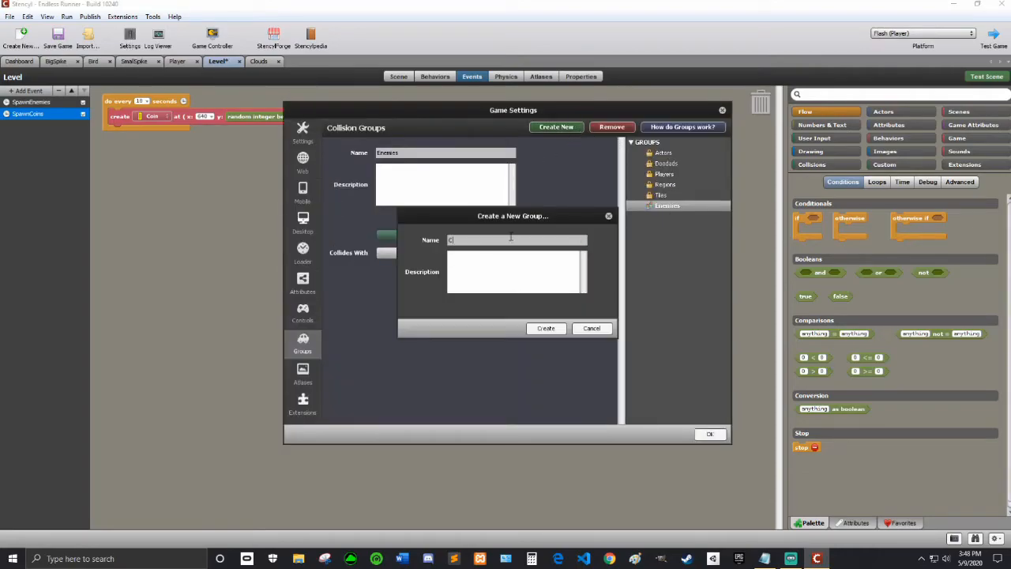
{"action": "type", "text": "Po"}
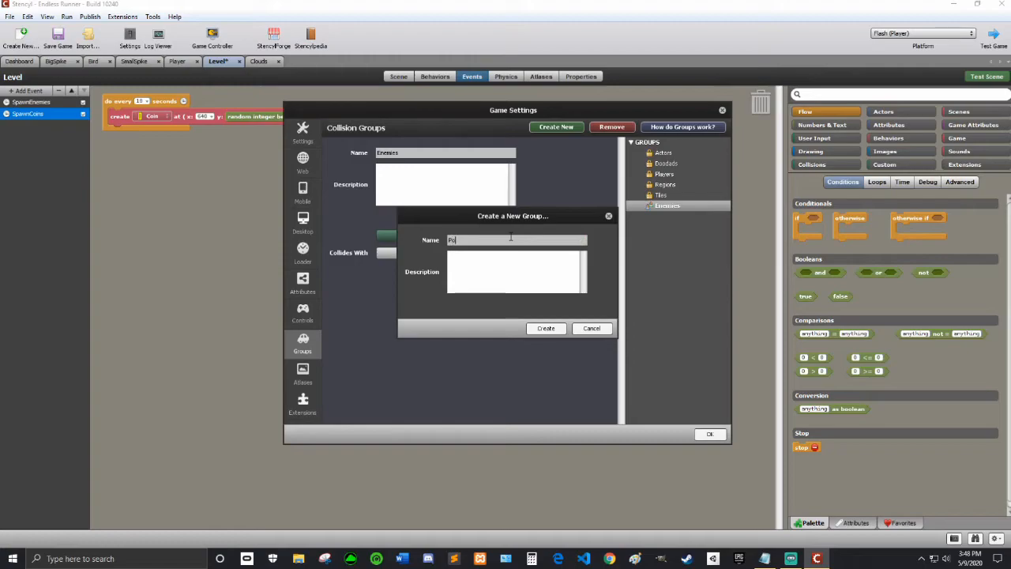
{"action": "key", "text": "Backspace"}
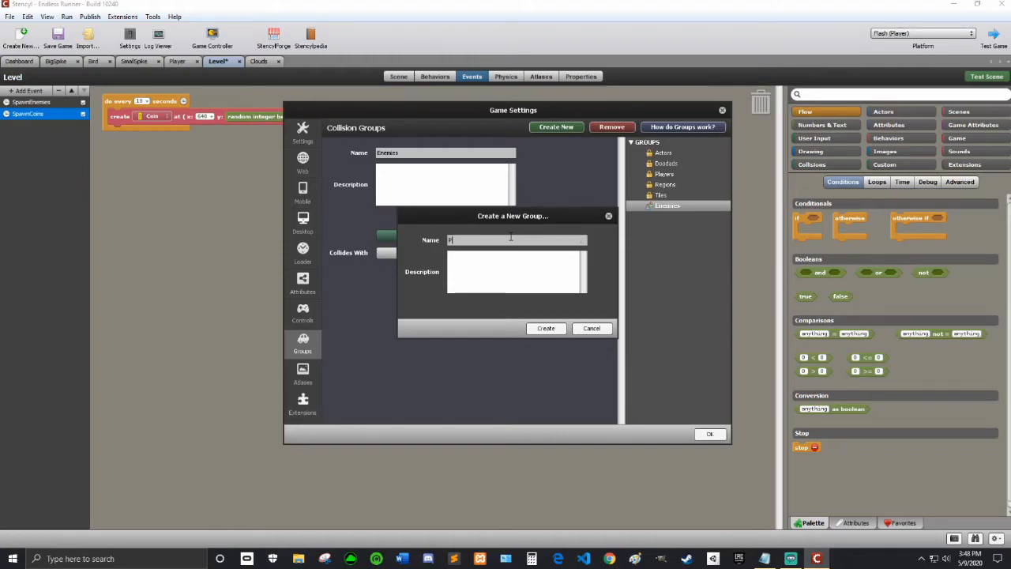
{"action": "type", "text": "Items"}
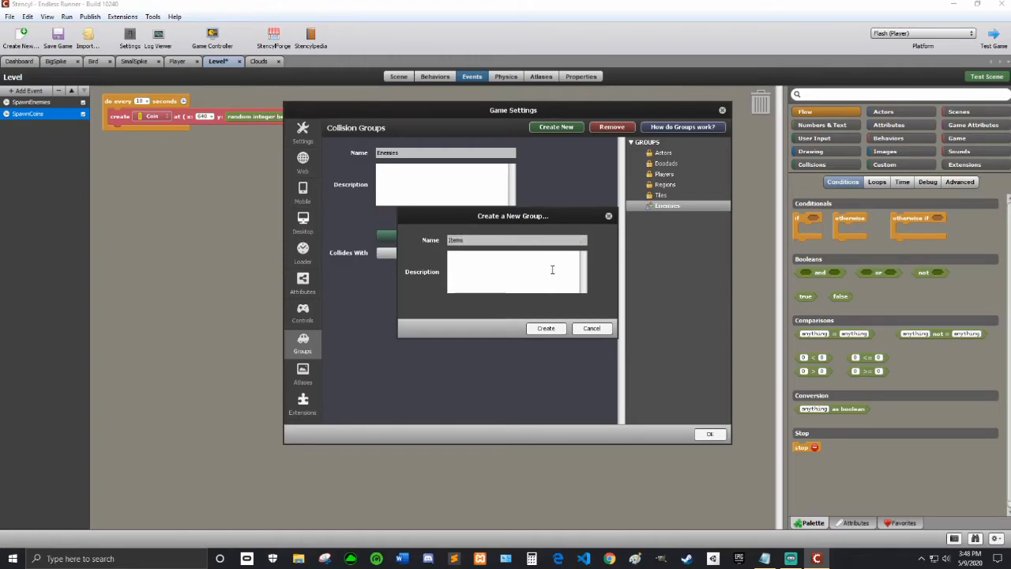
{"action": "left_click", "coordinate": [546, 328]}
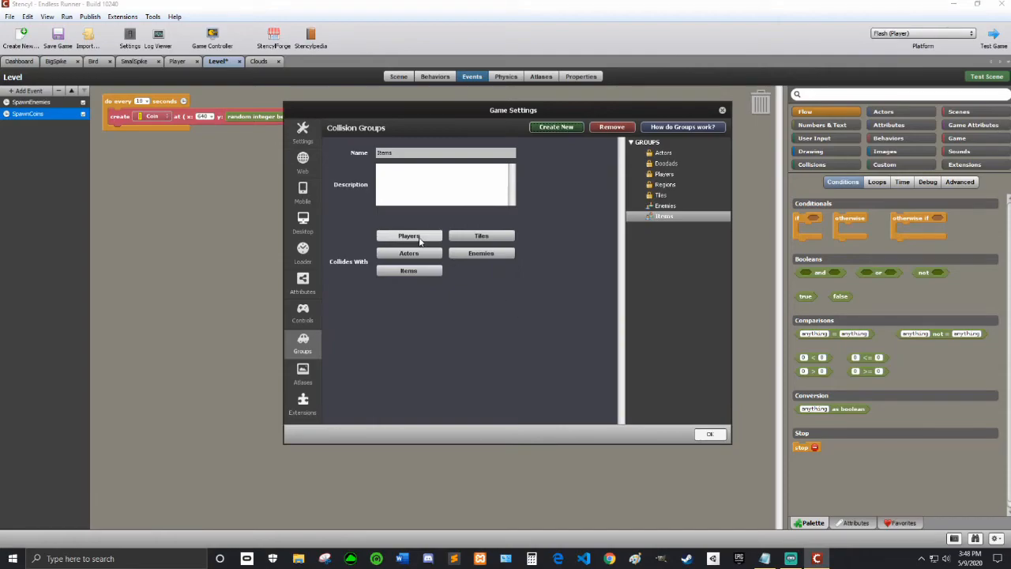
{"action": "left_click", "coordinate": [408, 235]}
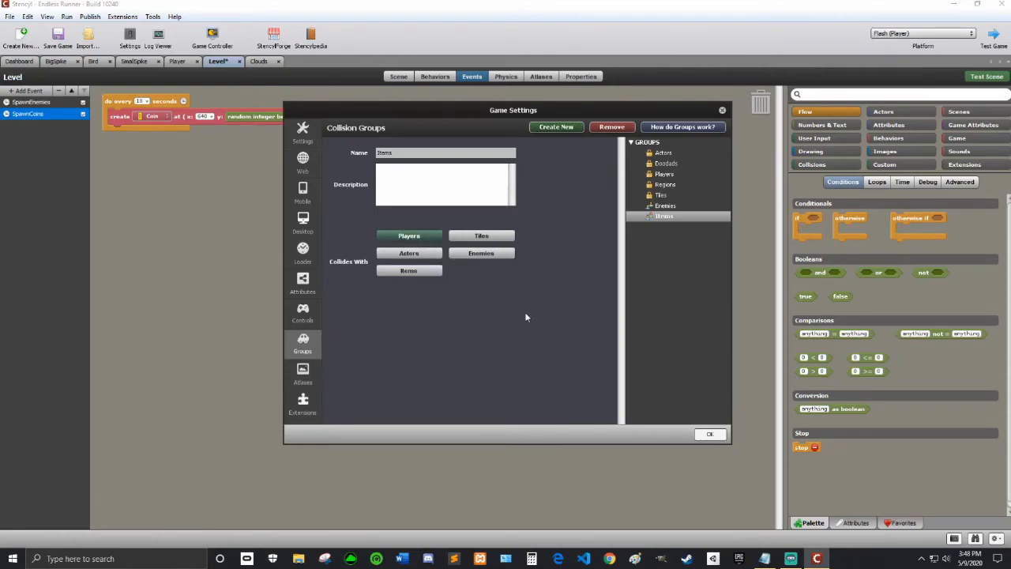
{"action": "left_click", "coordinate": [709, 434]}
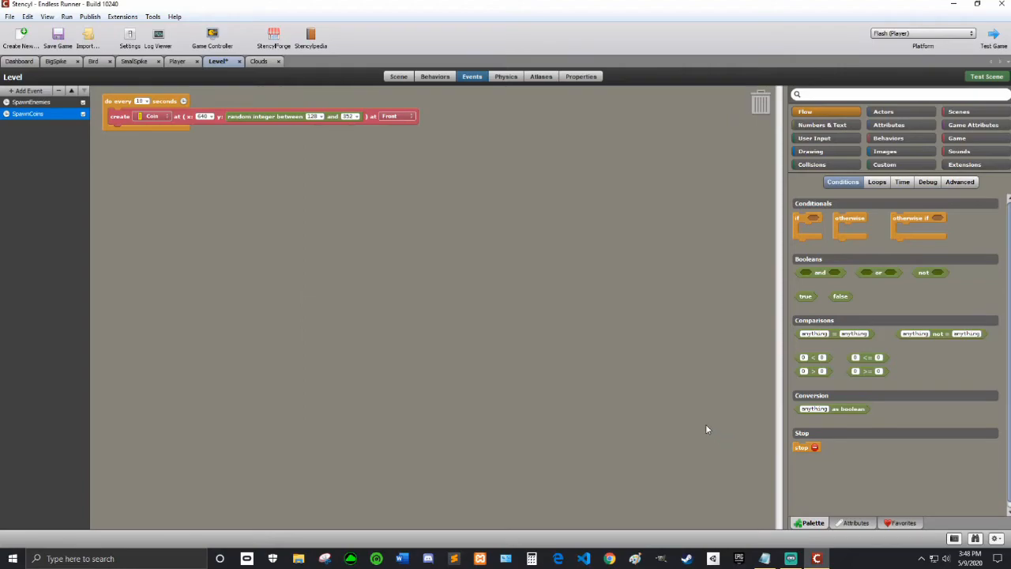
{"action": "mouse_move", "coordinate": [272, 170]}
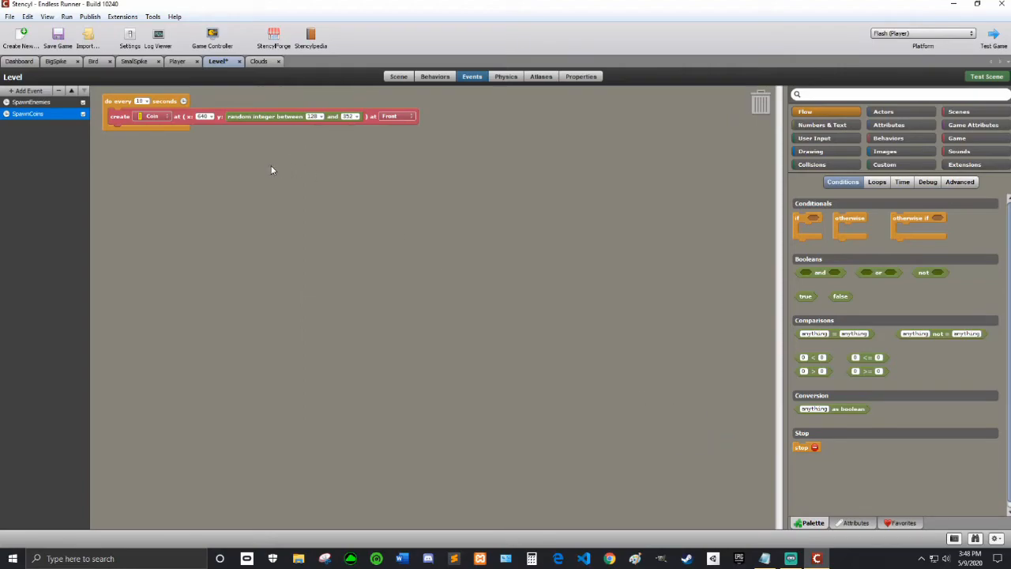
{"action": "mouse_move", "coordinate": [271, 168]}
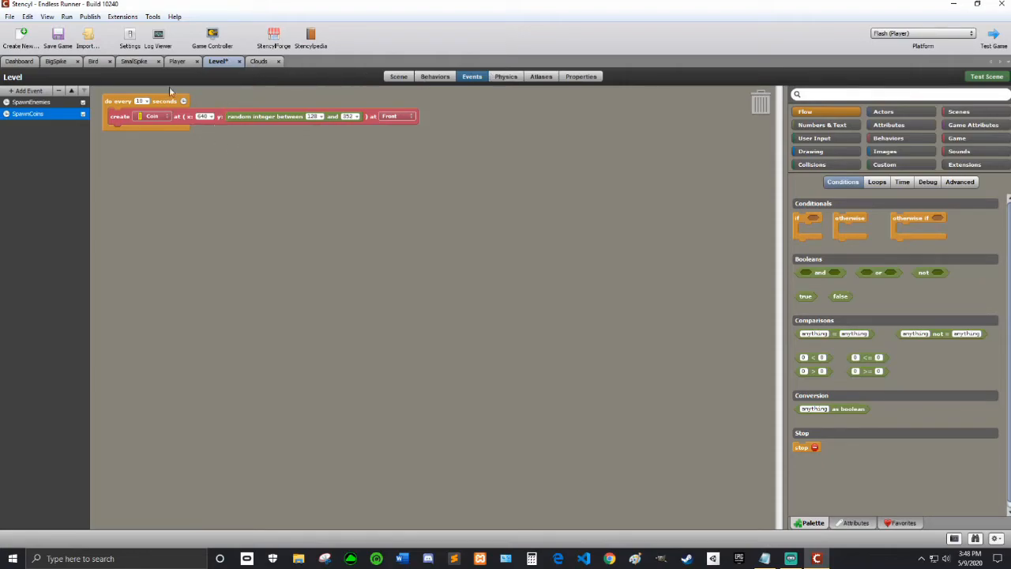
Put the Coin actor type in the Items collision group.
{"action": "left_click", "coordinate": [22, 61]}
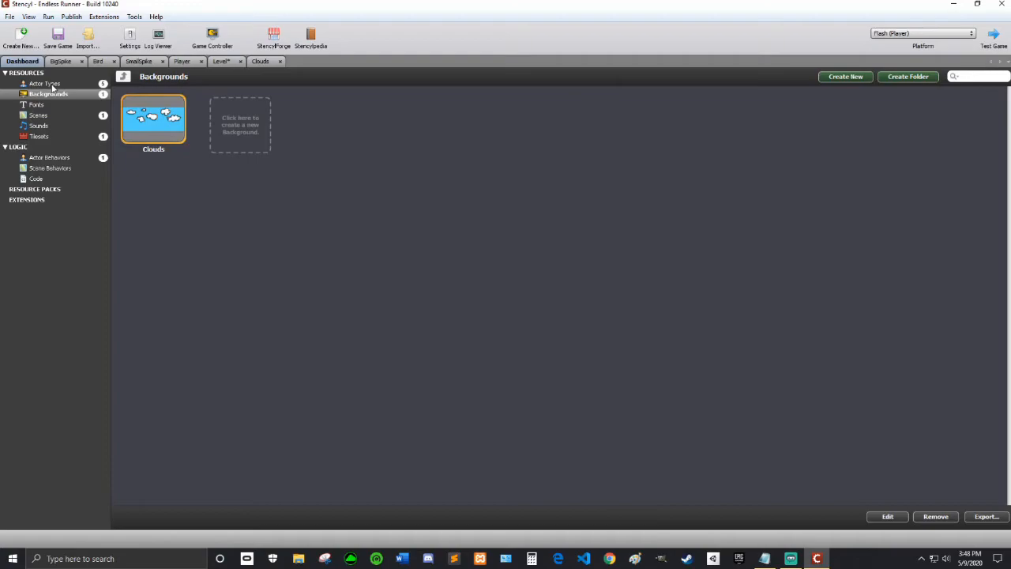
{"action": "left_click", "coordinate": [294, 61]}
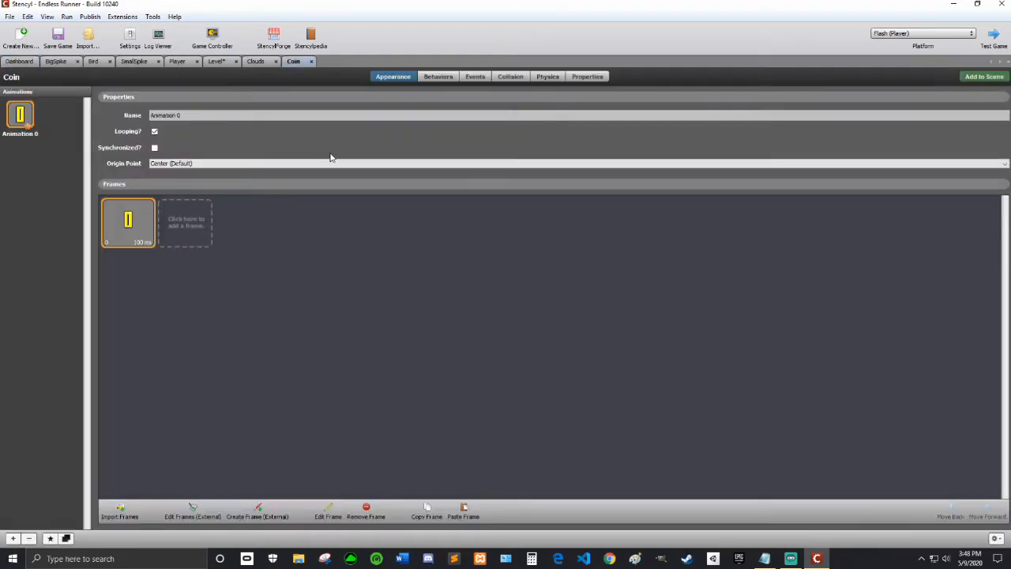
{"action": "left_click", "coordinate": [587, 76]}
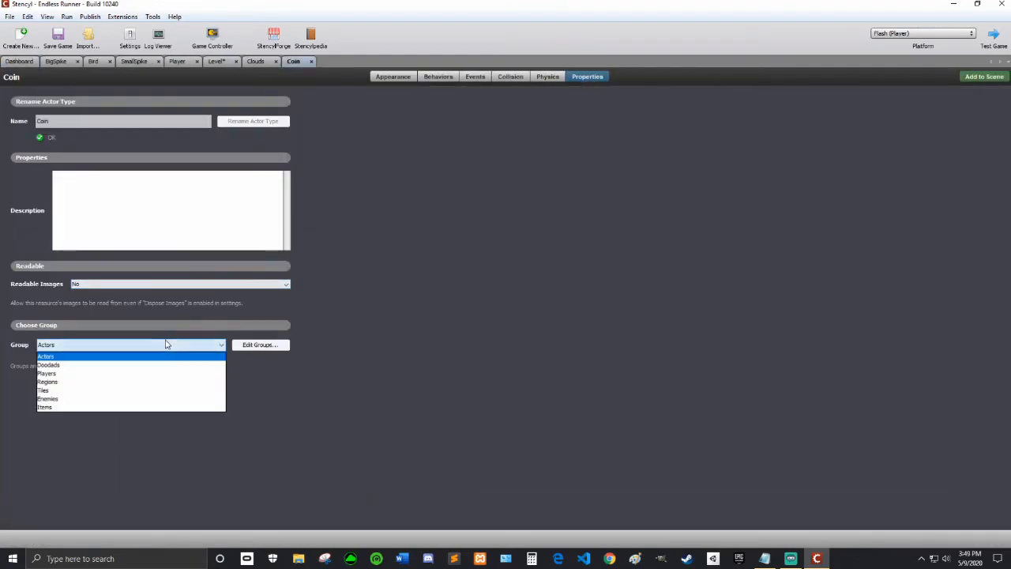
{"action": "left_click", "coordinate": [45, 408]}
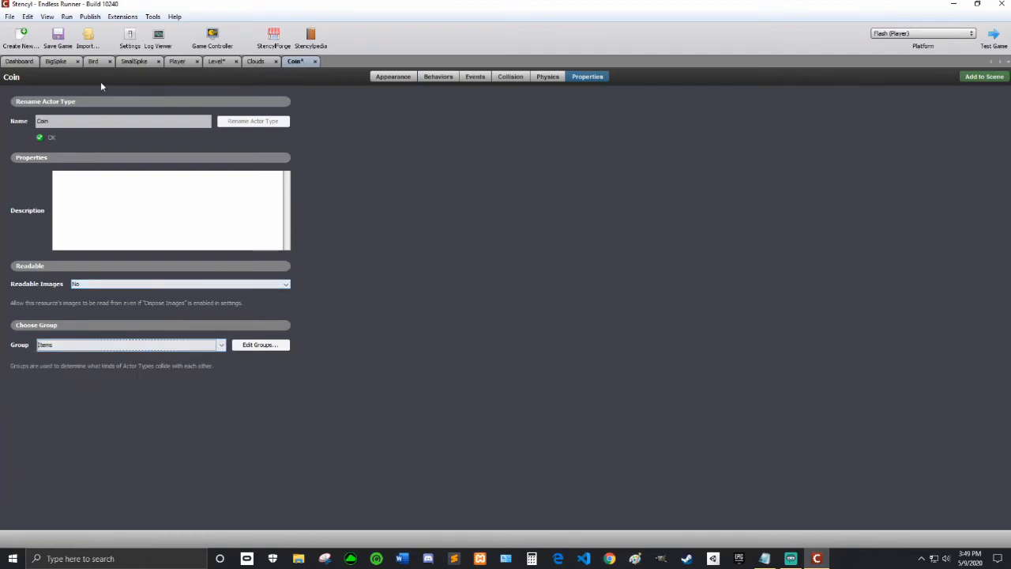
Show the Player actor type's properties panel.
{"action": "left_click", "coordinate": [180, 61]}
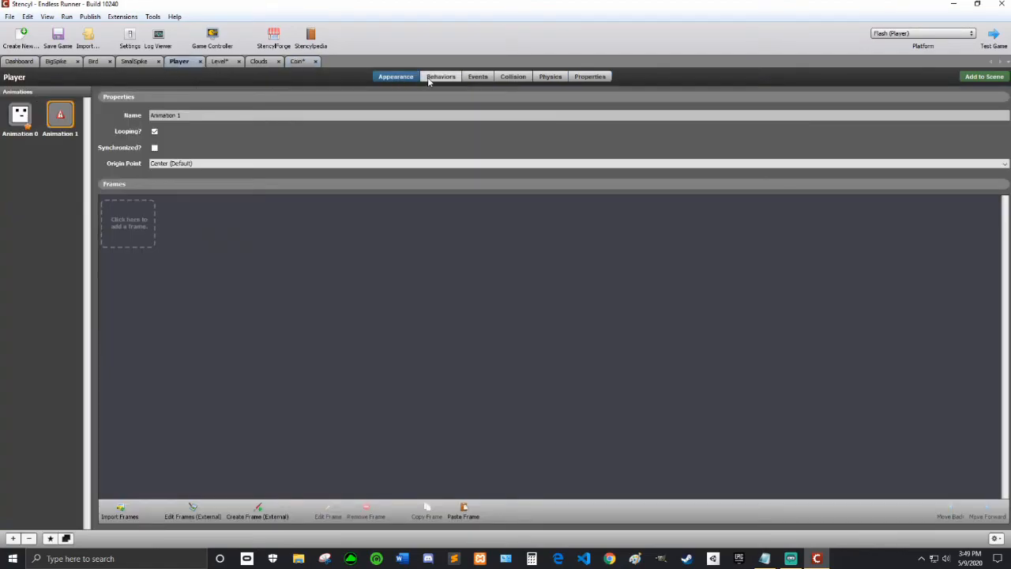
{"action": "left_click", "coordinate": [477, 76]}
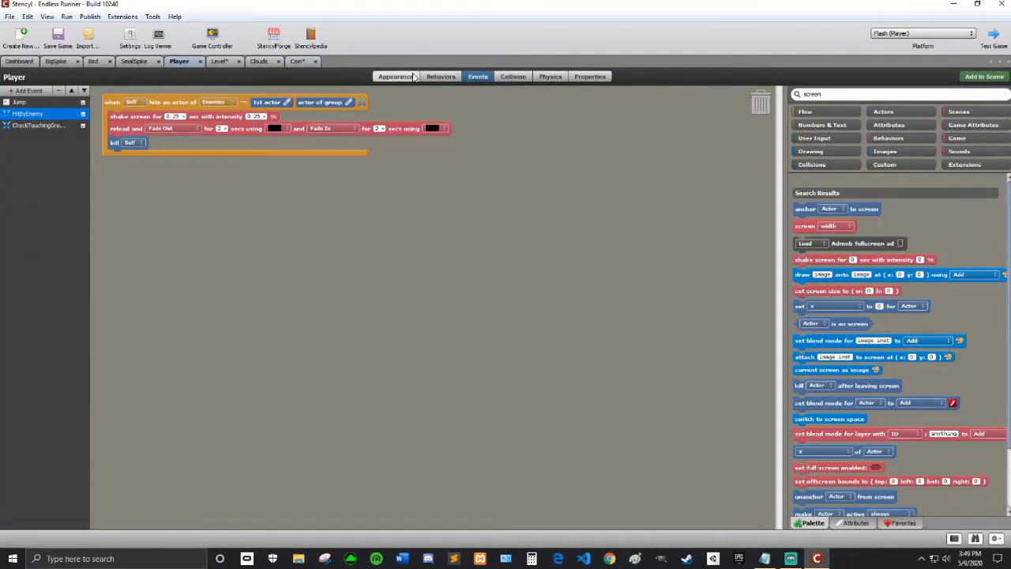
{"action": "left_click", "coordinate": [395, 76]}
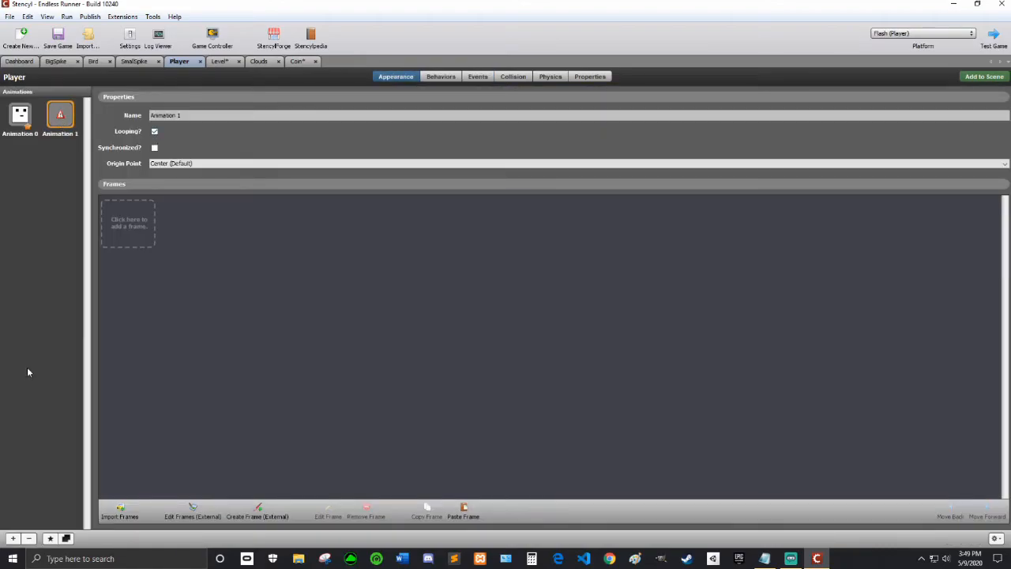
{"action": "left_click", "coordinate": [20, 115]}
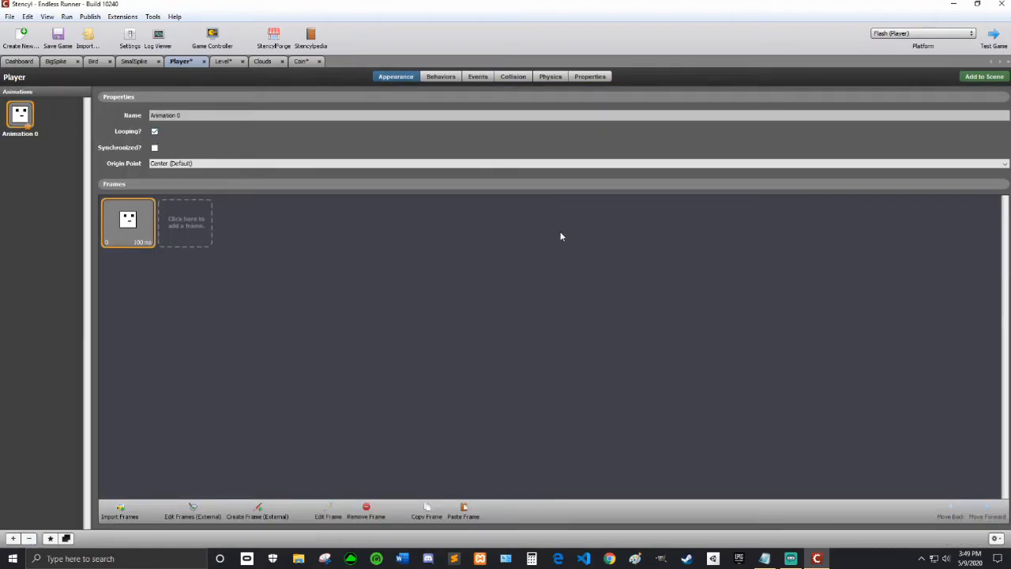
{"action": "left_click", "coordinate": [590, 75]}
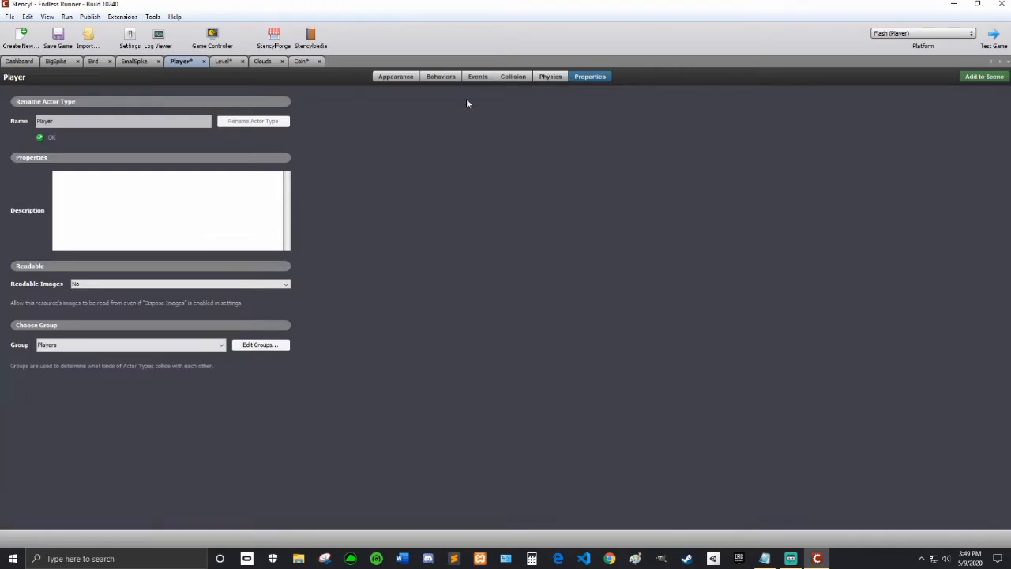
Add a Player collision event 'HitByItem' for Self hitting the Items group.
{"action": "left_click", "coordinate": [478, 76]}
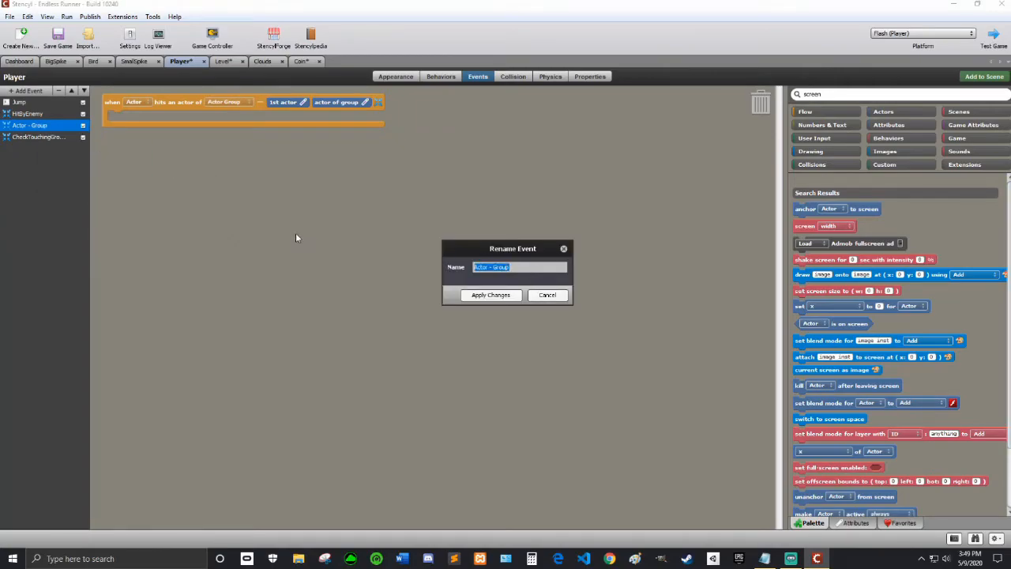
{"action": "type", "text": "HitByItem"}
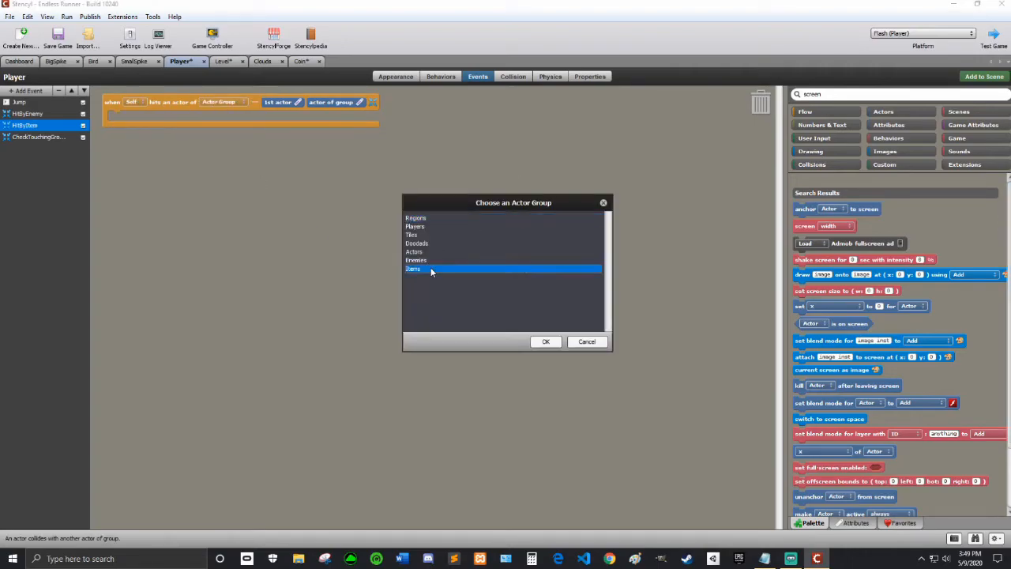
{"action": "left_click", "coordinate": [545, 341]}
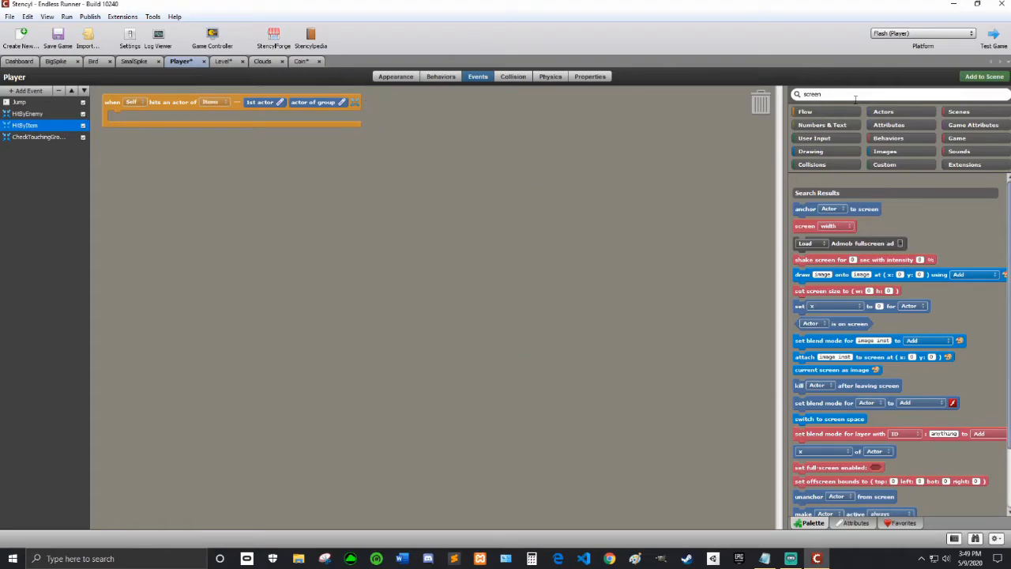
Create a numeric game attribute named 'Score'.
{"action": "left_click", "coordinate": [973, 125]}
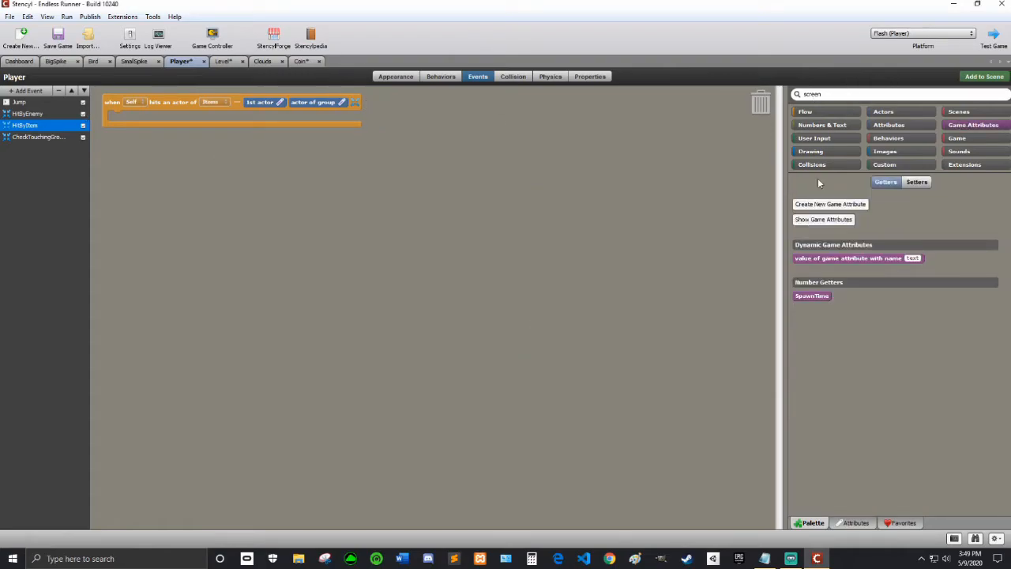
{"action": "left_click", "coordinate": [830, 204]}
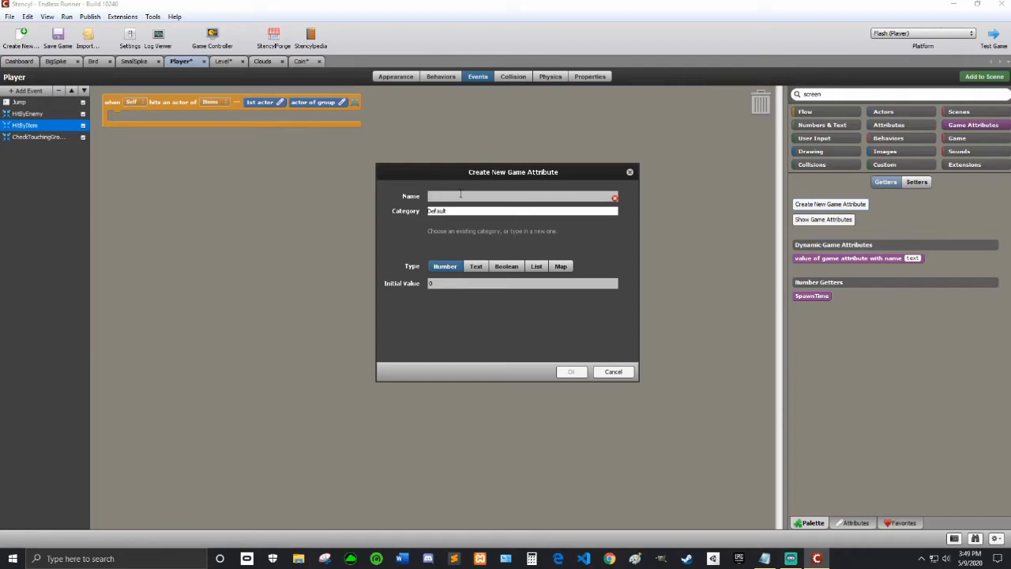
{"action": "type", "text": "Score"}
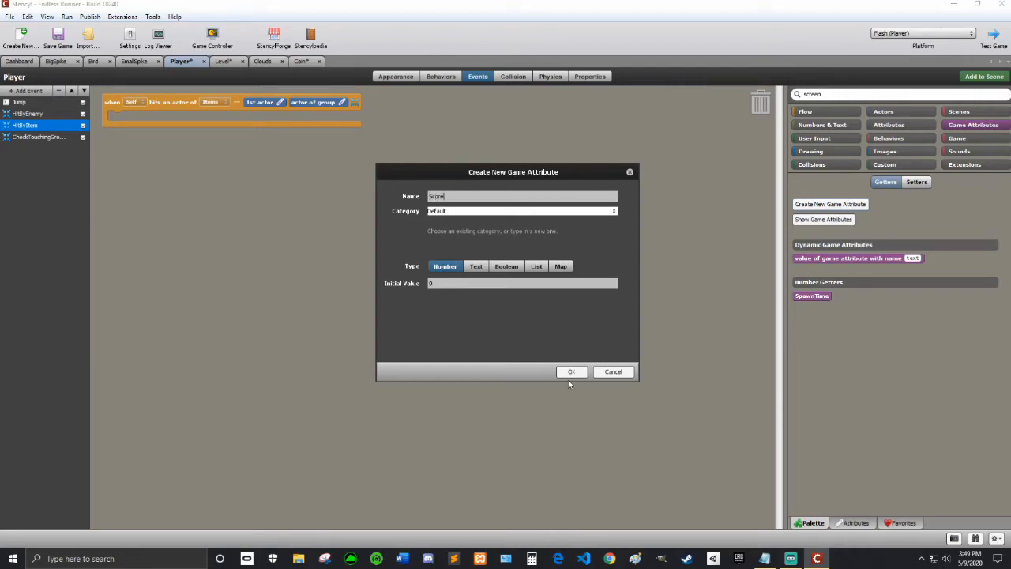
{"action": "left_click", "coordinate": [571, 371]}
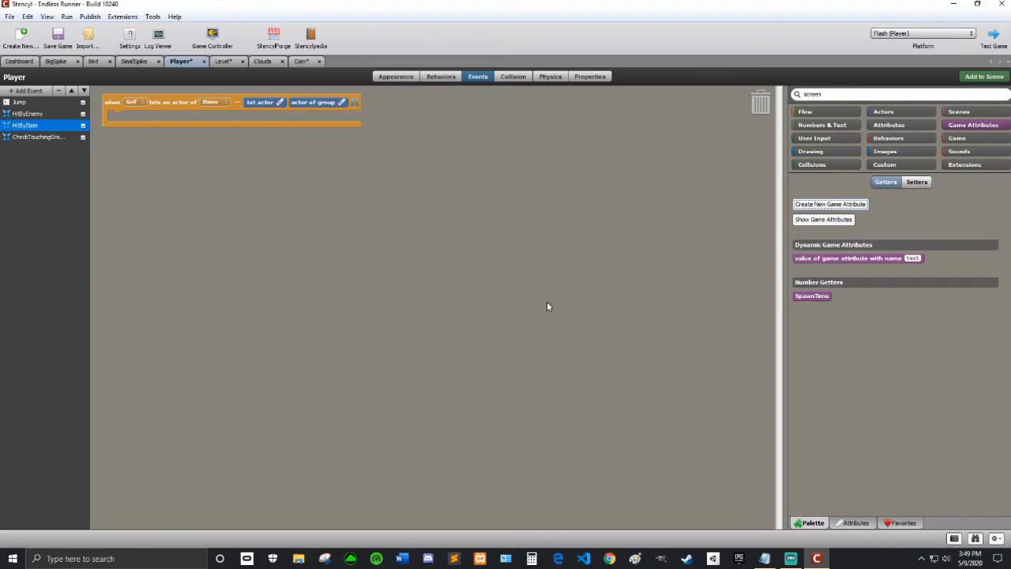
Add a 'set Score to Score + 1000' block inside the HitByItem event.
{"action": "left_click", "coordinate": [20, 102]}
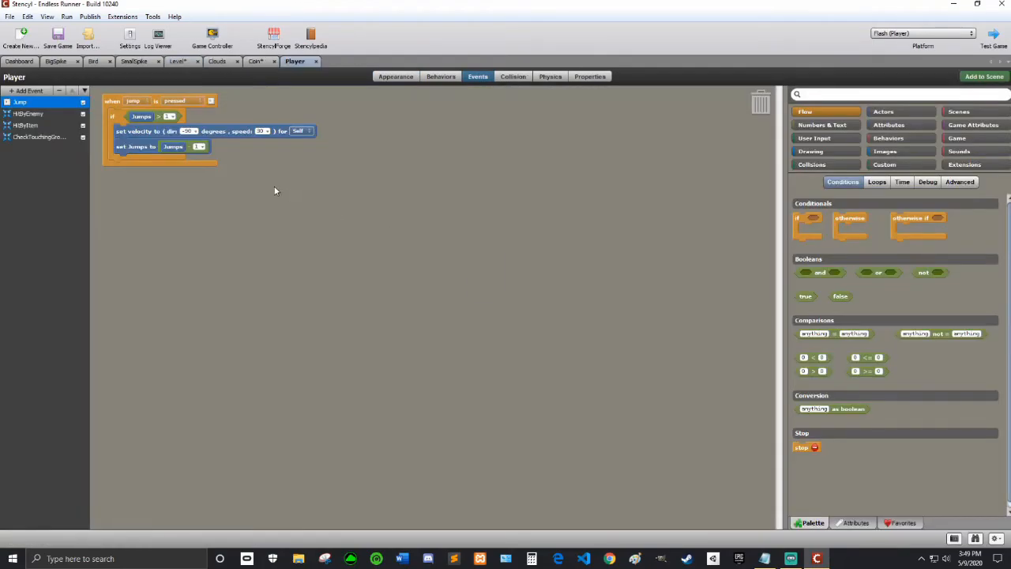
{"action": "left_click", "coordinate": [26, 125]}
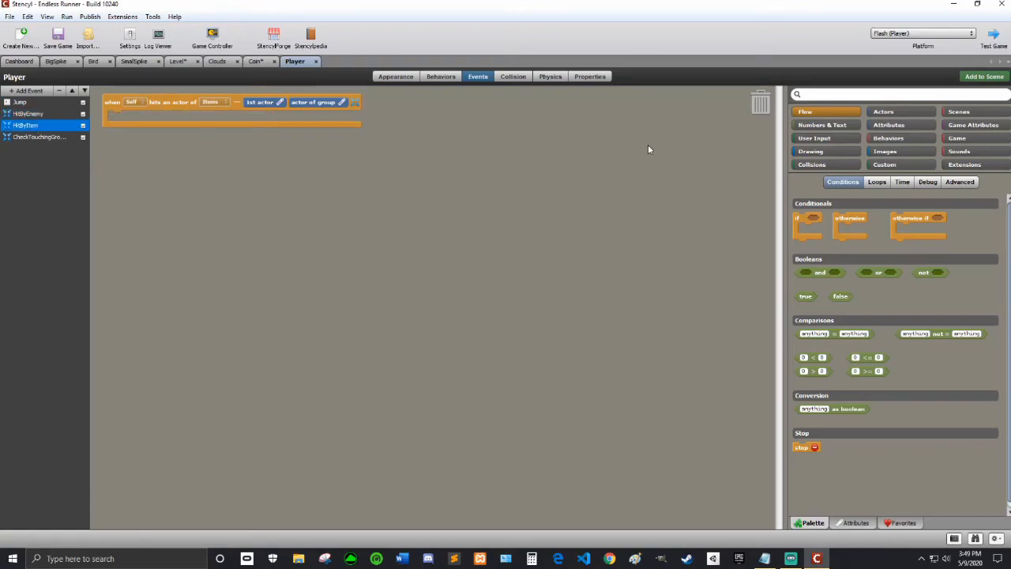
{"action": "left_click", "coordinate": [972, 124]}
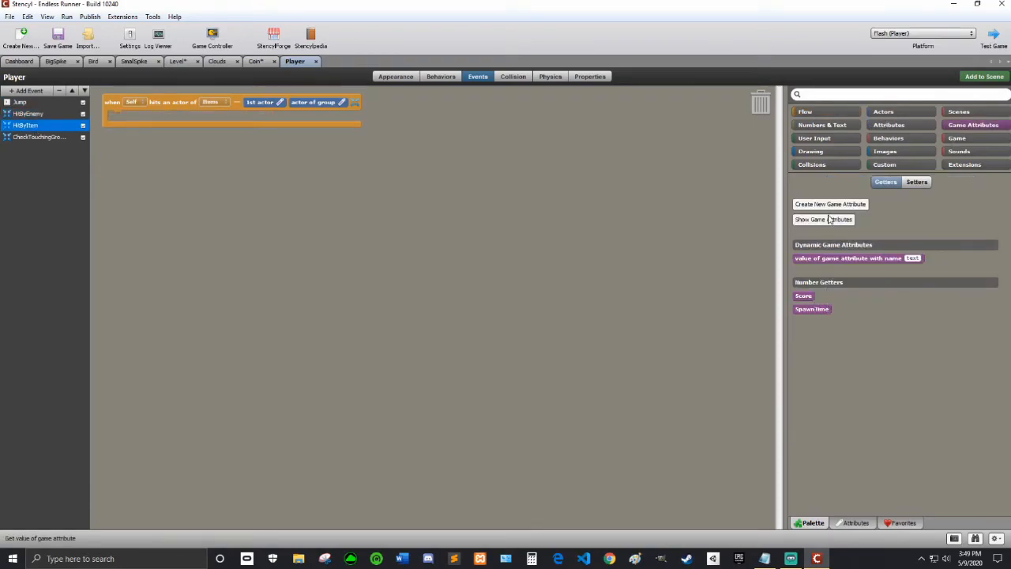
{"action": "left_click", "coordinate": [917, 182]}
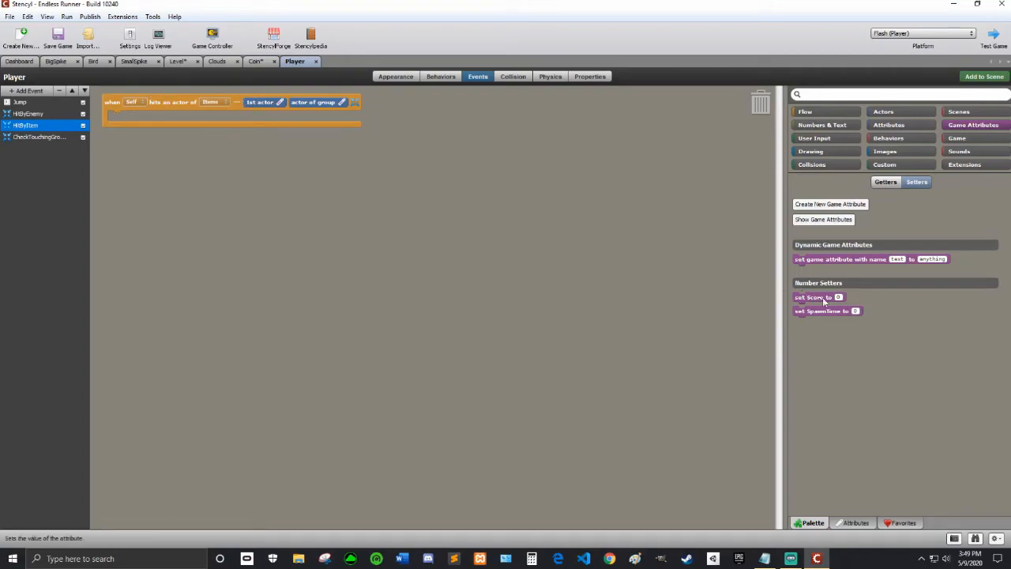
{"action": "left_click_drag", "start_coordinate": [819, 297], "coordinate": [134, 116]}
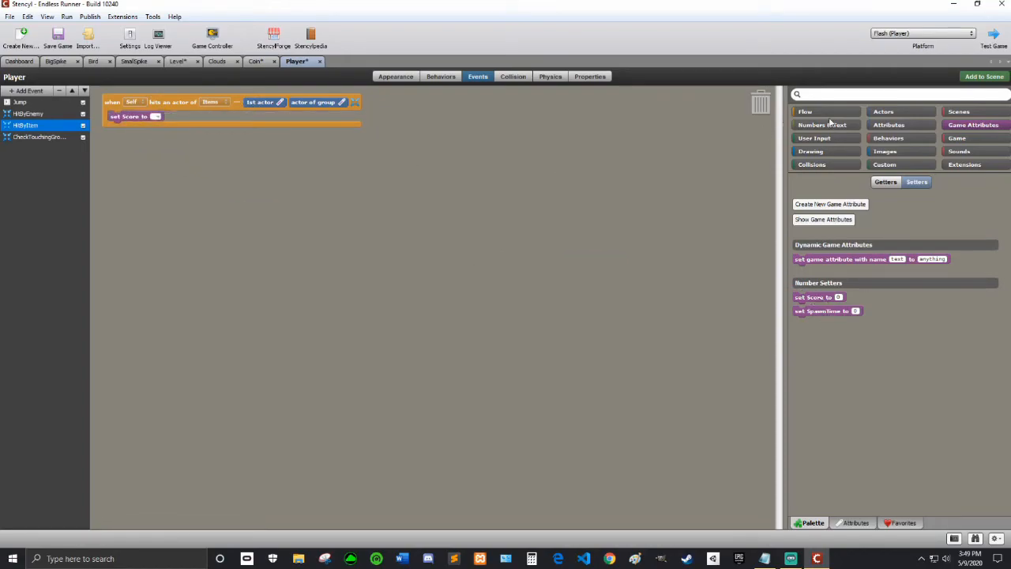
{"action": "left_click", "coordinate": [156, 116]}
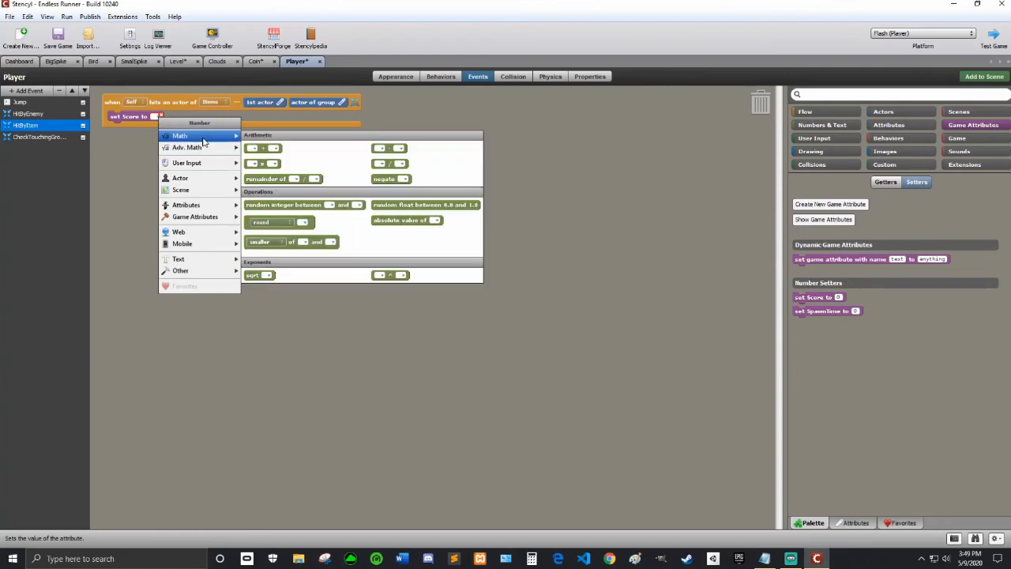
{"action": "left_click", "coordinate": [263, 148]}
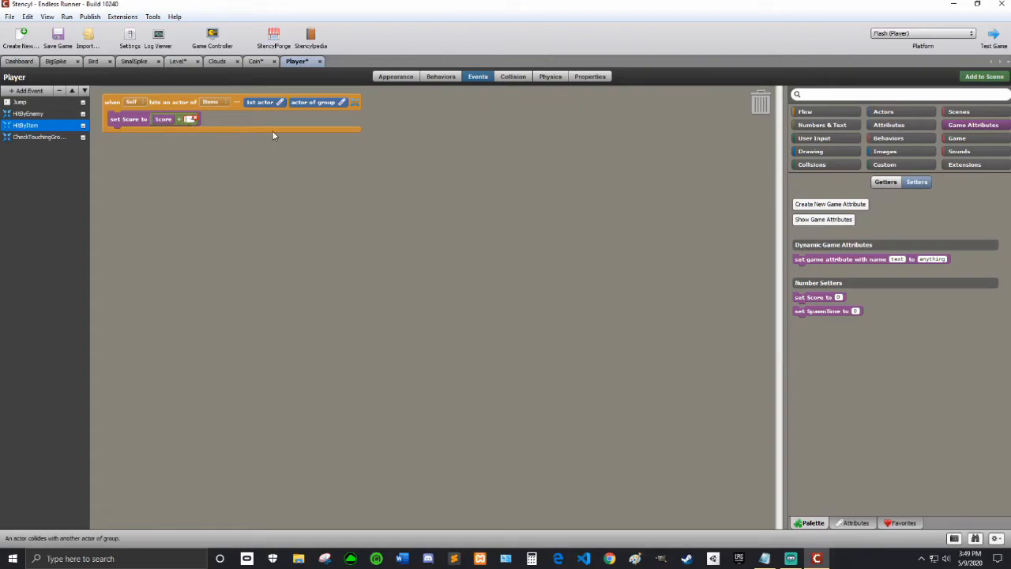
{"action": "type", "text": "1000"}
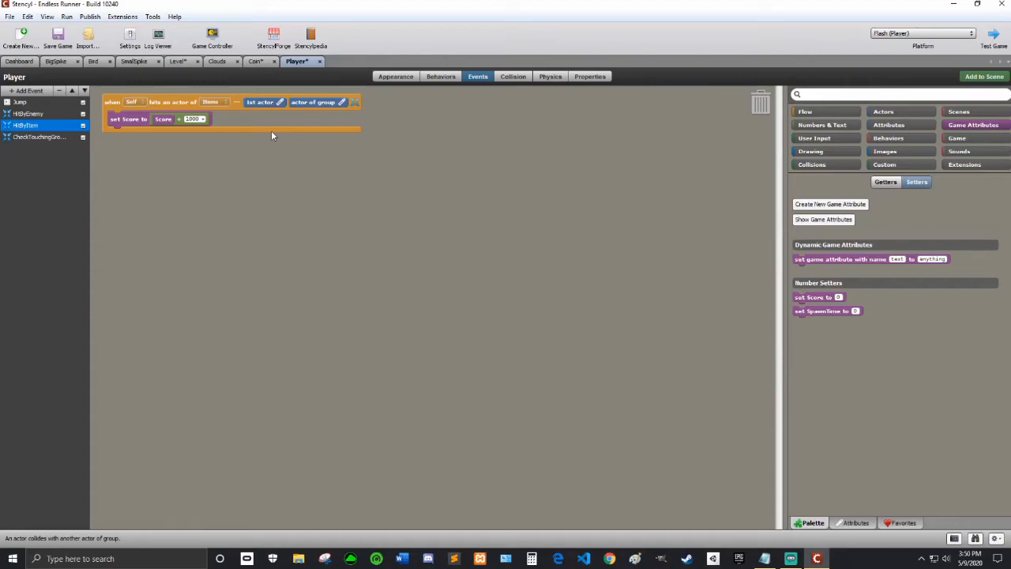
{"action": "mouse_move", "coordinate": [341, 139]}
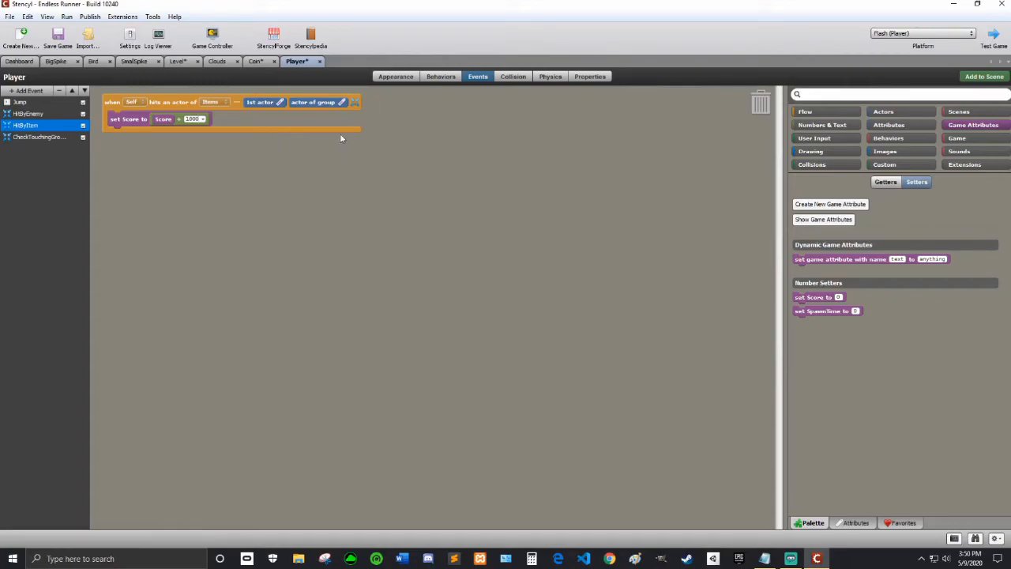
{"action": "mouse_move", "coordinate": [344, 130]}
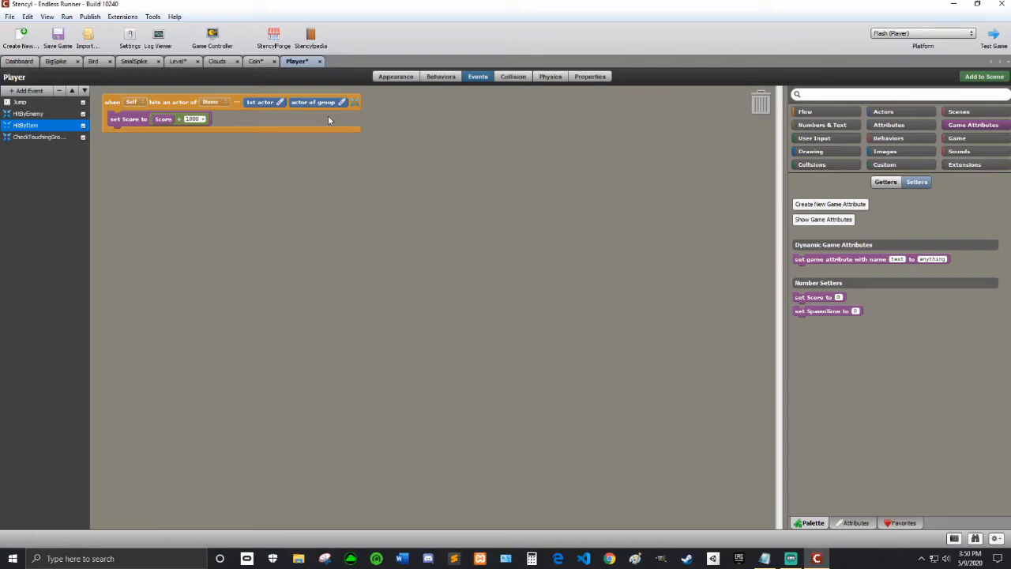
{"action": "mouse_move", "coordinate": [326, 121]}
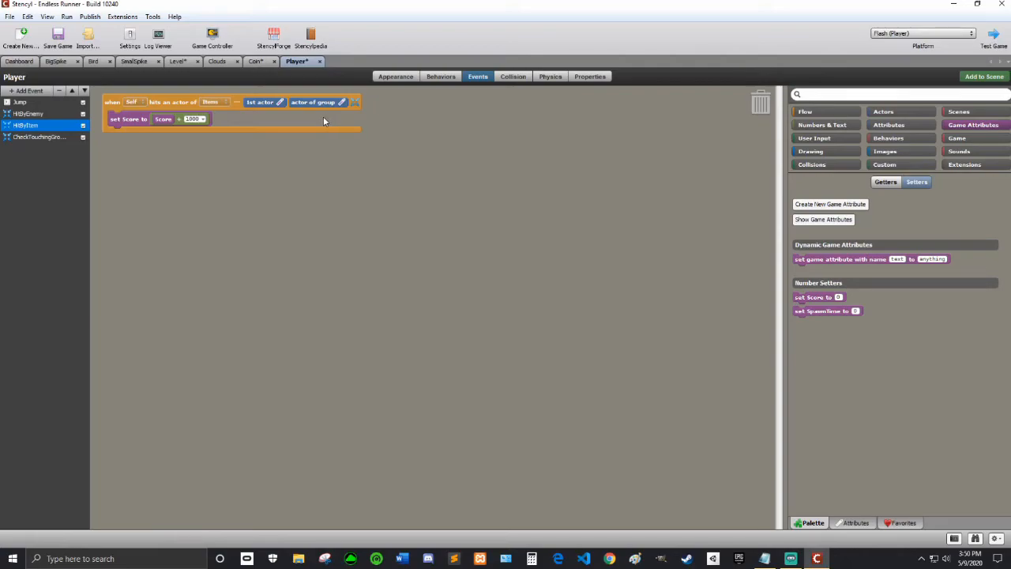
{"action": "mouse_move", "coordinate": [226, 98]}
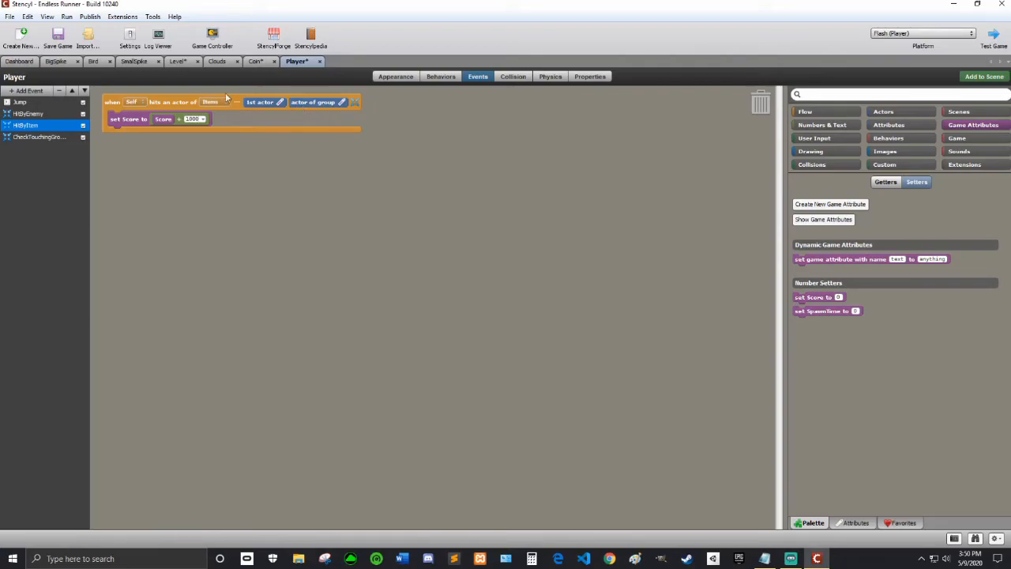
{"action": "left_click", "coordinate": [28, 114]}
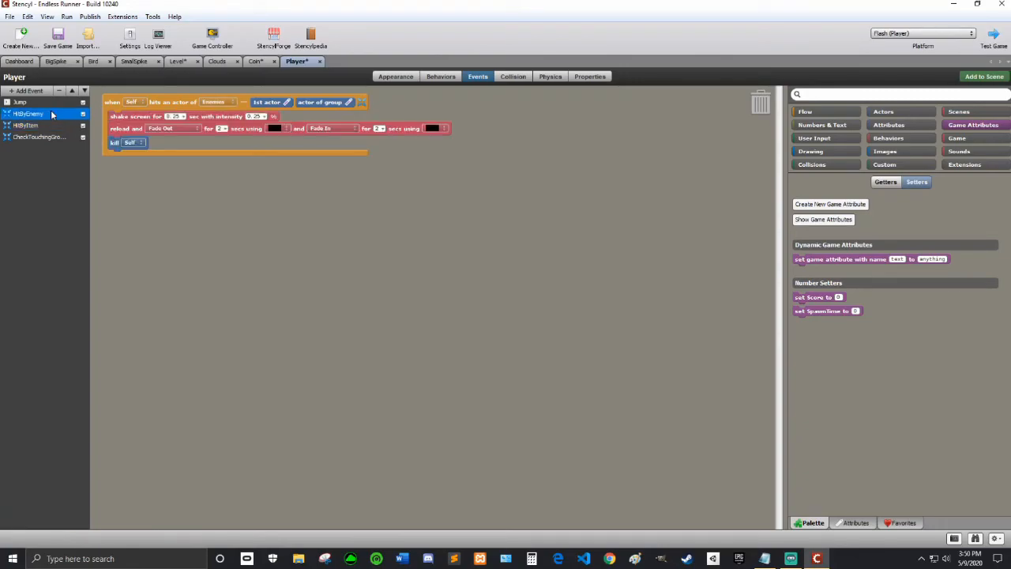
{"action": "left_click", "coordinate": [40, 136]}
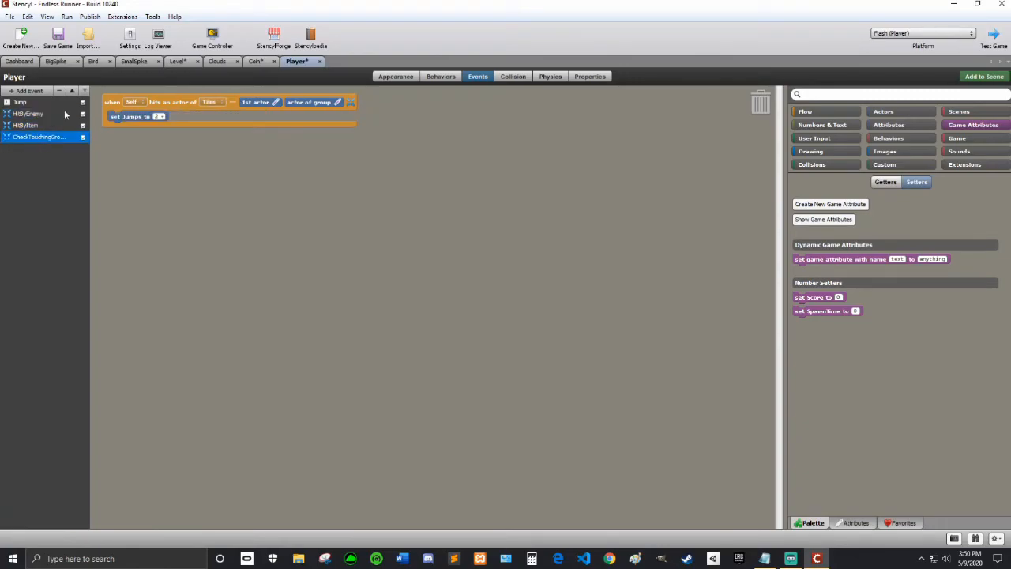
Add a 'kill actor of group' block below the Score update in HitByItem.
{"action": "left_click", "coordinate": [179, 60]}
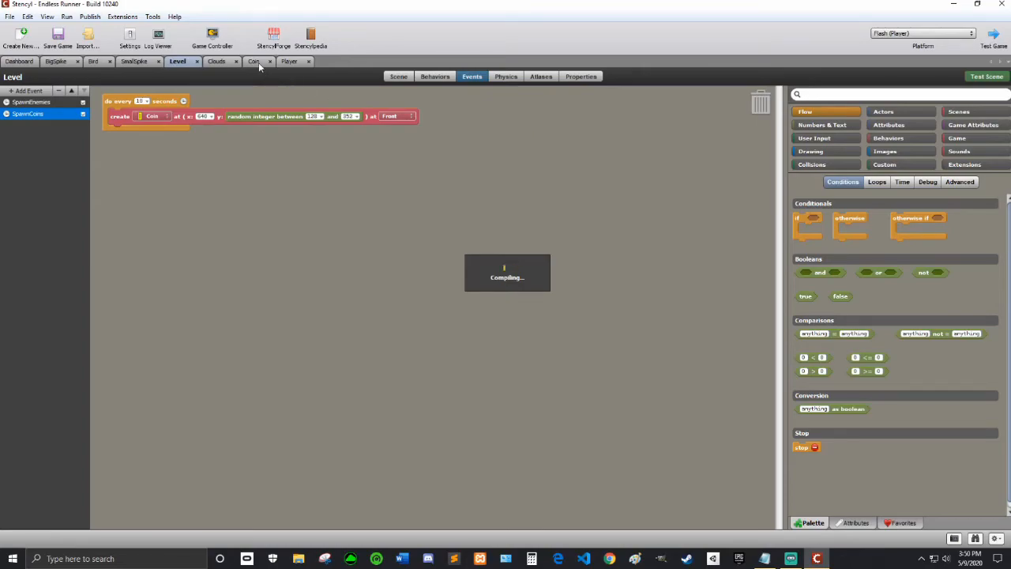
{"action": "left_click", "coordinate": [289, 61]}
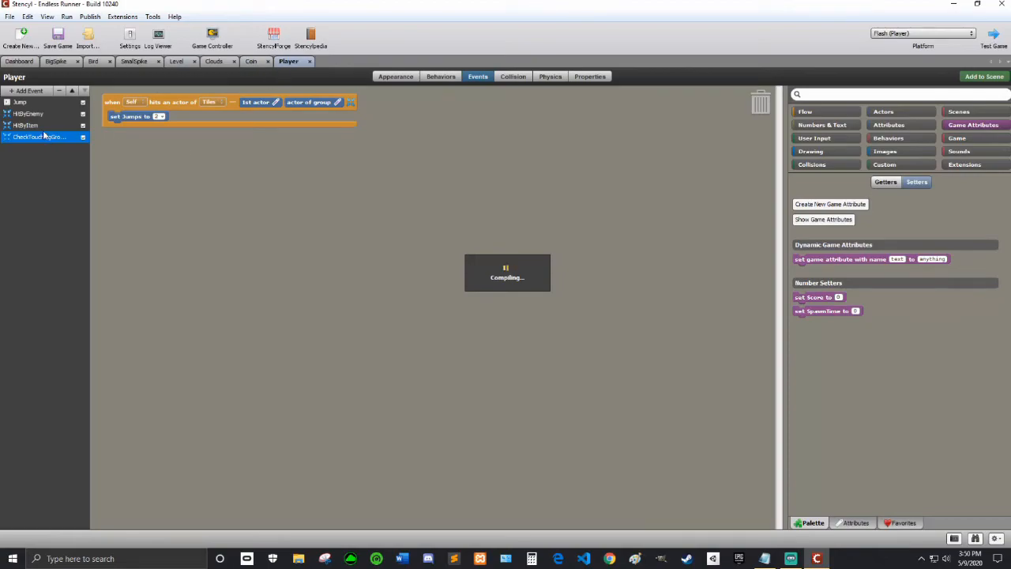
{"action": "left_click", "coordinate": [32, 125]}
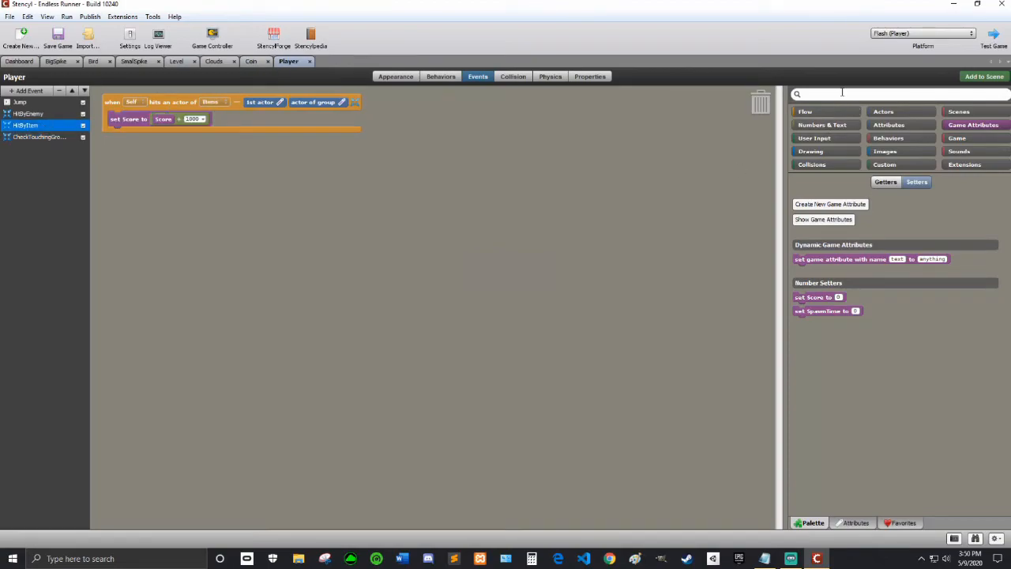
{"action": "type", "text": "kill"}
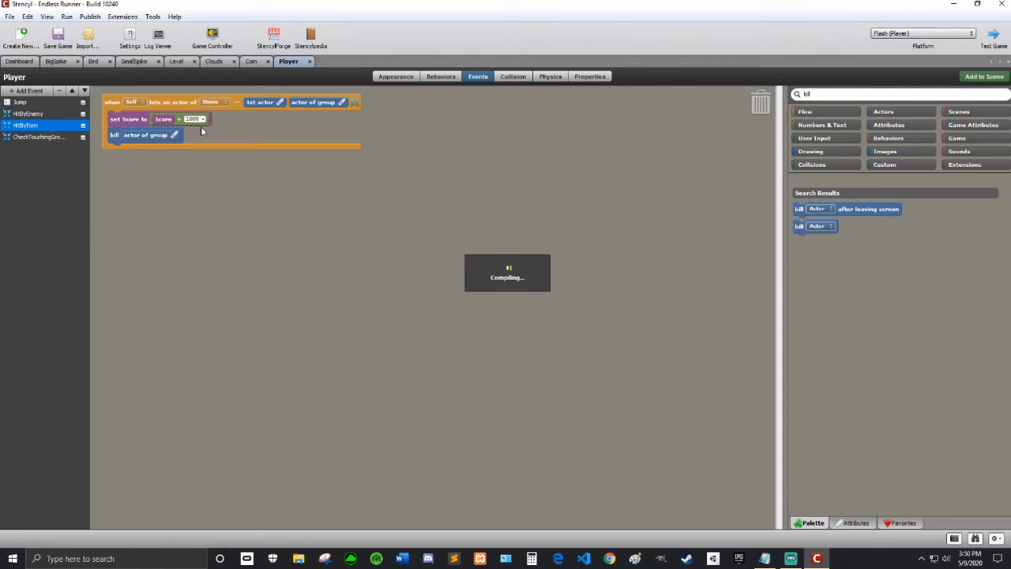
{"action": "mouse_move", "coordinate": [231, 207]}
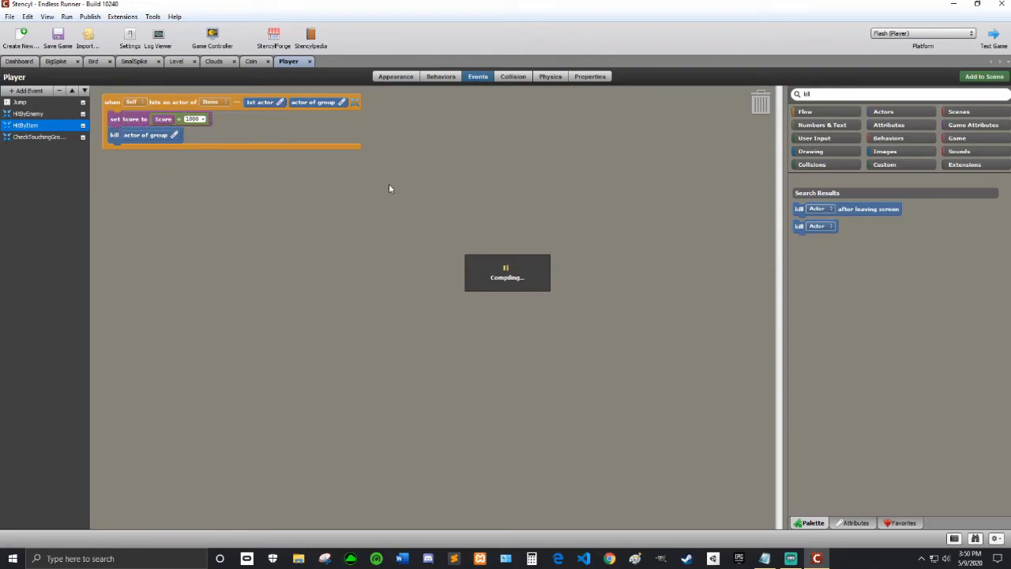
Attach the GoLeft behaviour to the Coin actor and test the game.
{"action": "left_click", "coordinate": [177, 62]}
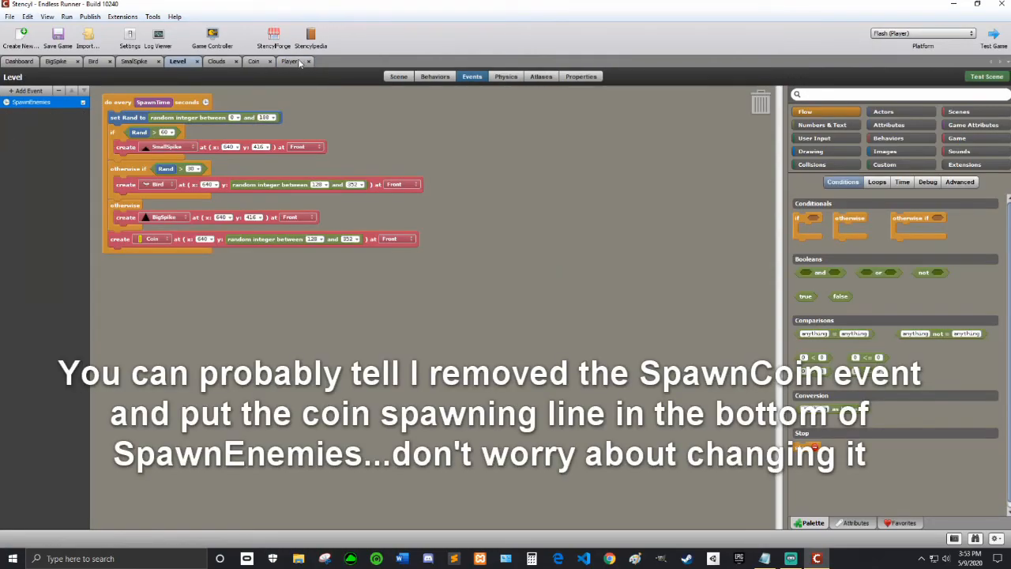
{"action": "left_click", "coordinate": [251, 61]}
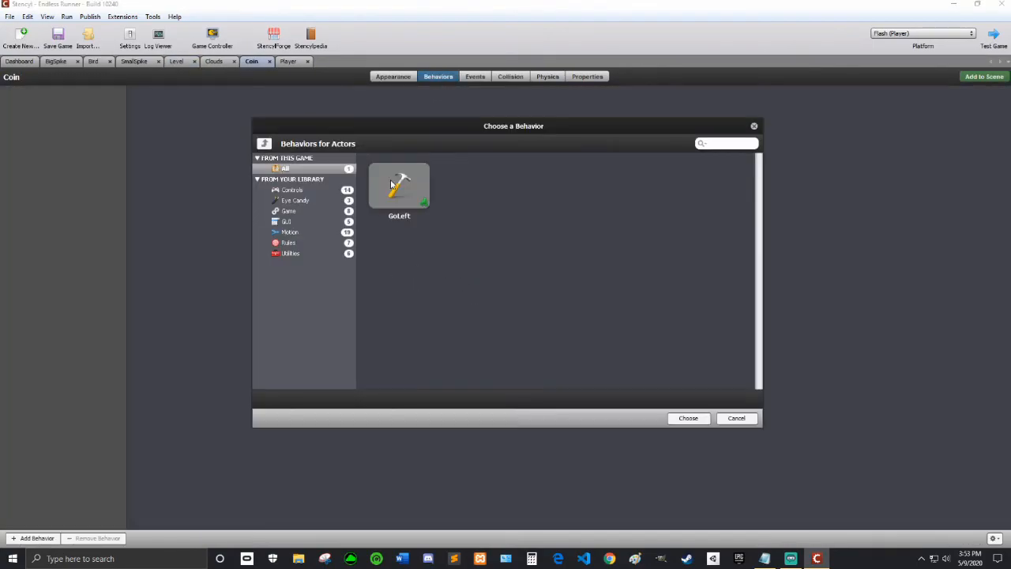
{"action": "left_click", "coordinate": [688, 418]}
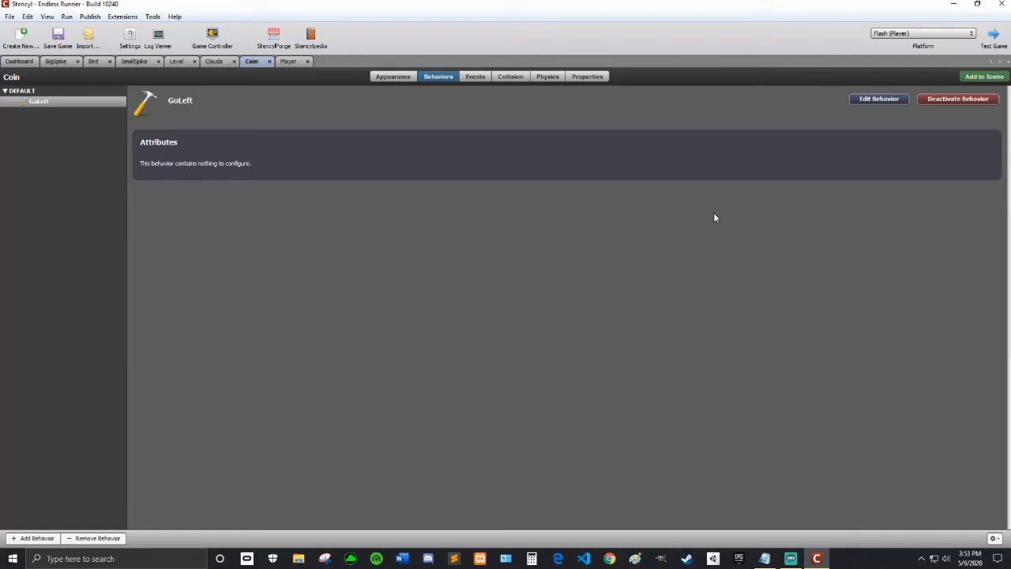
{"action": "left_click", "coordinate": [994, 38]}
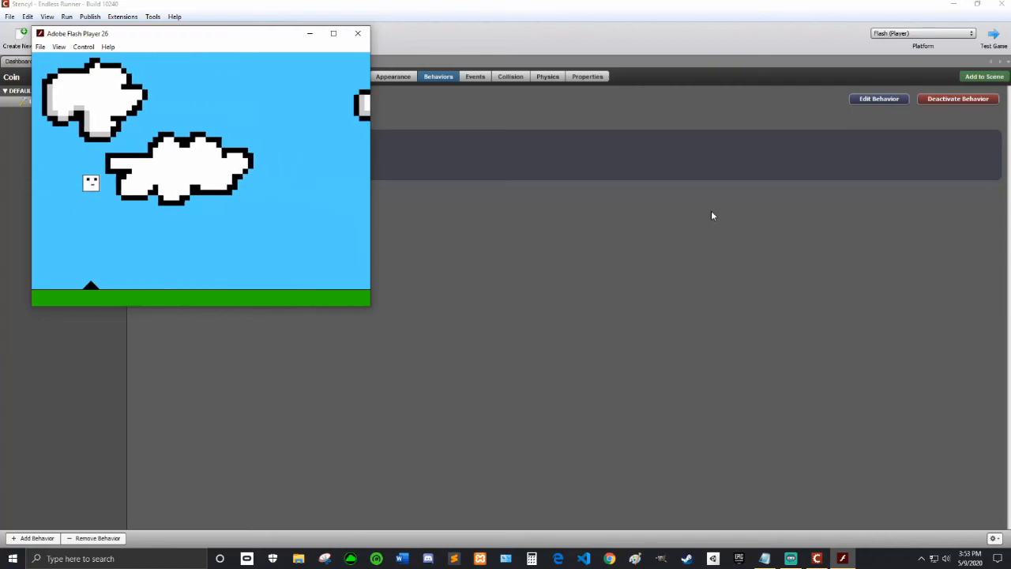
Set the Coin's physics to no rotation and no gravity, then retest the game.
{"action": "left_click", "coordinate": [358, 34]}
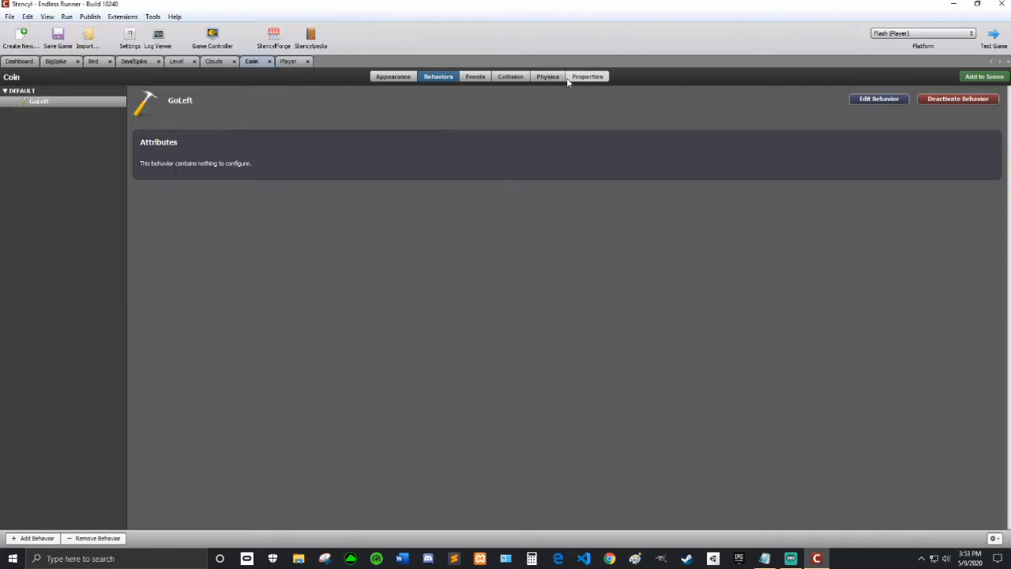
{"action": "left_click", "coordinate": [547, 76]}
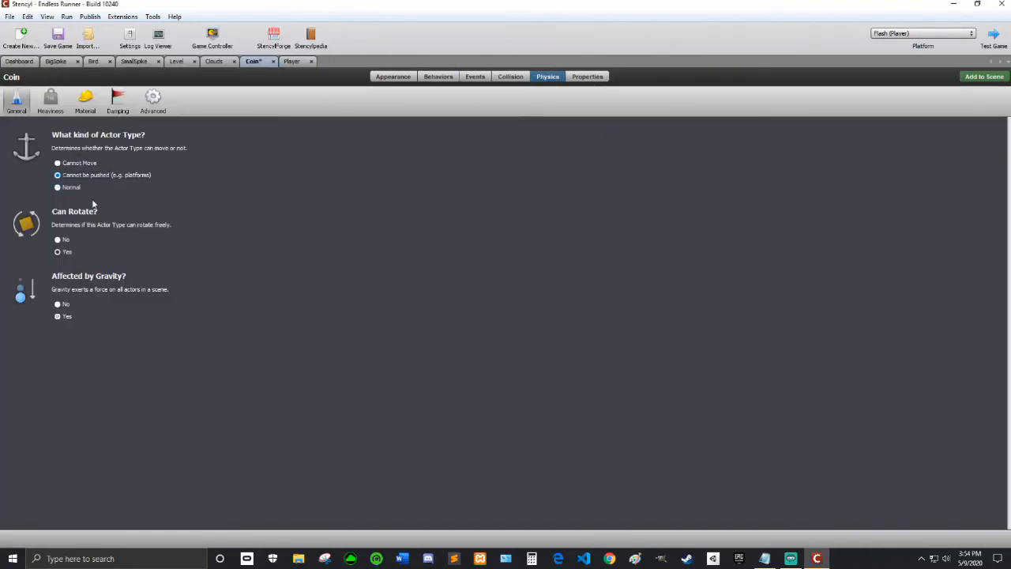
{"action": "left_click", "coordinate": [57, 239]}
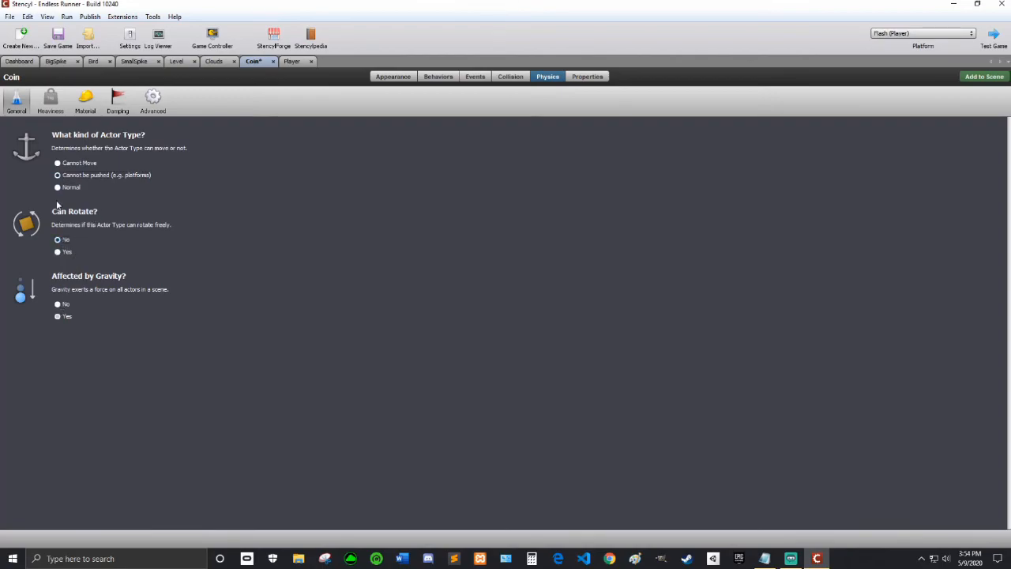
{"action": "left_click", "coordinate": [57, 187]}
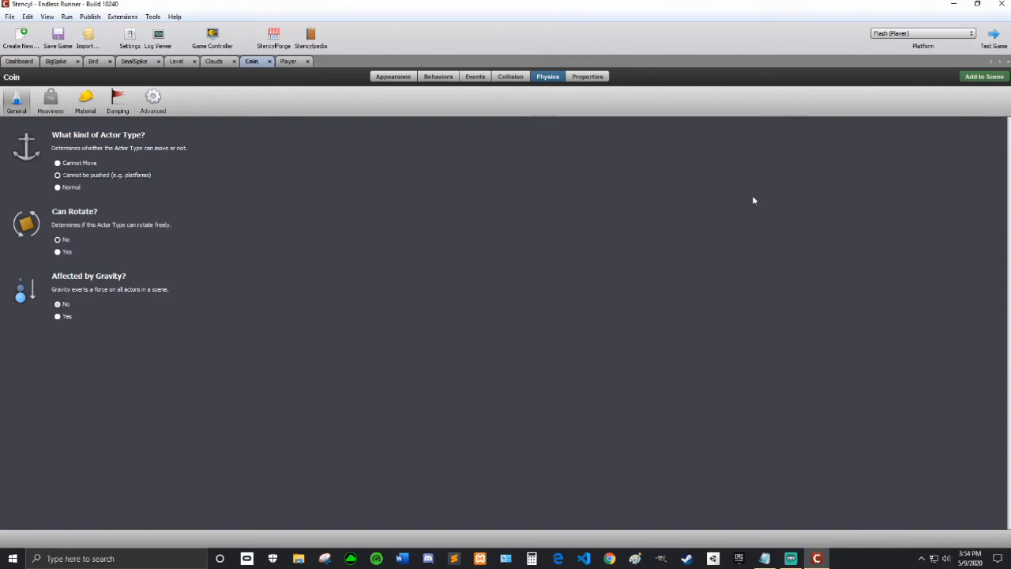
{"action": "left_click", "coordinate": [994, 38]}
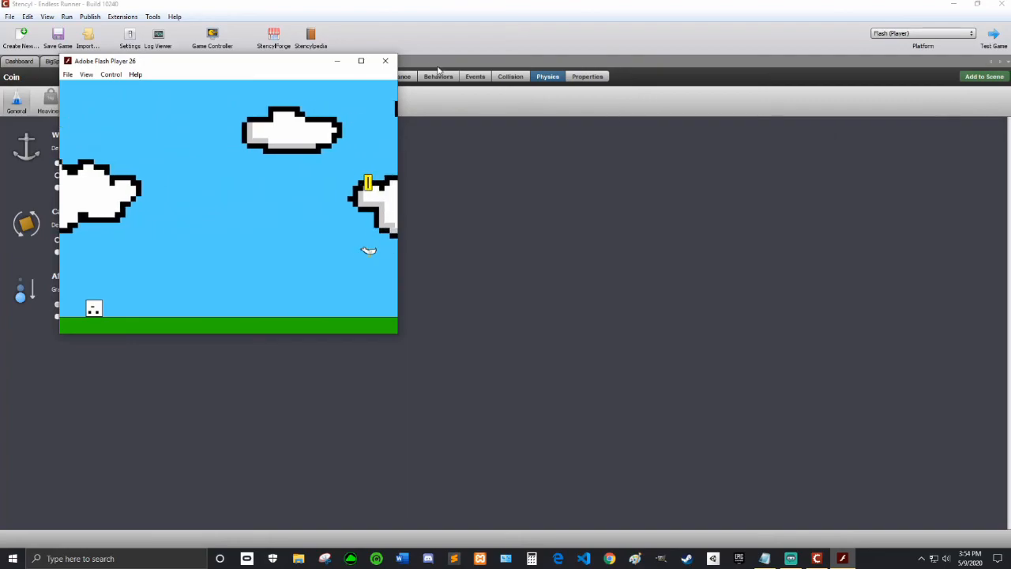
Close the test run, review the Player's Properties and Physics, then return to the Coin's physics.
{"action": "left_click", "coordinate": [386, 61]}
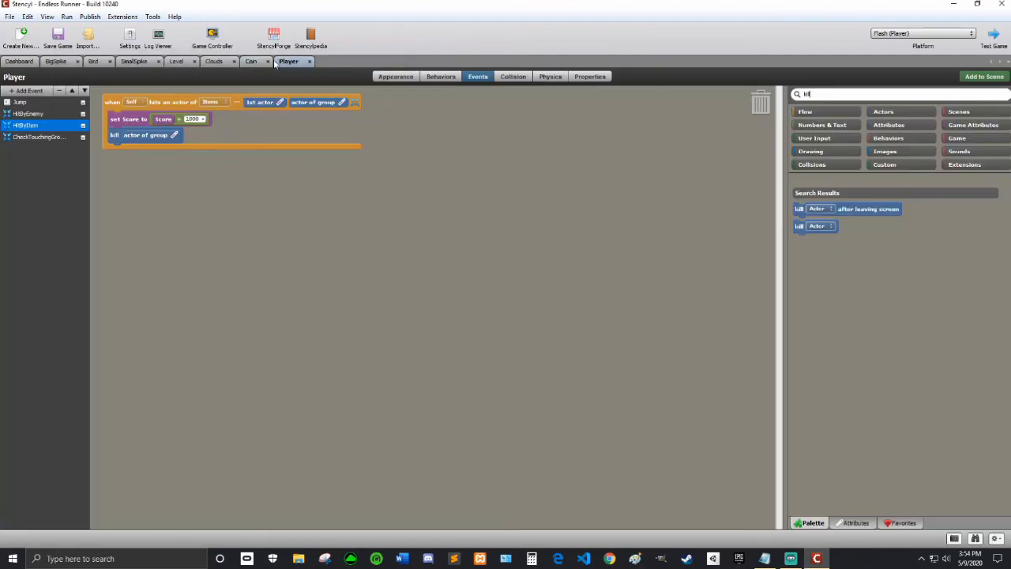
{"action": "left_click", "coordinate": [589, 76]}
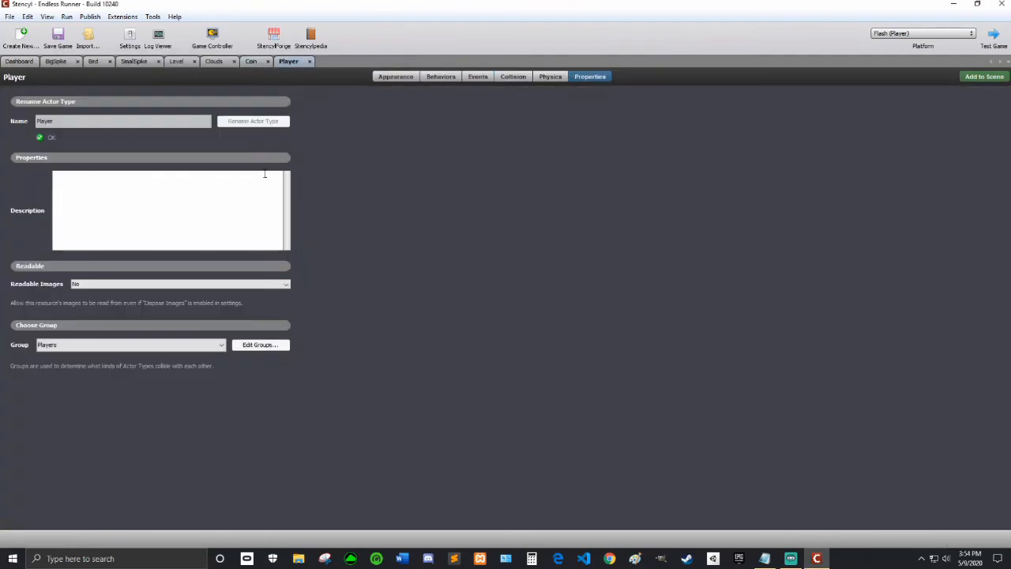
{"action": "left_click", "coordinate": [550, 76]}
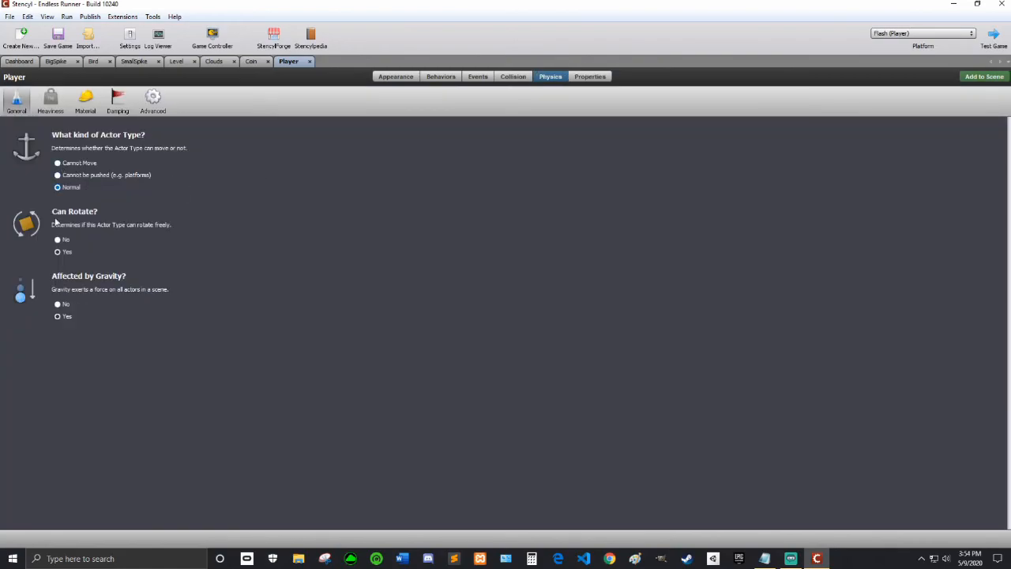
{"action": "left_click", "coordinate": [252, 60]}
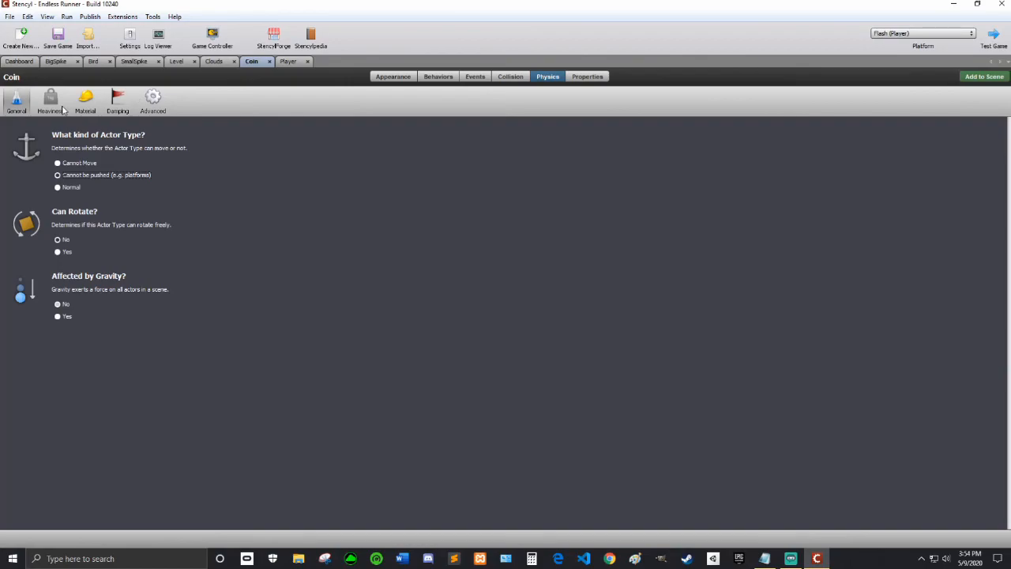
Tick 'Is a Sensor?' on the Coin's collision shape, then test-run the game and close it.
{"action": "left_click", "coordinate": [510, 76]}
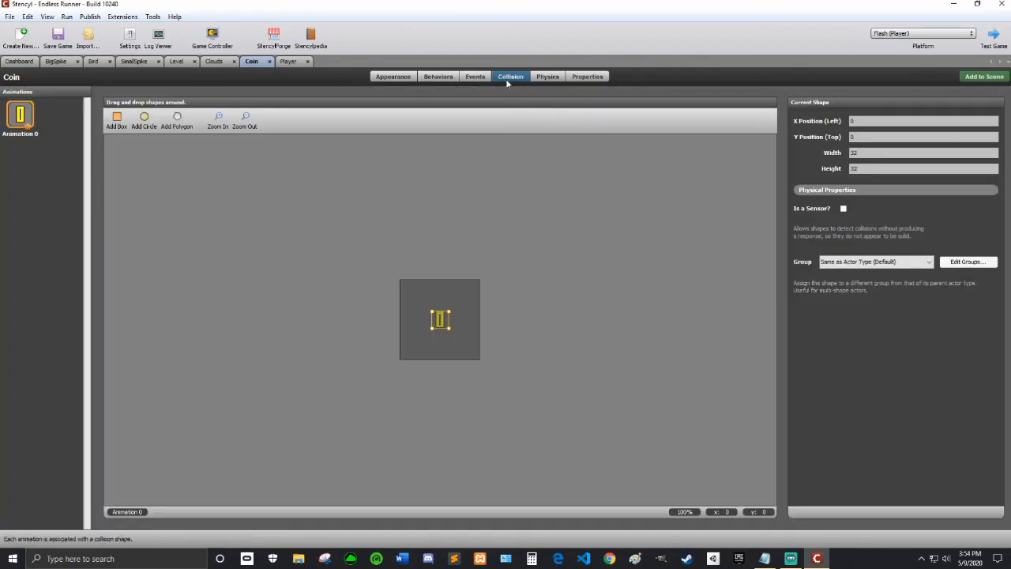
{"action": "left_click", "coordinate": [844, 208]}
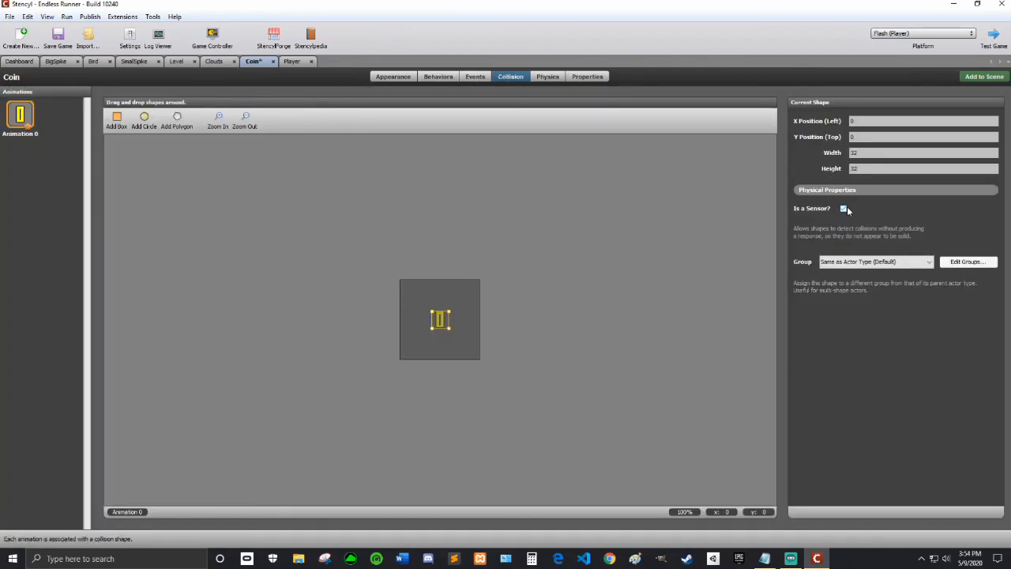
{"action": "left_click", "coordinate": [844, 208]}
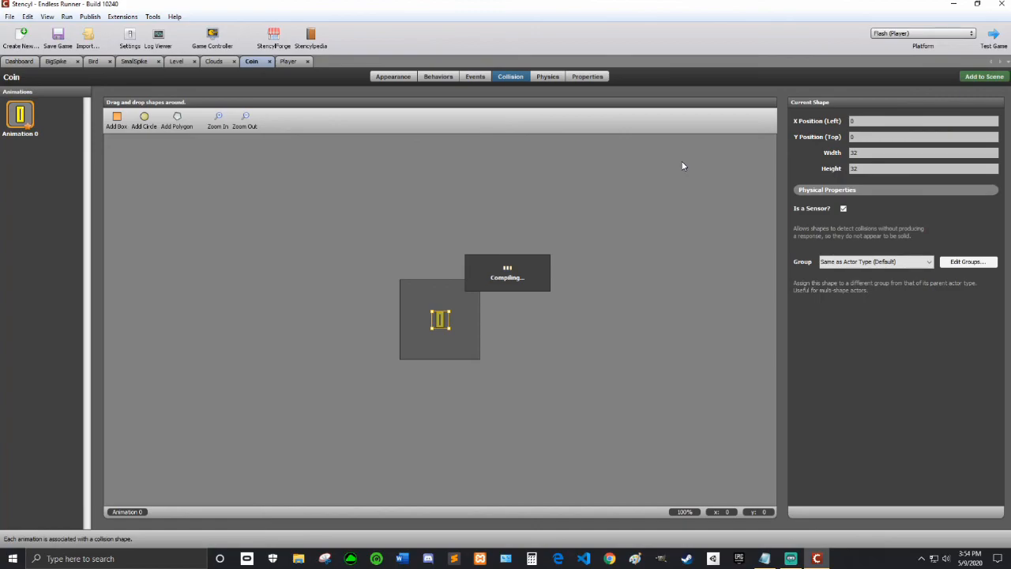
{"action": "mouse_move", "coordinate": [665, 164]}
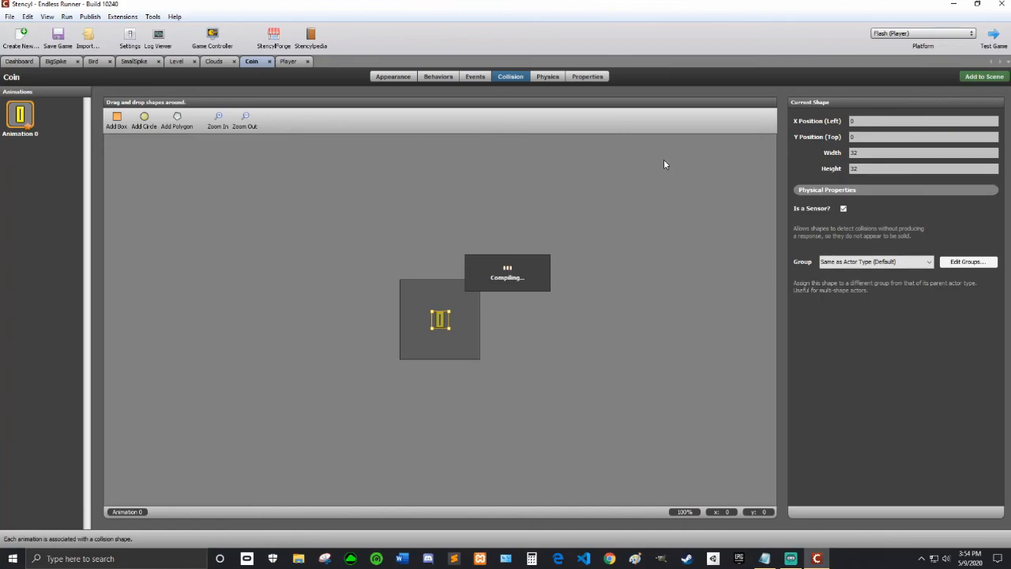
{"action": "mouse_move", "coordinate": [667, 151]}
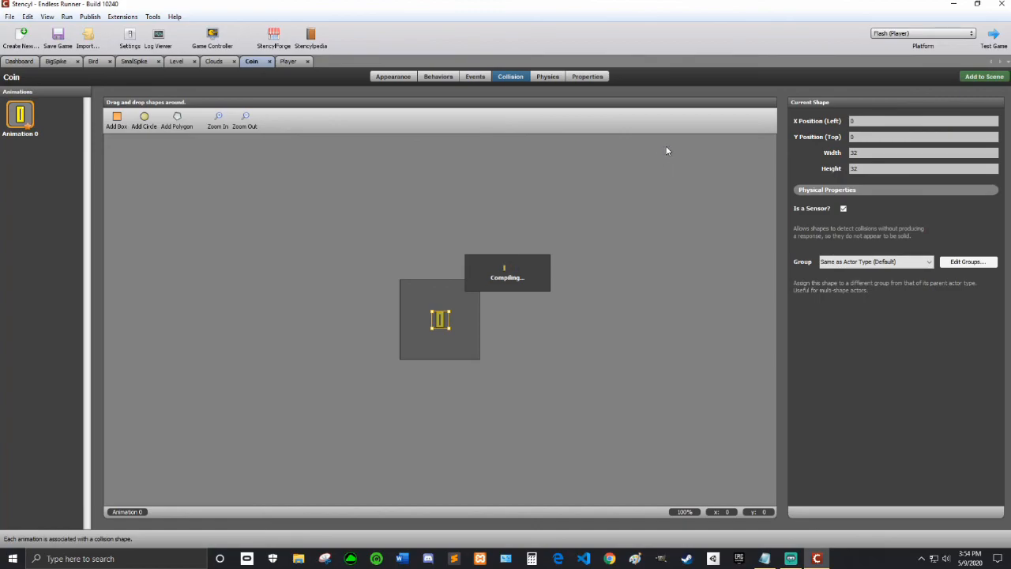
{"action": "mouse_move", "coordinate": [613, 163]}
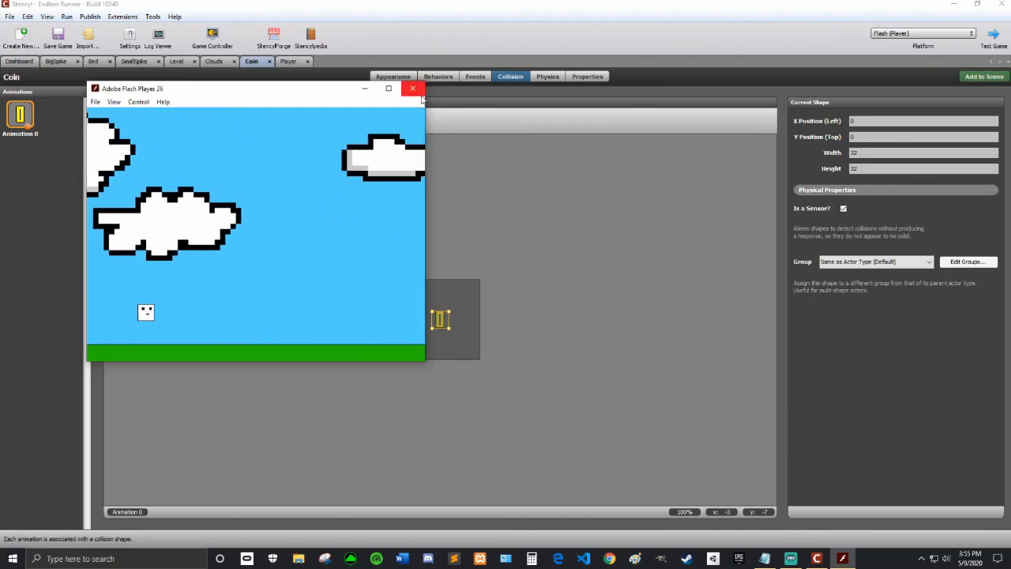
{"action": "left_click", "coordinate": [412, 88]}
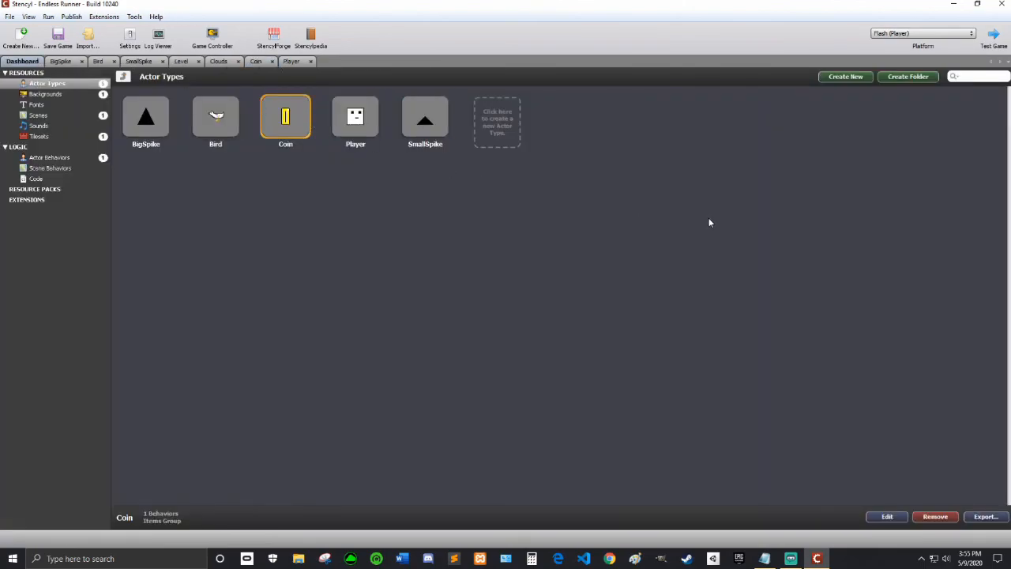
{"action": "mouse_move", "coordinate": [655, 208]}
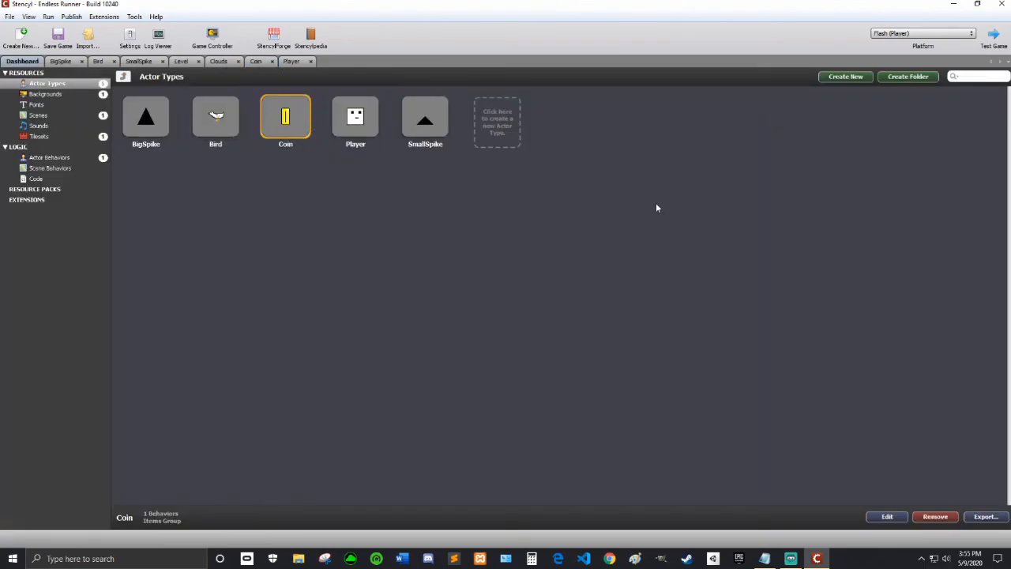
{"action": "mouse_move", "coordinate": [634, 205]}
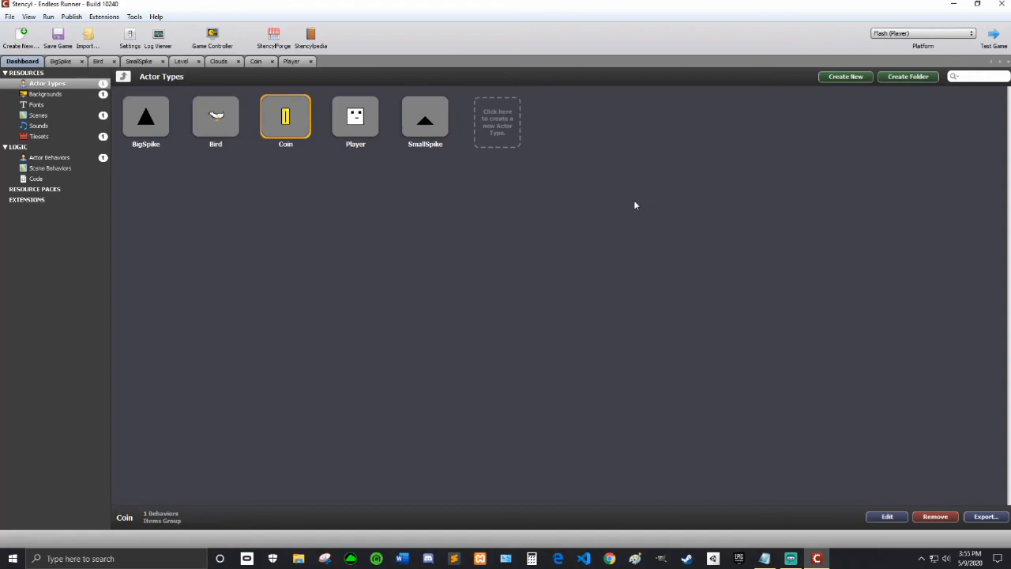
{"action": "mouse_move", "coordinate": [632, 206]}
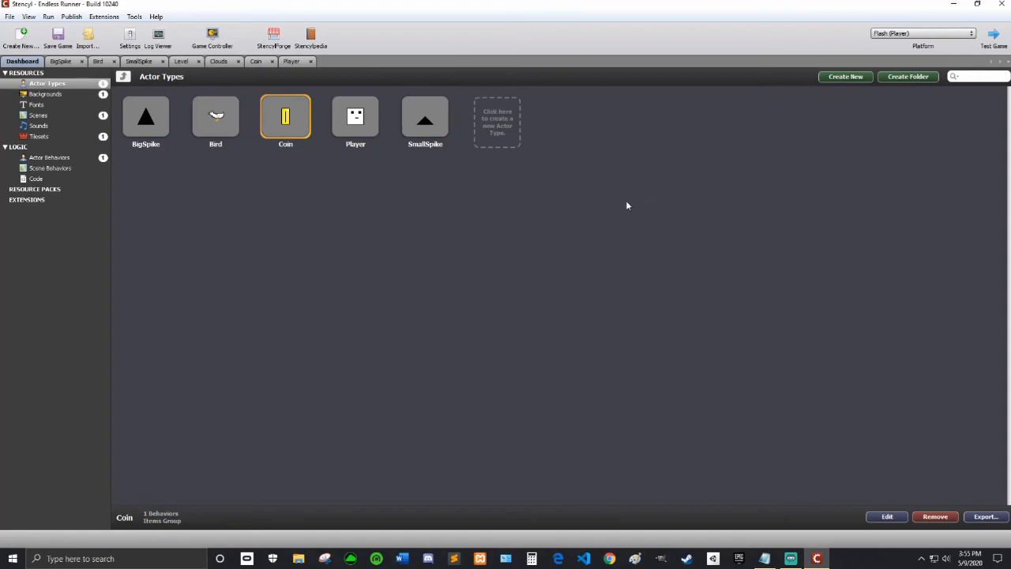
{"action": "mouse_move", "coordinate": [592, 214]}
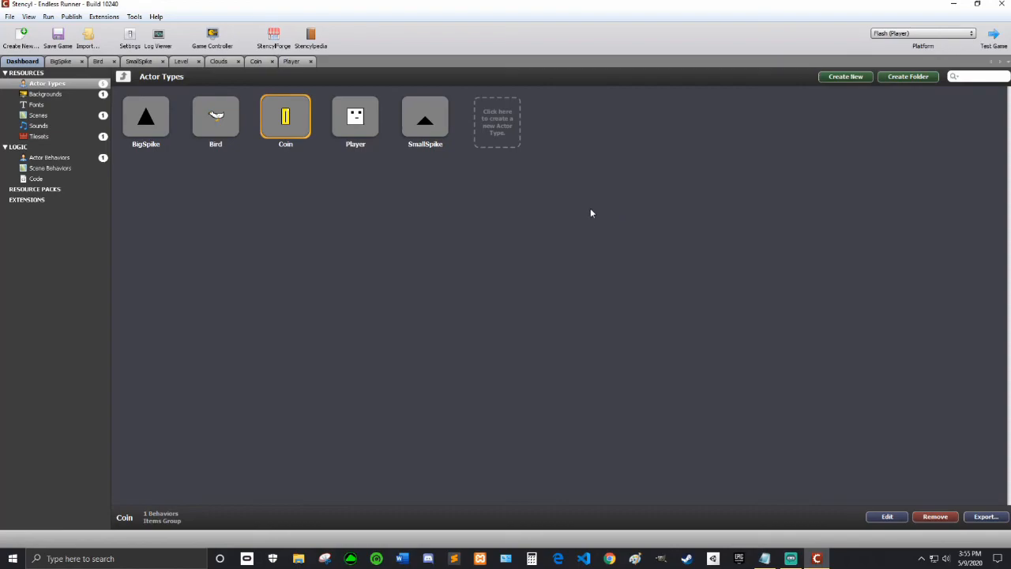
{"action": "mouse_move", "coordinate": [624, 217]}
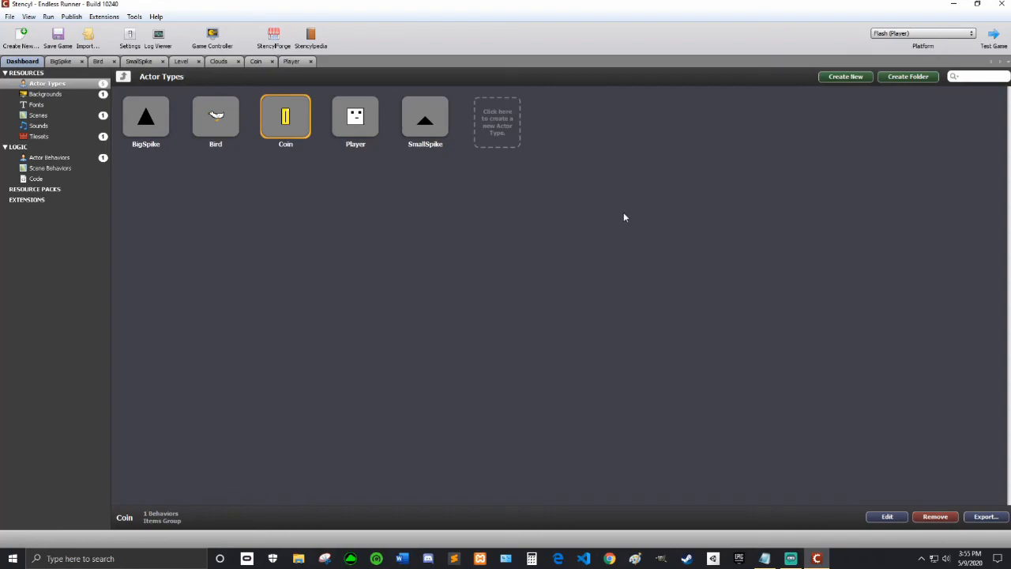